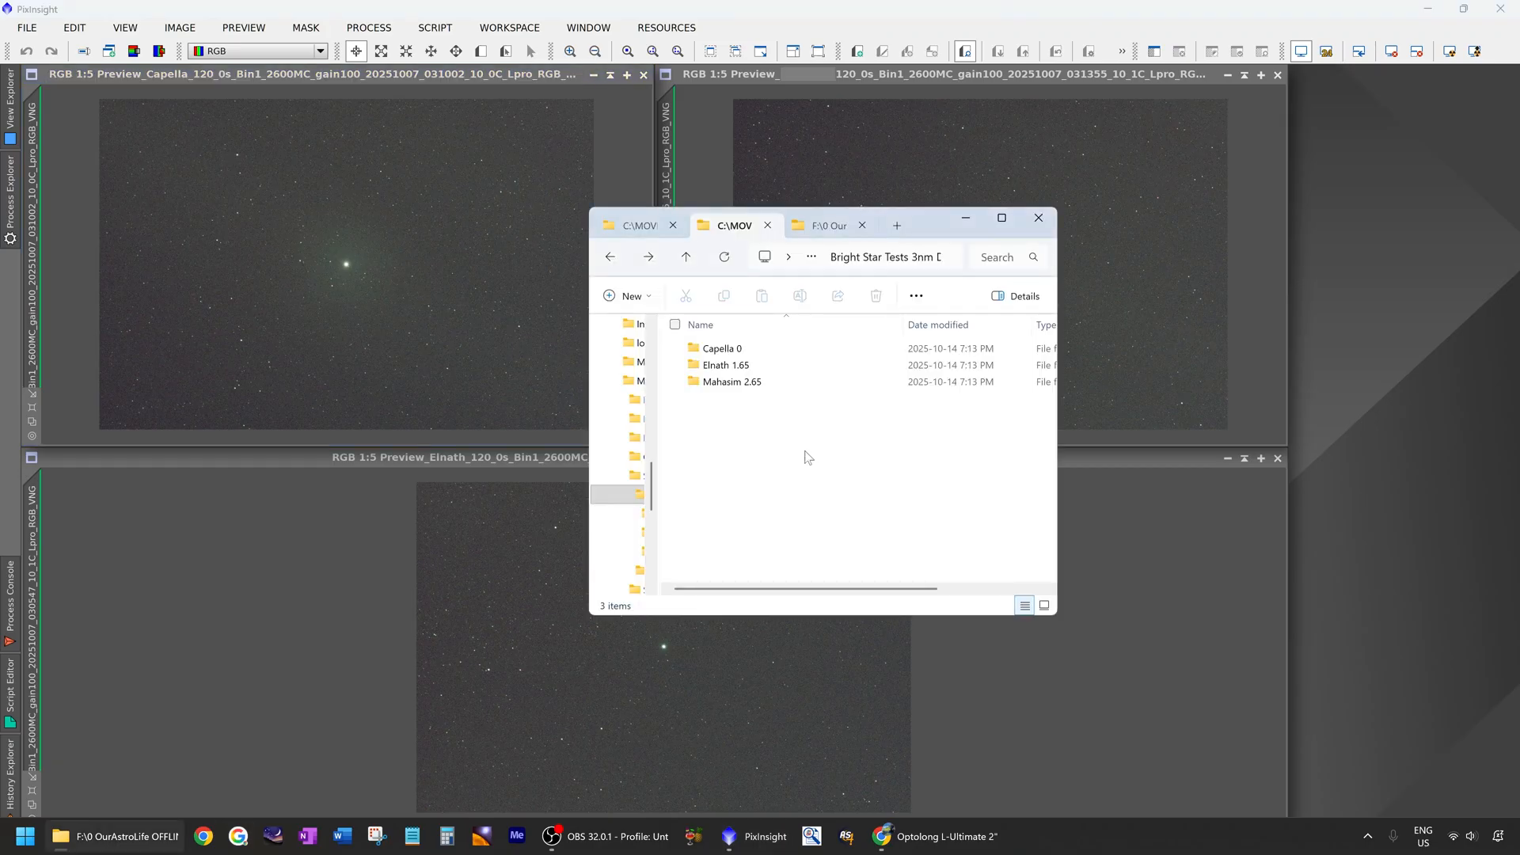
Step: Browse the Capella 0, Elnath 1.65 and Mahasim 2.65 folders, then centre Capella's bright star
{"action": "left_click", "coordinate": [721, 348]}
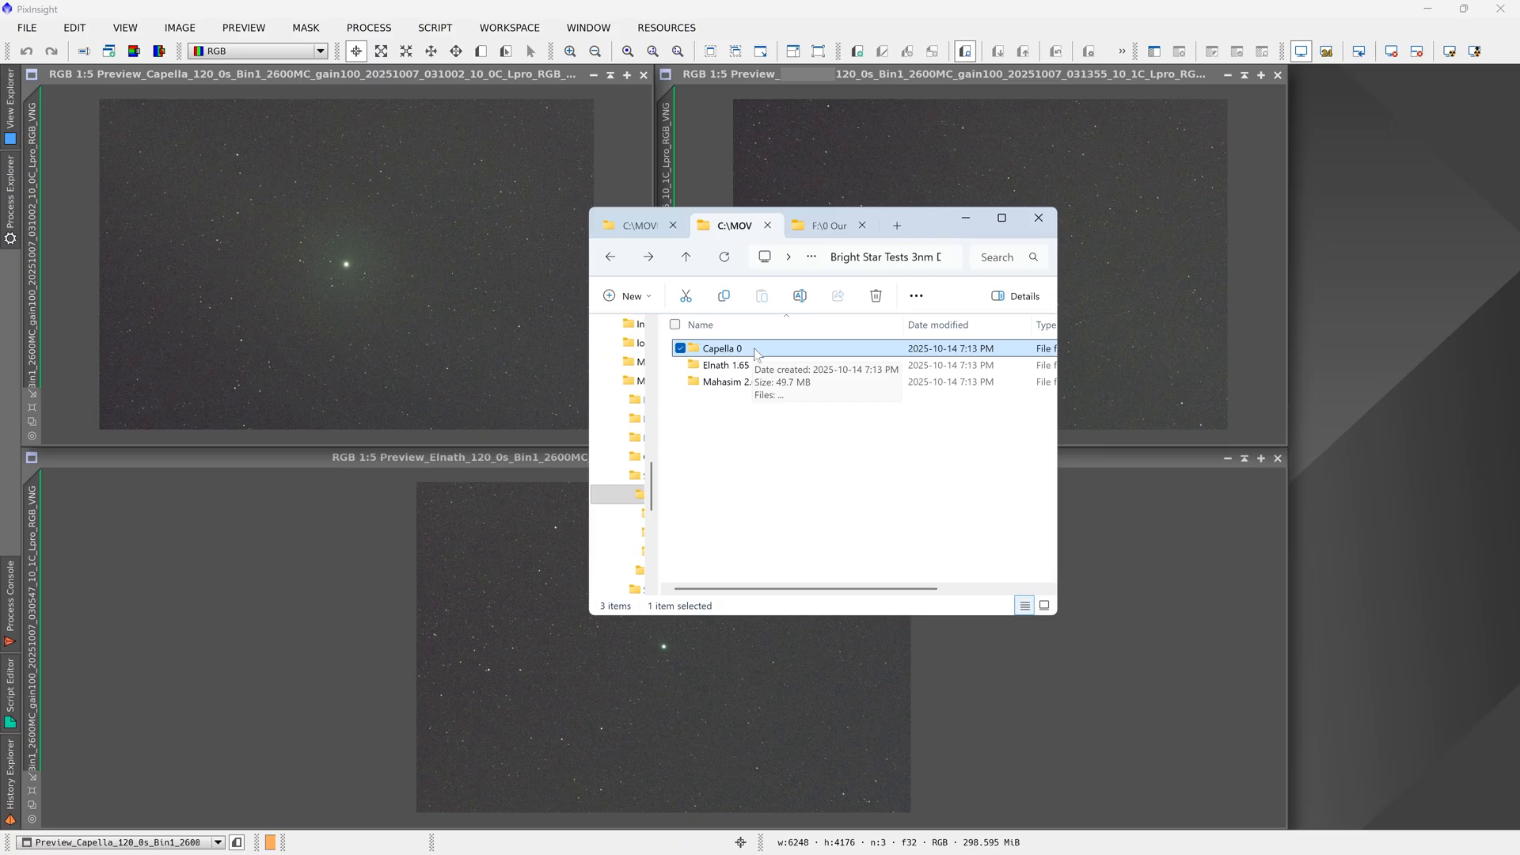
{"action": "left_click", "coordinate": [725, 366]}
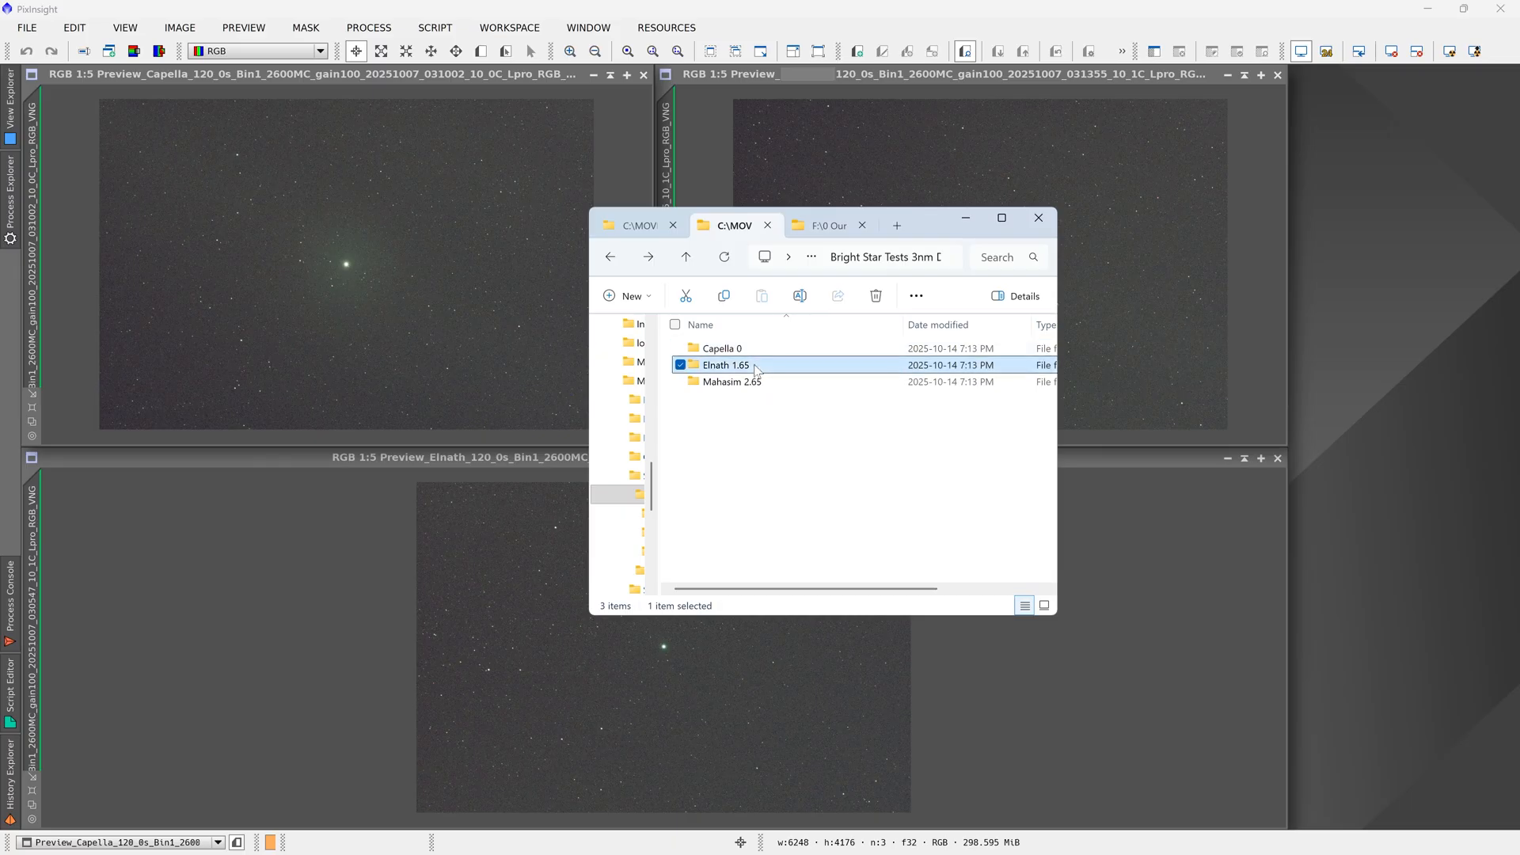
{"action": "left_click", "coordinate": [733, 381]}
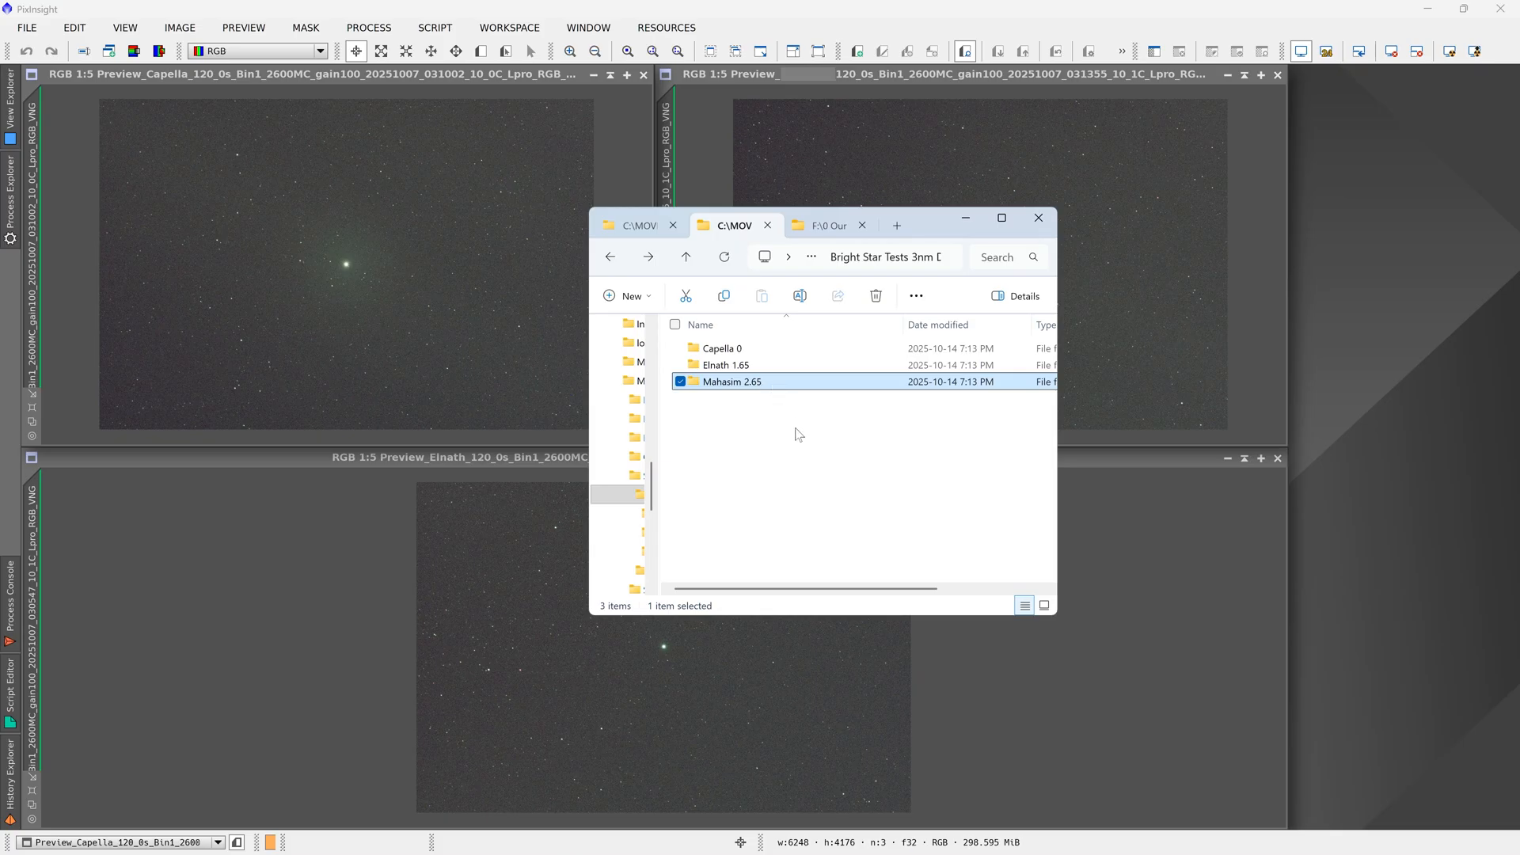
{"action": "mouse_move", "coordinate": [796, 432]}
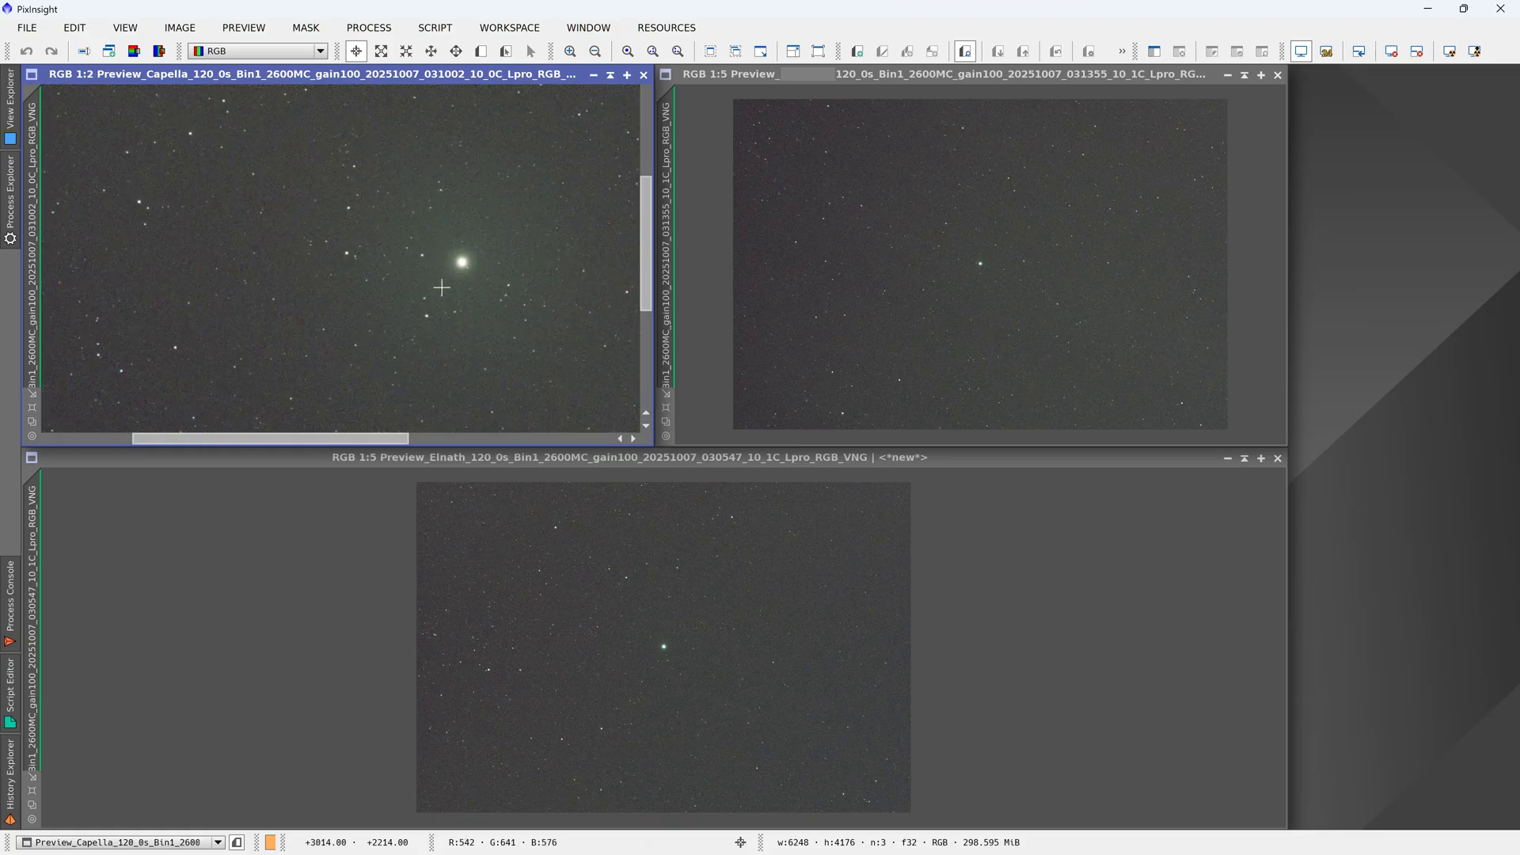
{"action": "mouse_move", "coordinate": [459, 259]}
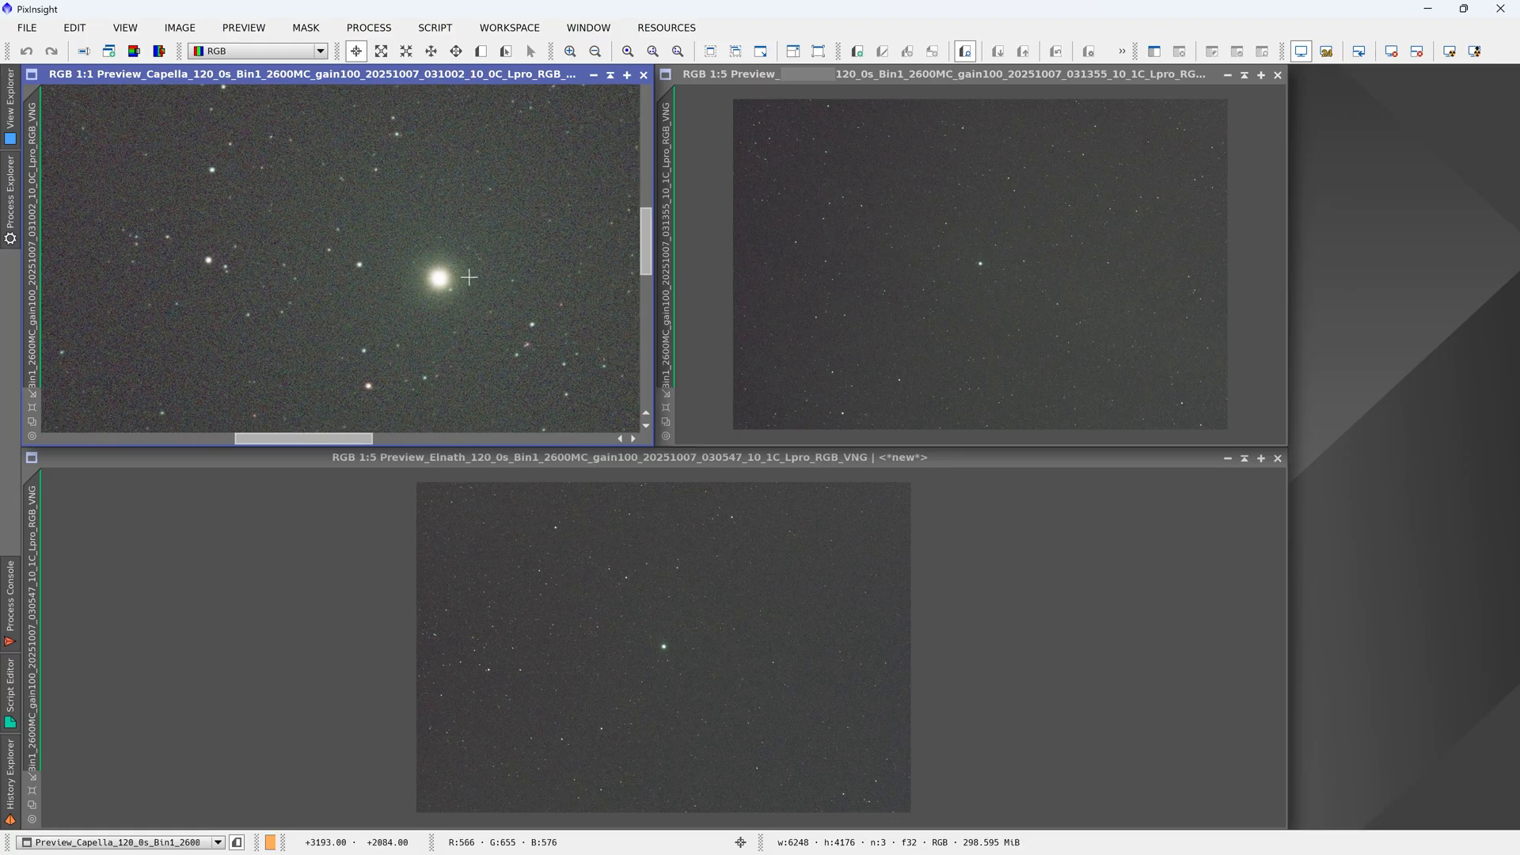
{"action": "left_click_drag", "start_coordinate": [470, 276], "coordinate": [402, 297]}
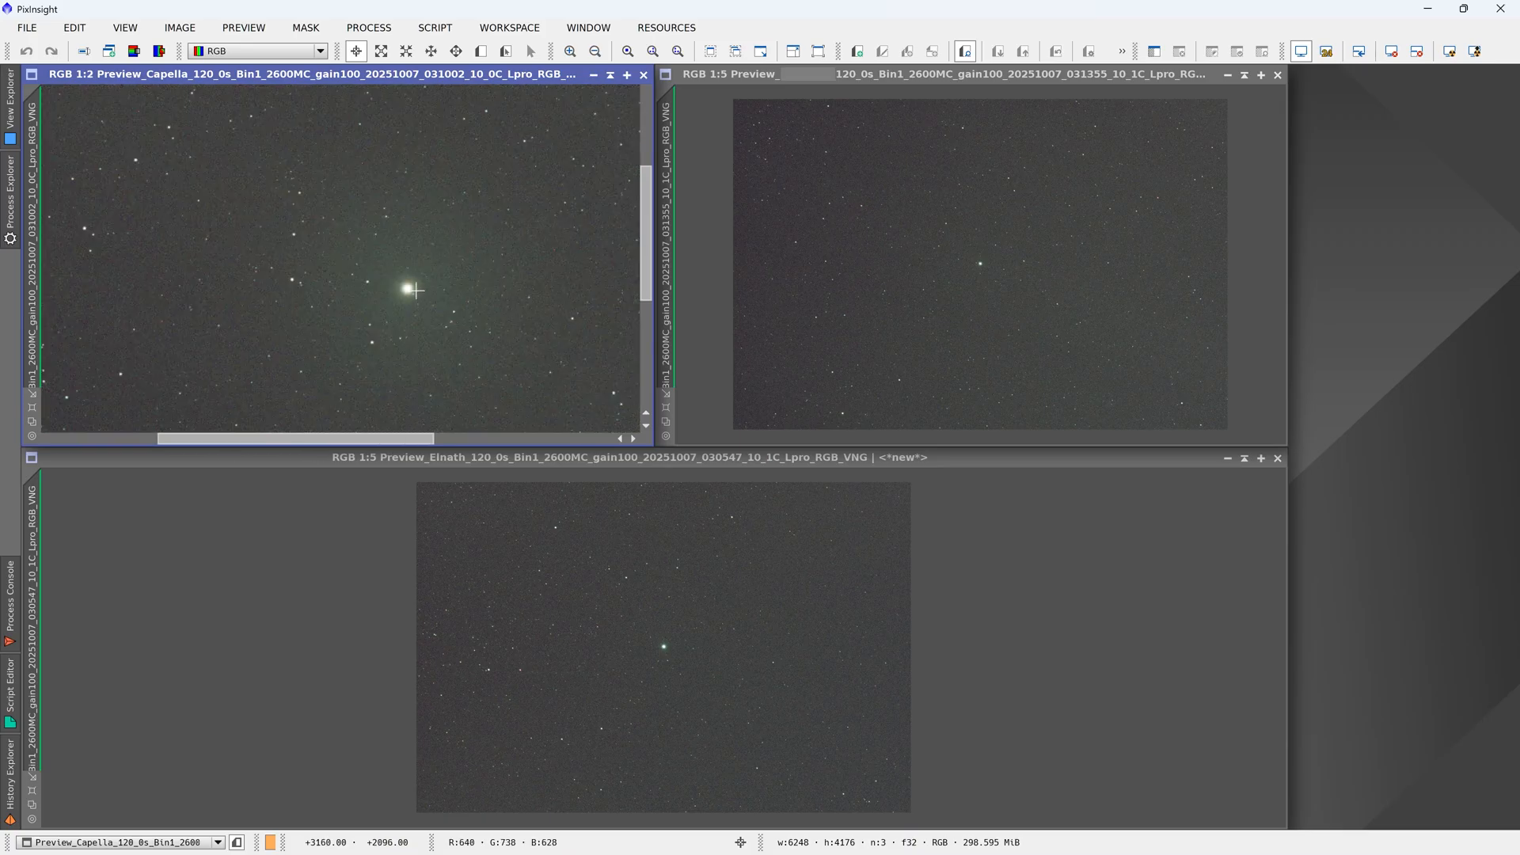
{"action": "left_click_drag", "start_coordinate": [415, 289], "coordinate": [447, 323]}
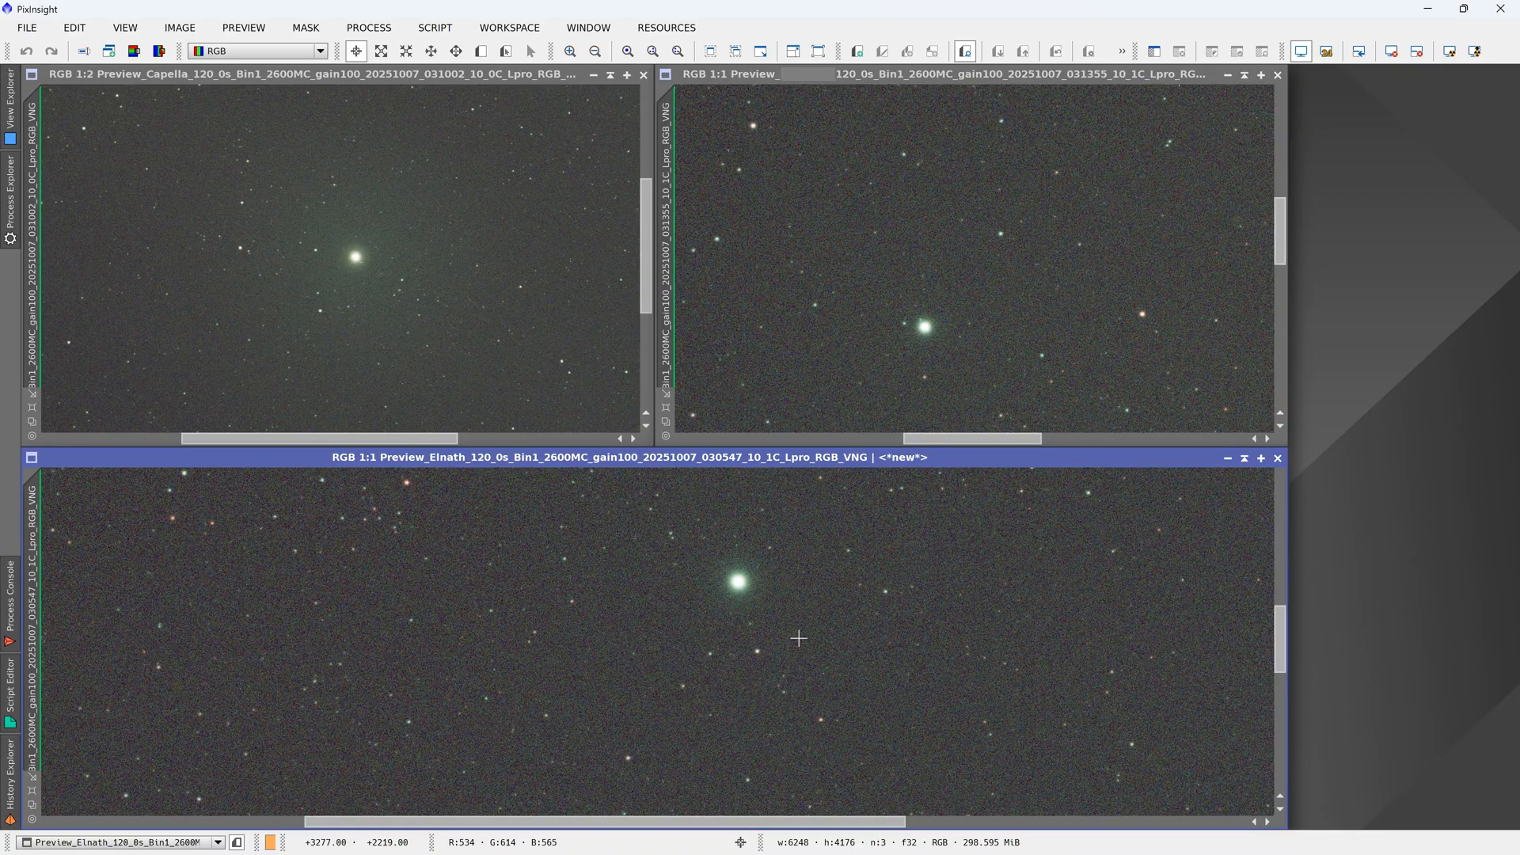
Step: Bring the File Explorer window of bright-star test folders back to the front
{"action": "left_click", "coordinate": [626, 51]}
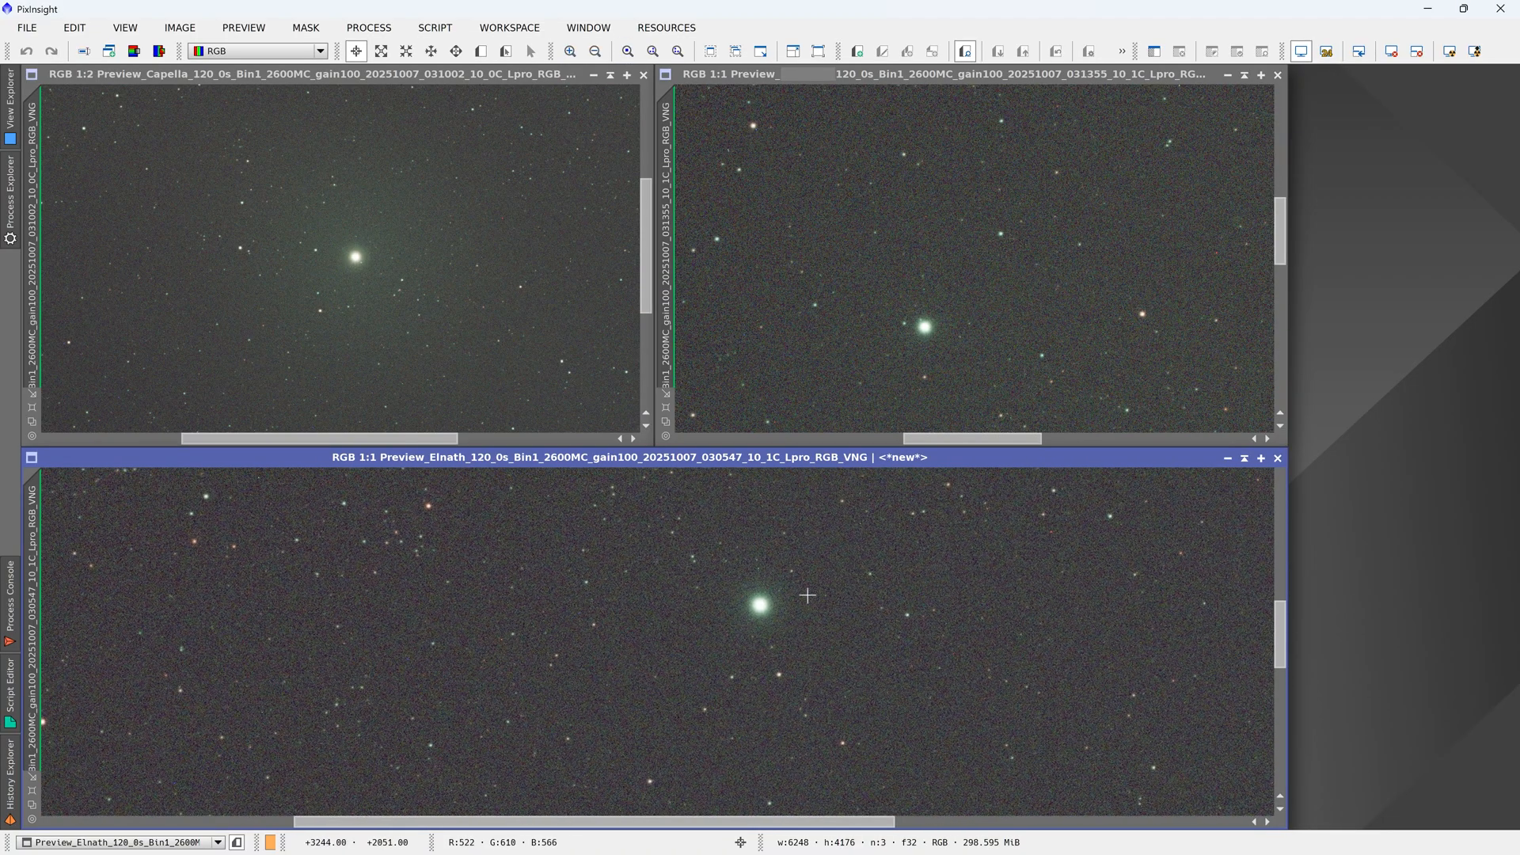
{"action": "mouse_move", "coordinate": [393, 320]}
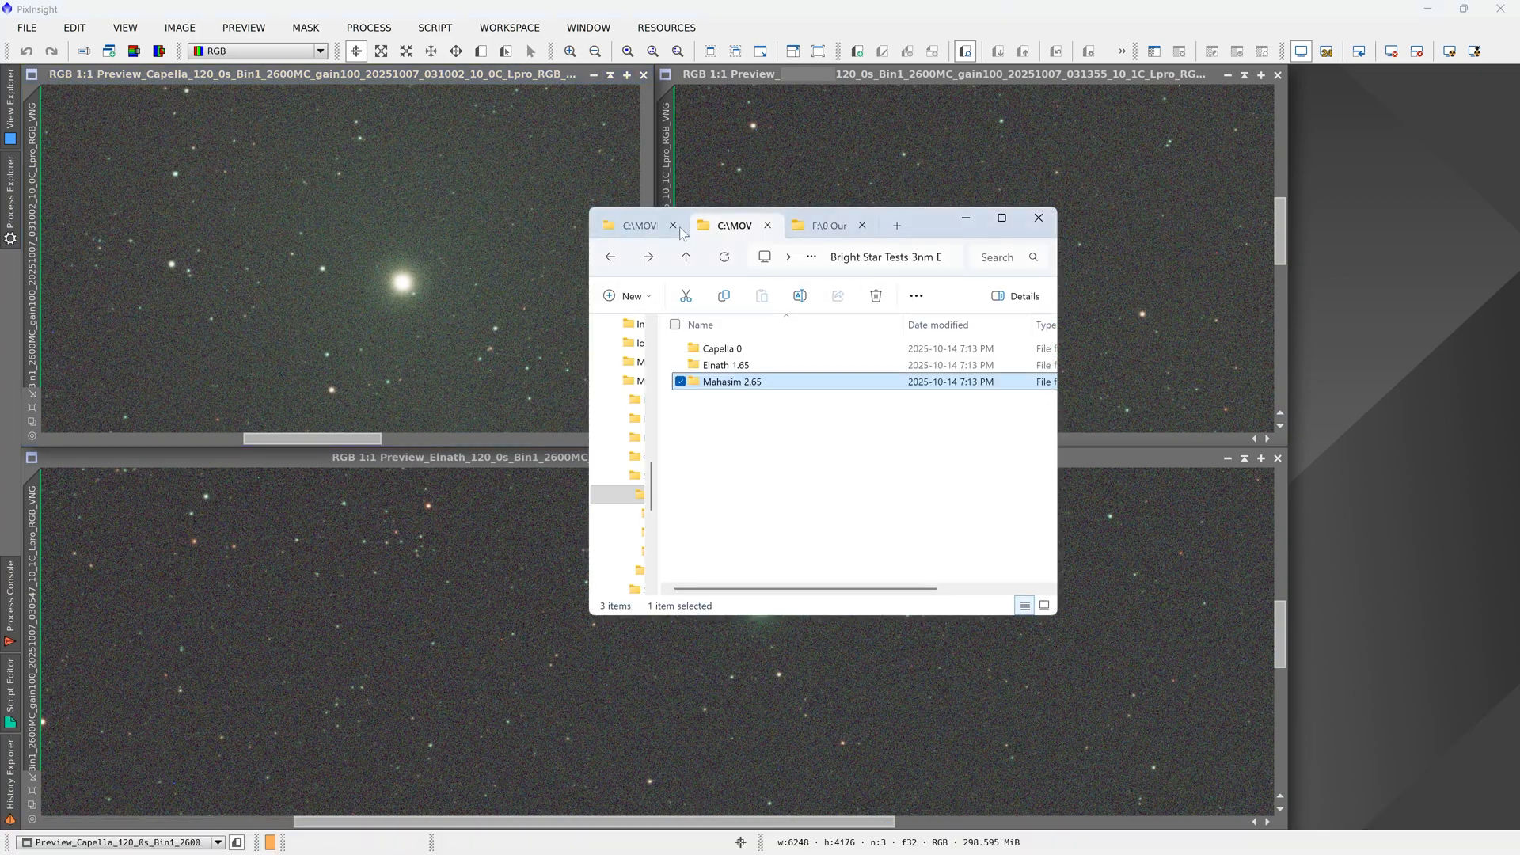
Step: Open VeilFRA3003nmv2.jpg from the finished images folder and zoom it to full size
{"action": "left_click", "coordinate": [635, 225]}
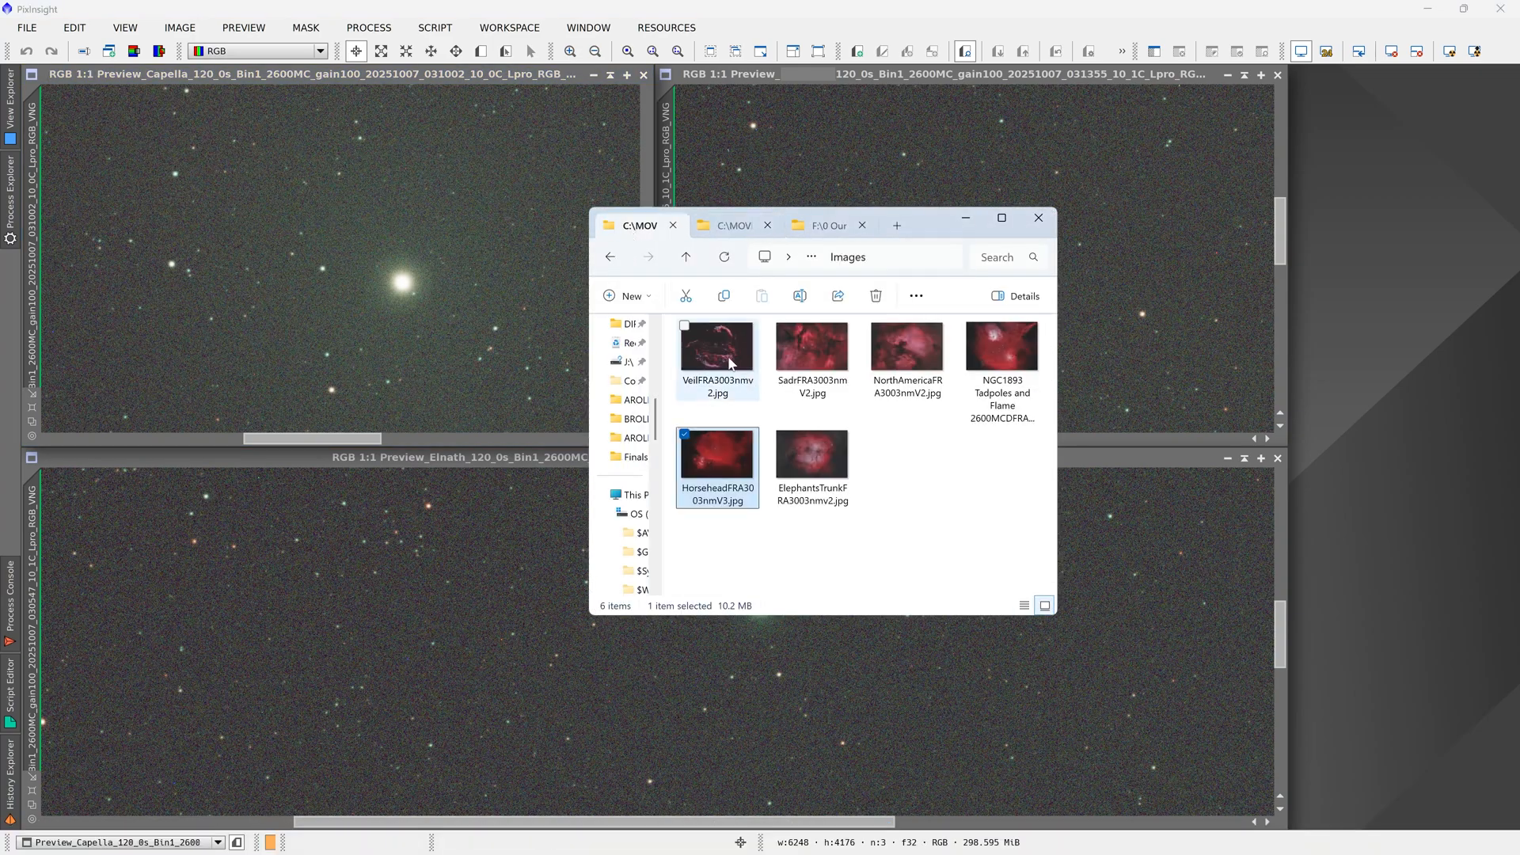
{"action": "double_click", "coordinate": [717, 345]}
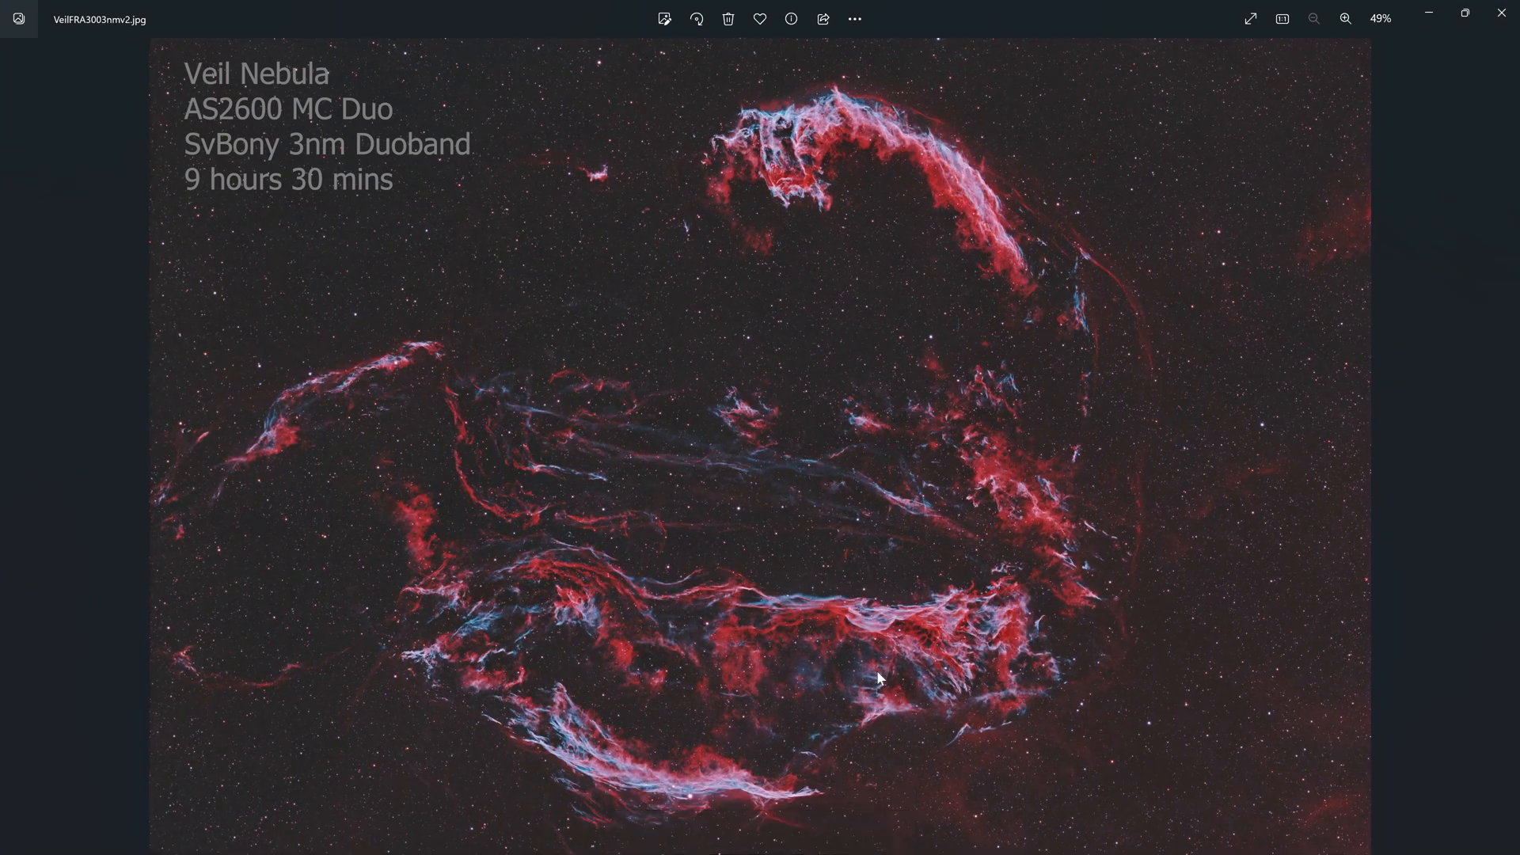
{"action": "left_click", "coordinate": [1346, 18]}
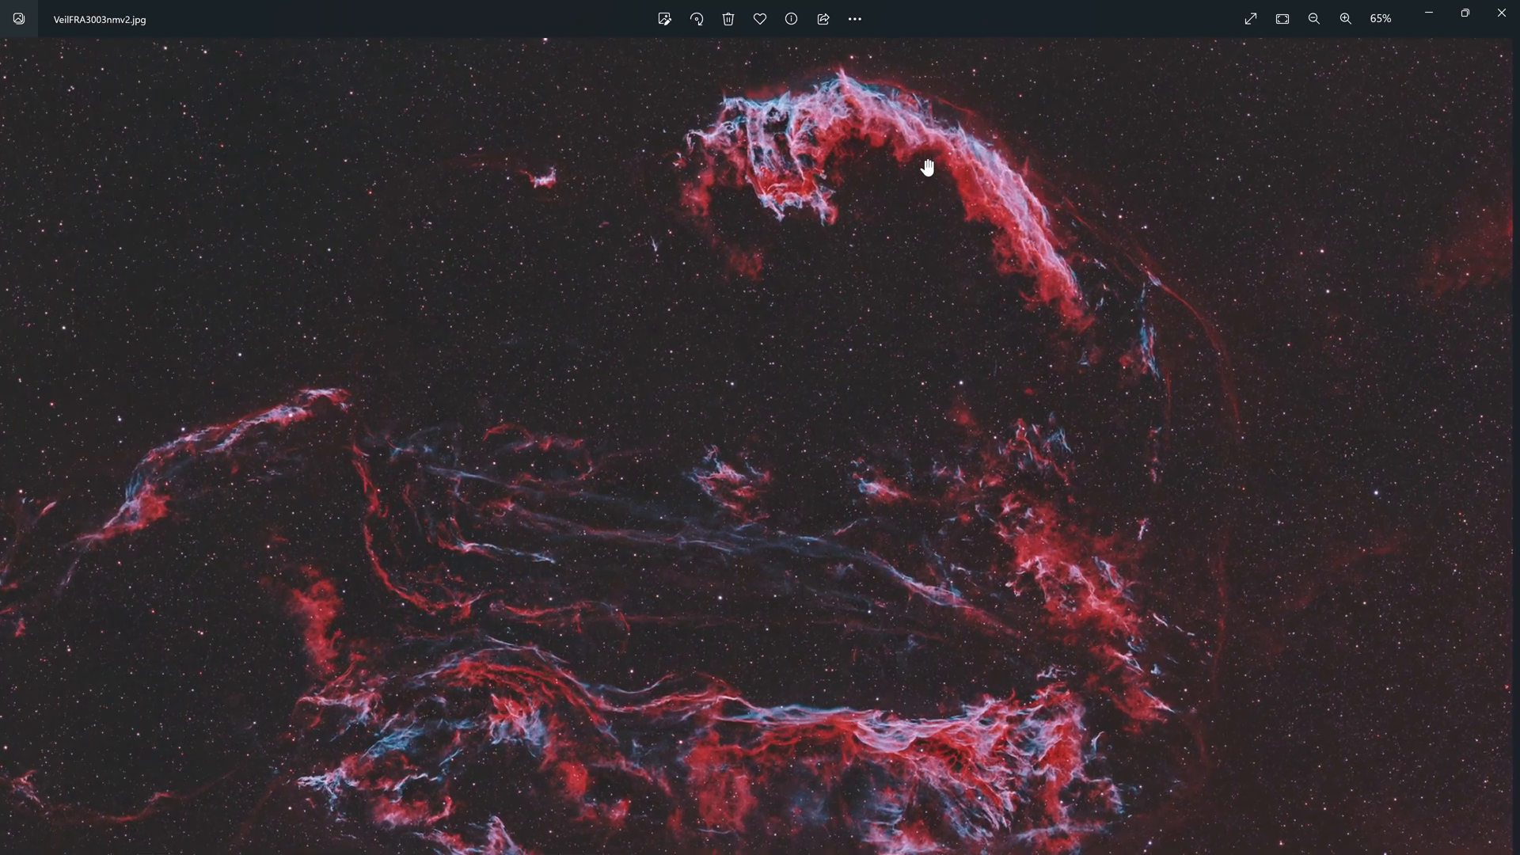
{"action": "left_click", "coordinate": [1346, 18]}
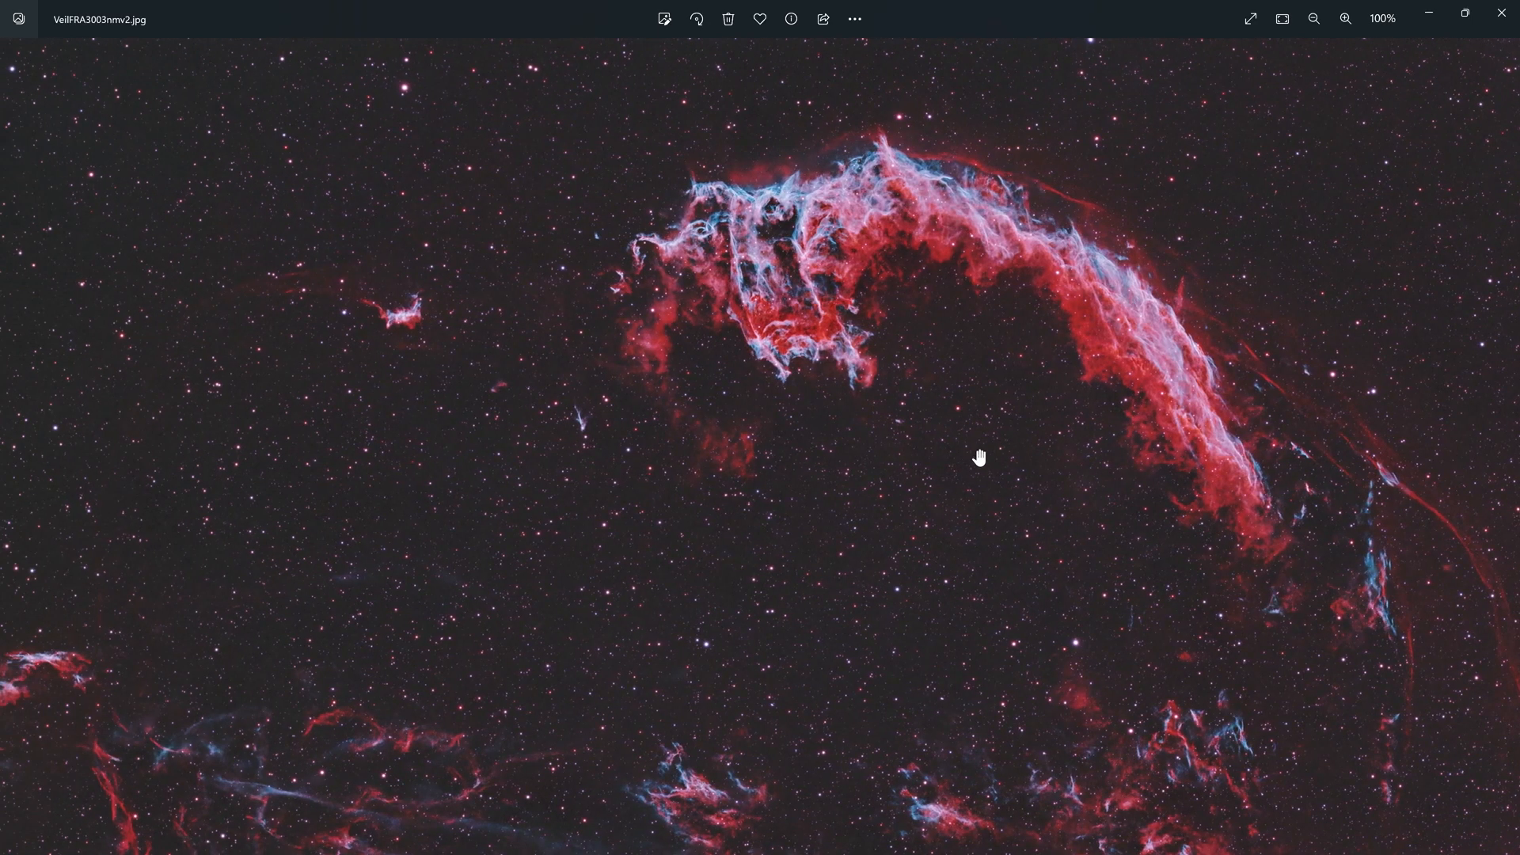
{"action": "mouse_move", "coordinate": [842, 421]}
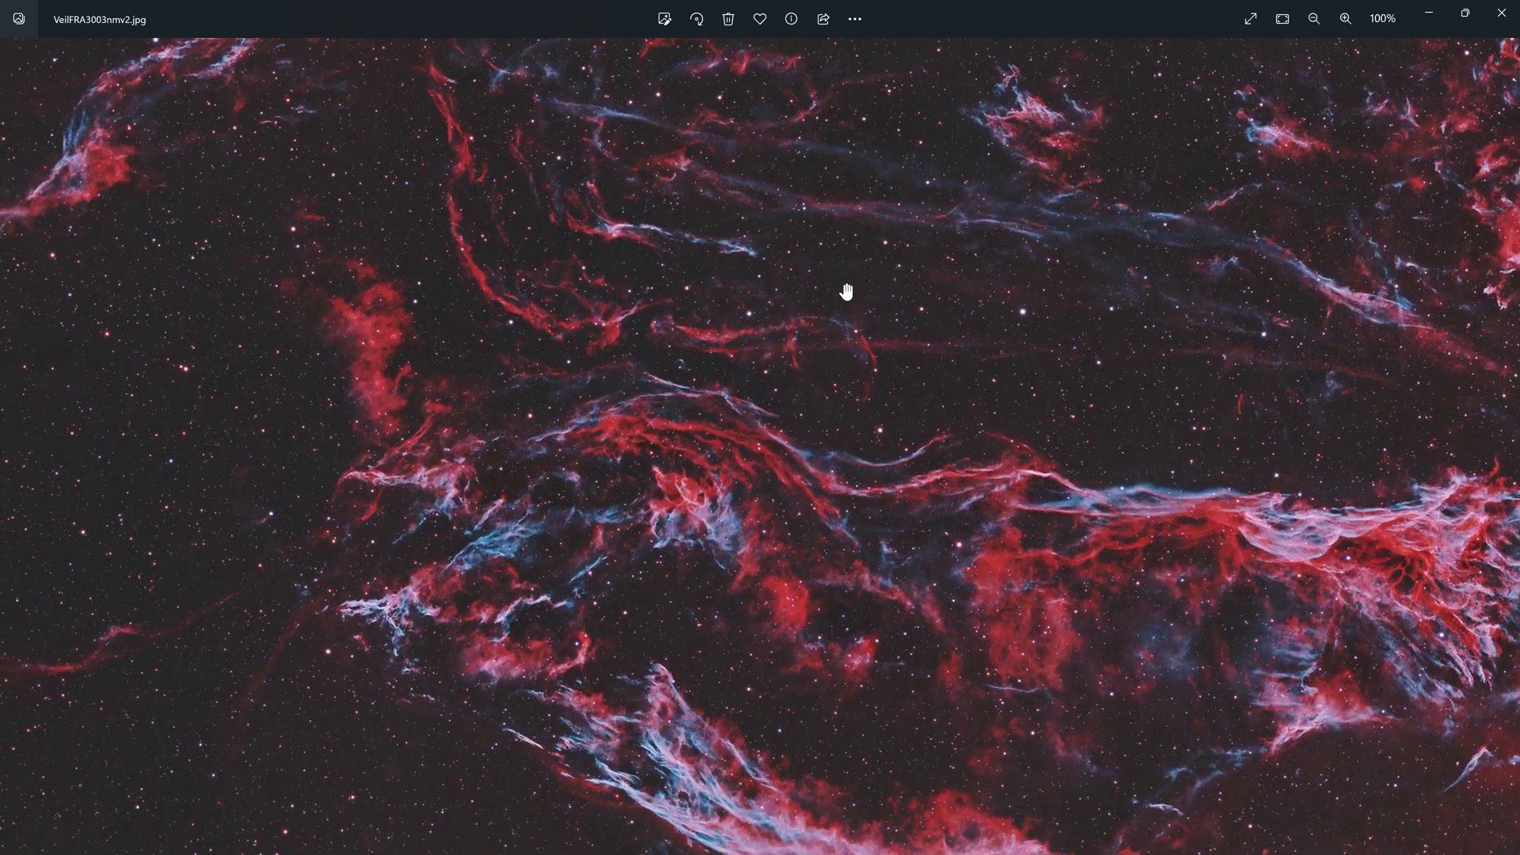
Step: Pan across the Veil Nebula filaments, then advance to the Sadr image
{"action": "left_click_drag", "start_coordinate": [845, 290], "coordinate": [394, 509]}
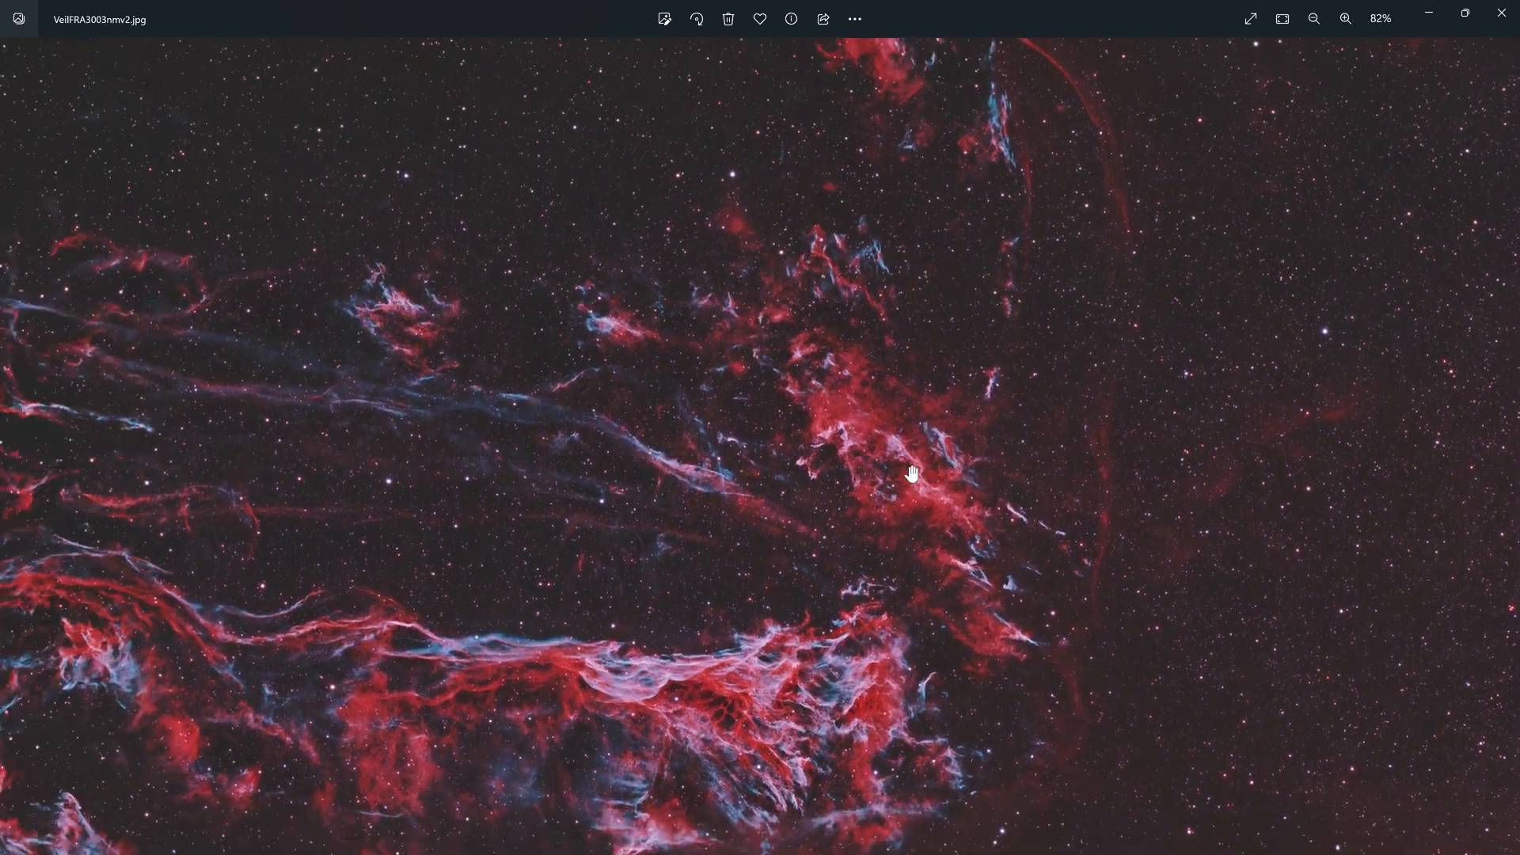
{"action": "left_click_drag", "start_coordinate": [911, 475], "coordinate": [834, 492]}
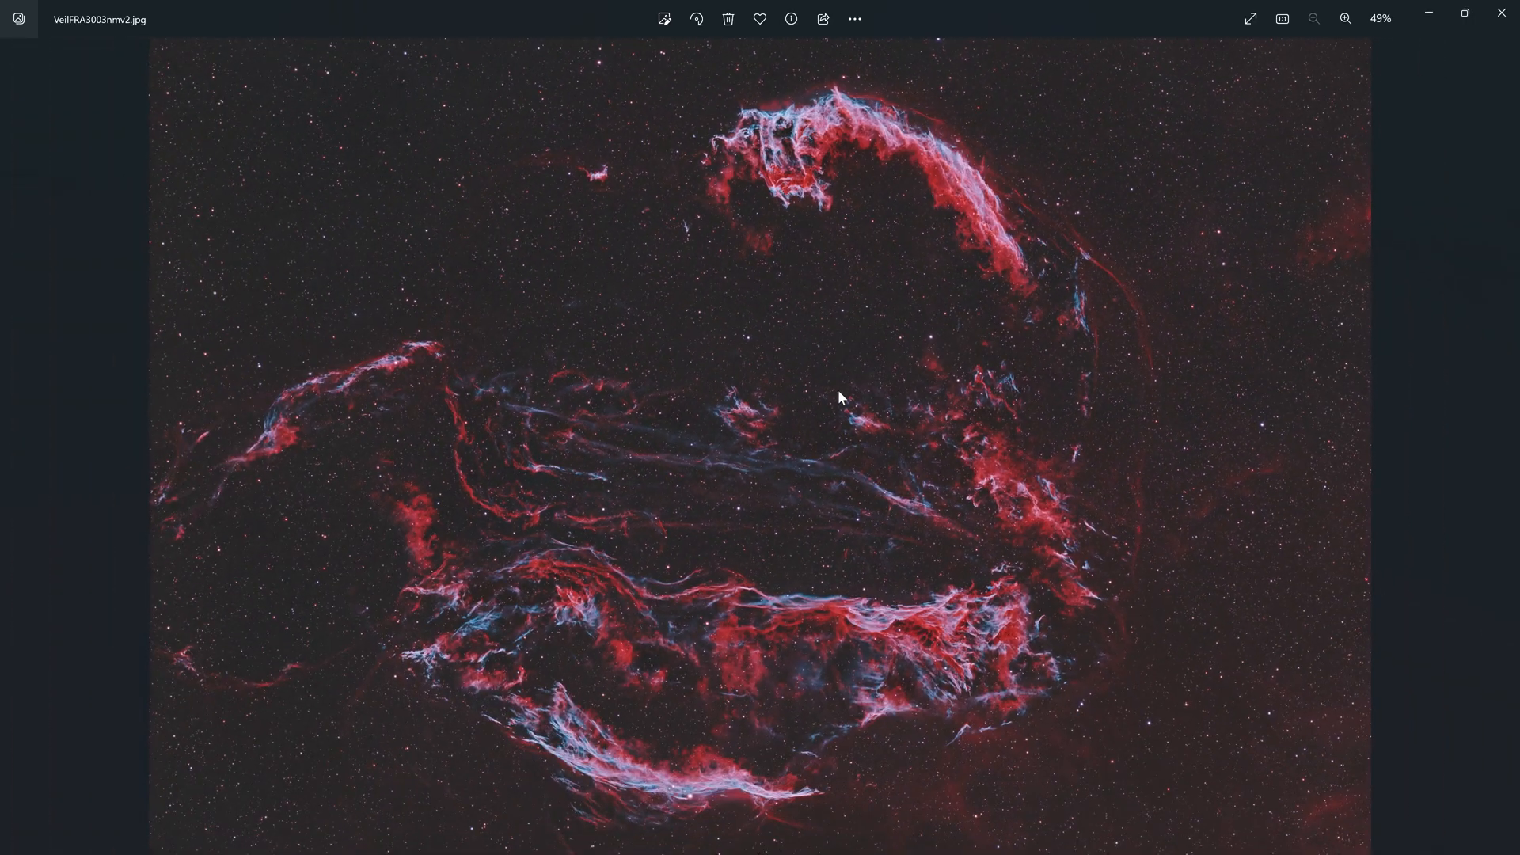
{"action": "left_click", "coordinate": [1503, 446]}
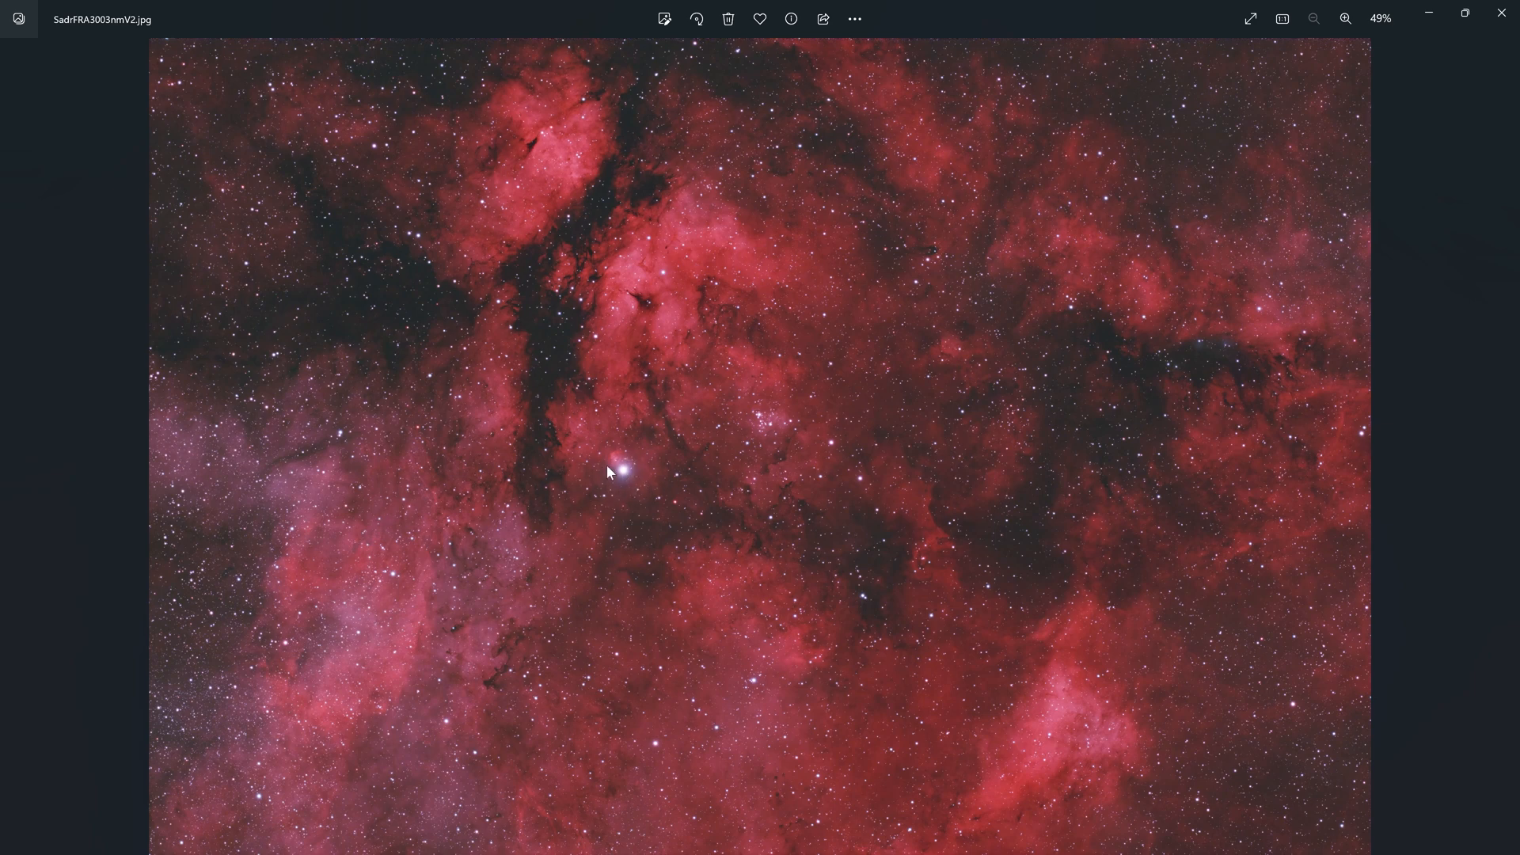
Step: Zoom in twice around the Sadr bright star, nudge the view, then fit the image
{"action": "left_click", "coordinate": [1346, 18]}
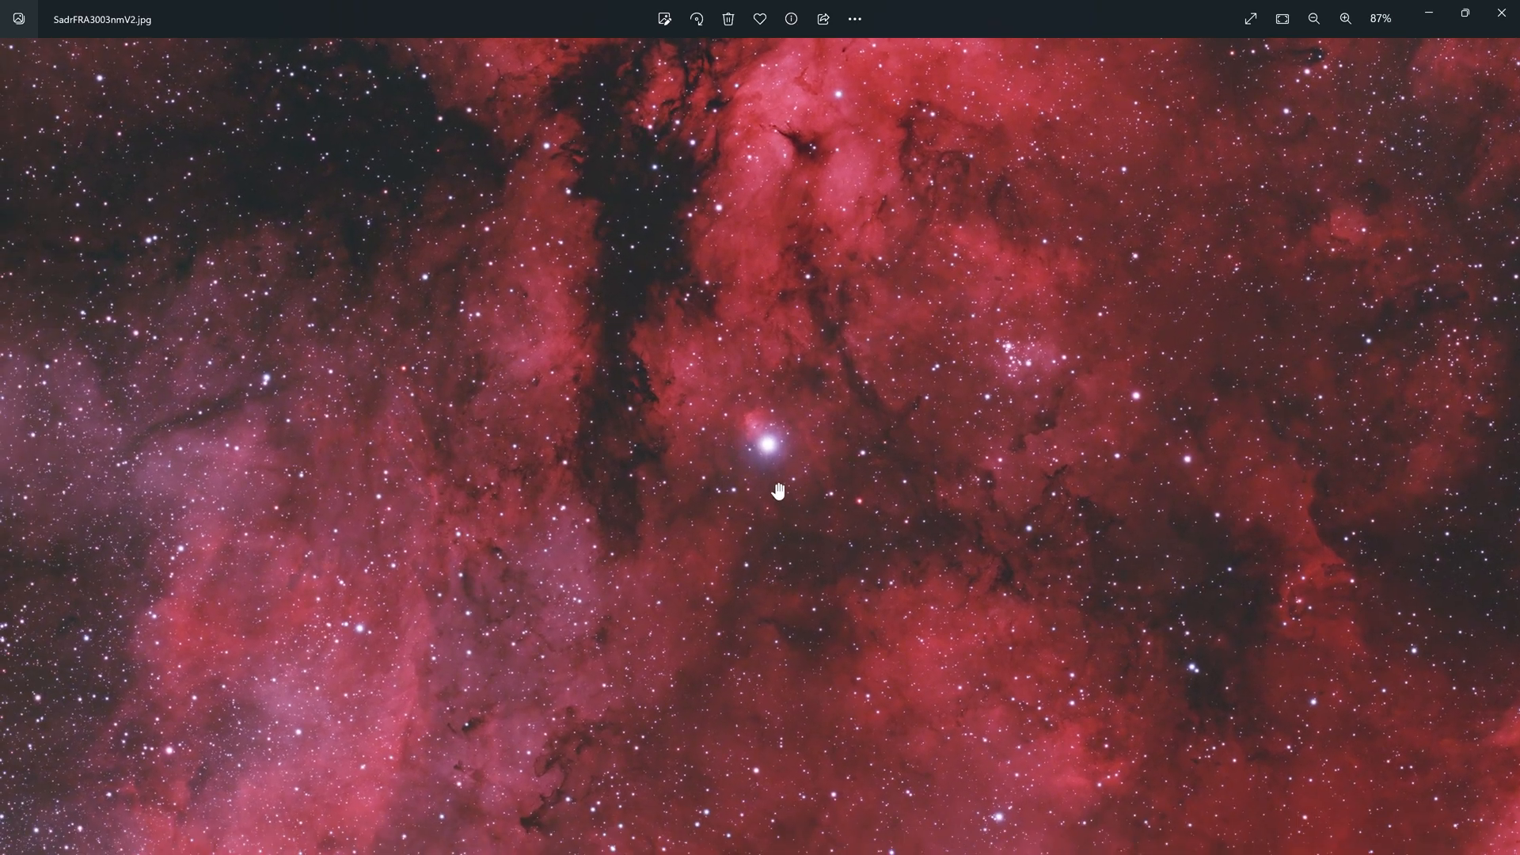
{"action": "left_click", "coordinate": [1346, 18]}
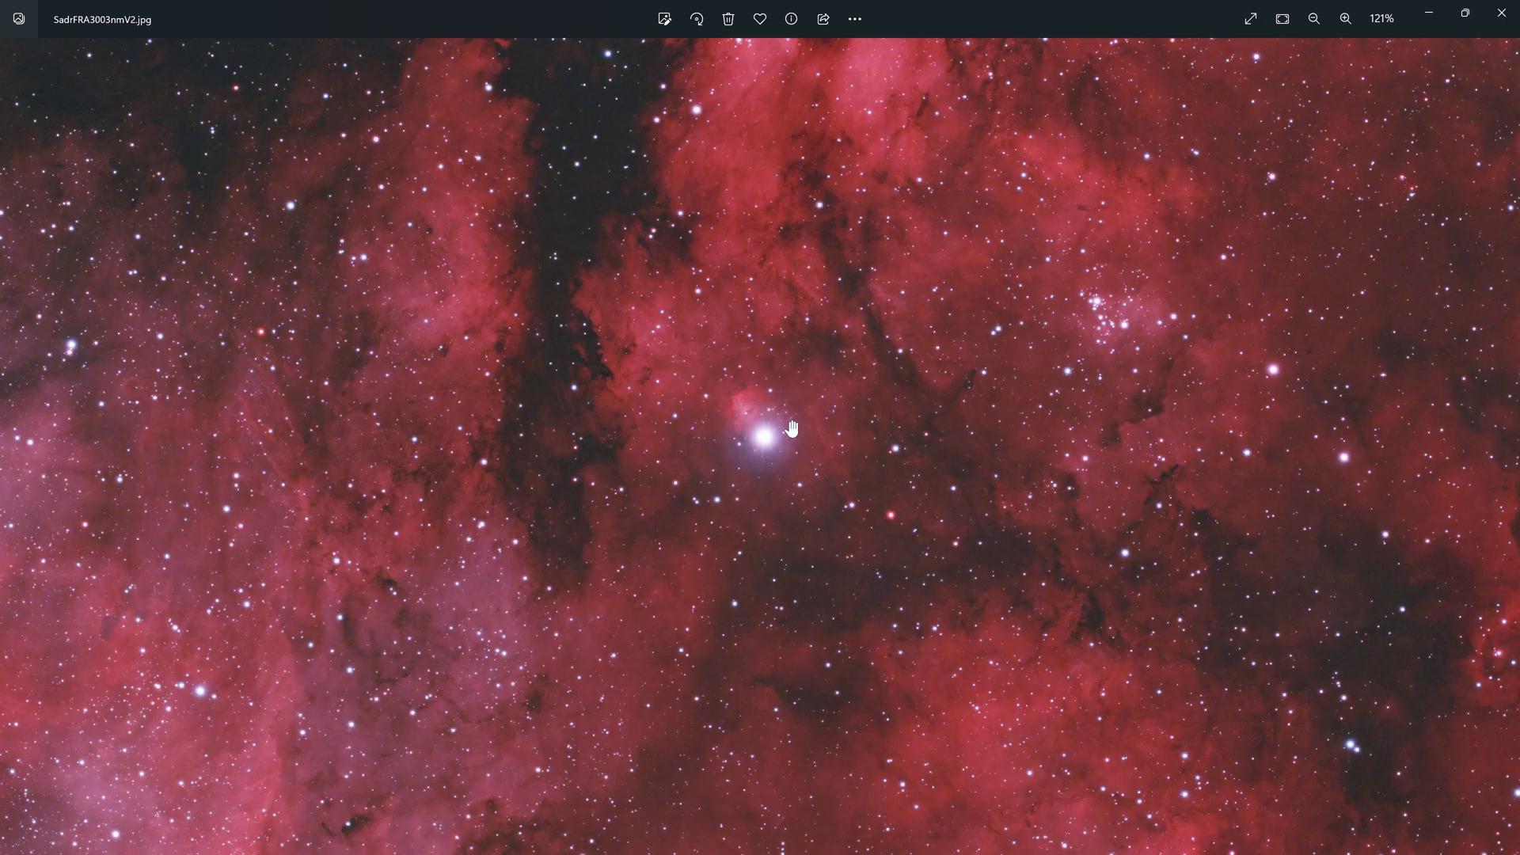
{"action": "left_click_drag", "start_coordinate": [791, 429], "coordinate": [824, 397]}
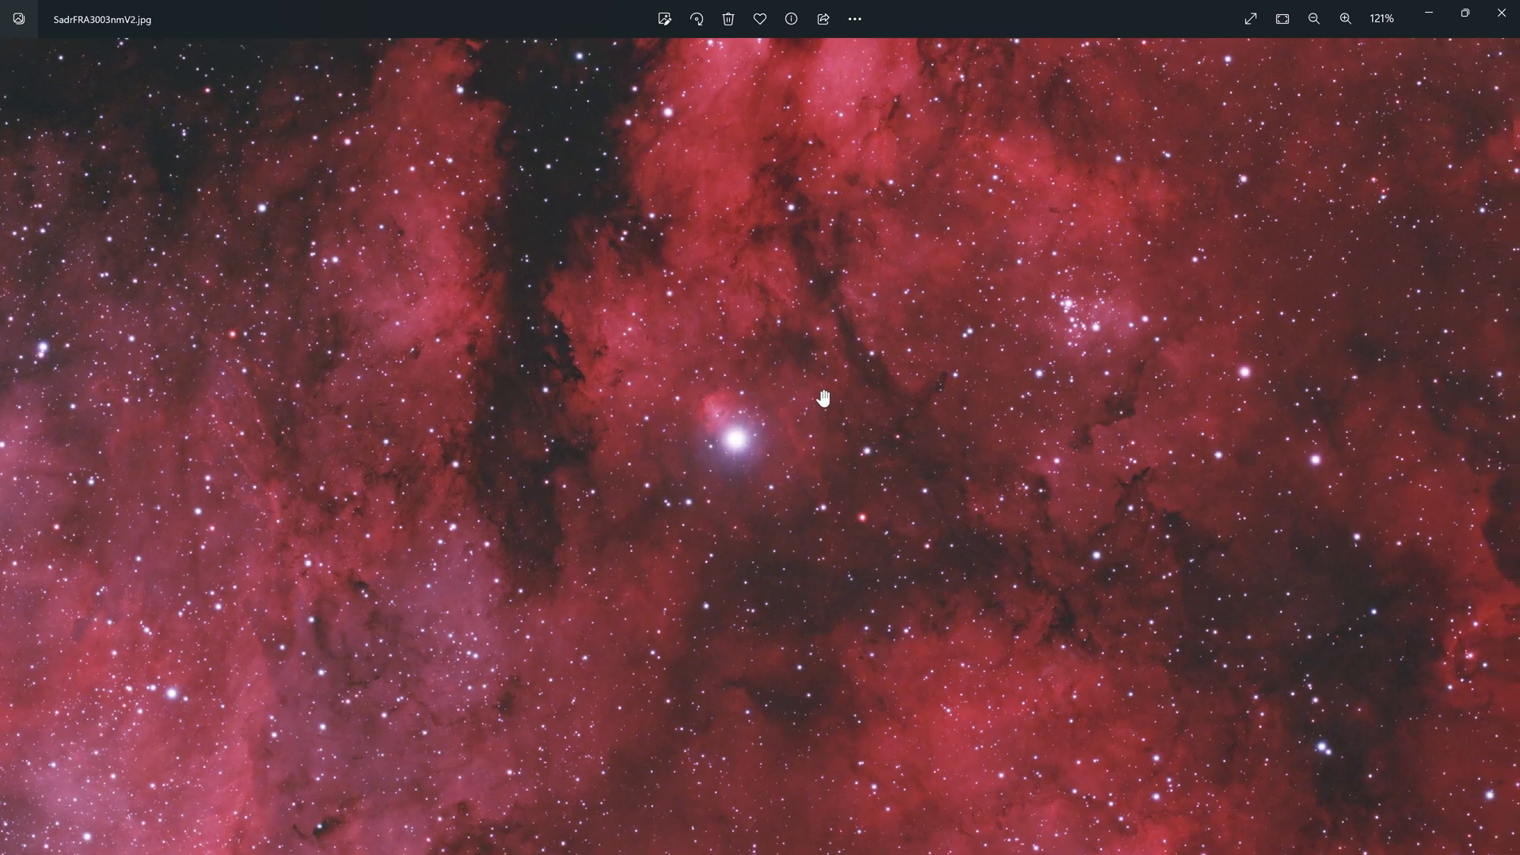
{"action": "left_click", "coordinate": [1313, 18]}
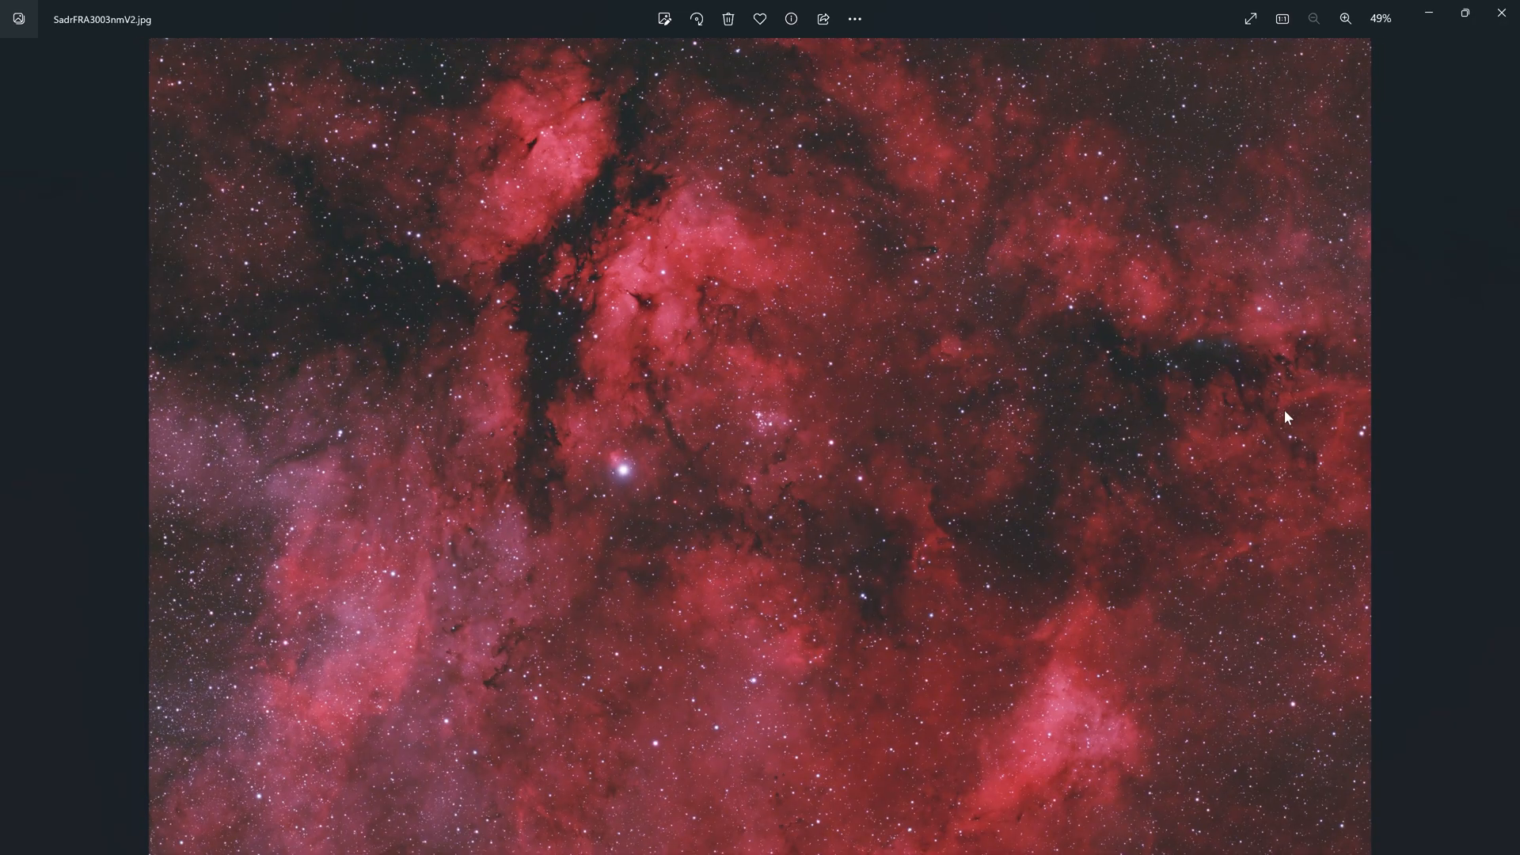
{"action": "mouse_move", "coordinate": [683, 448]}
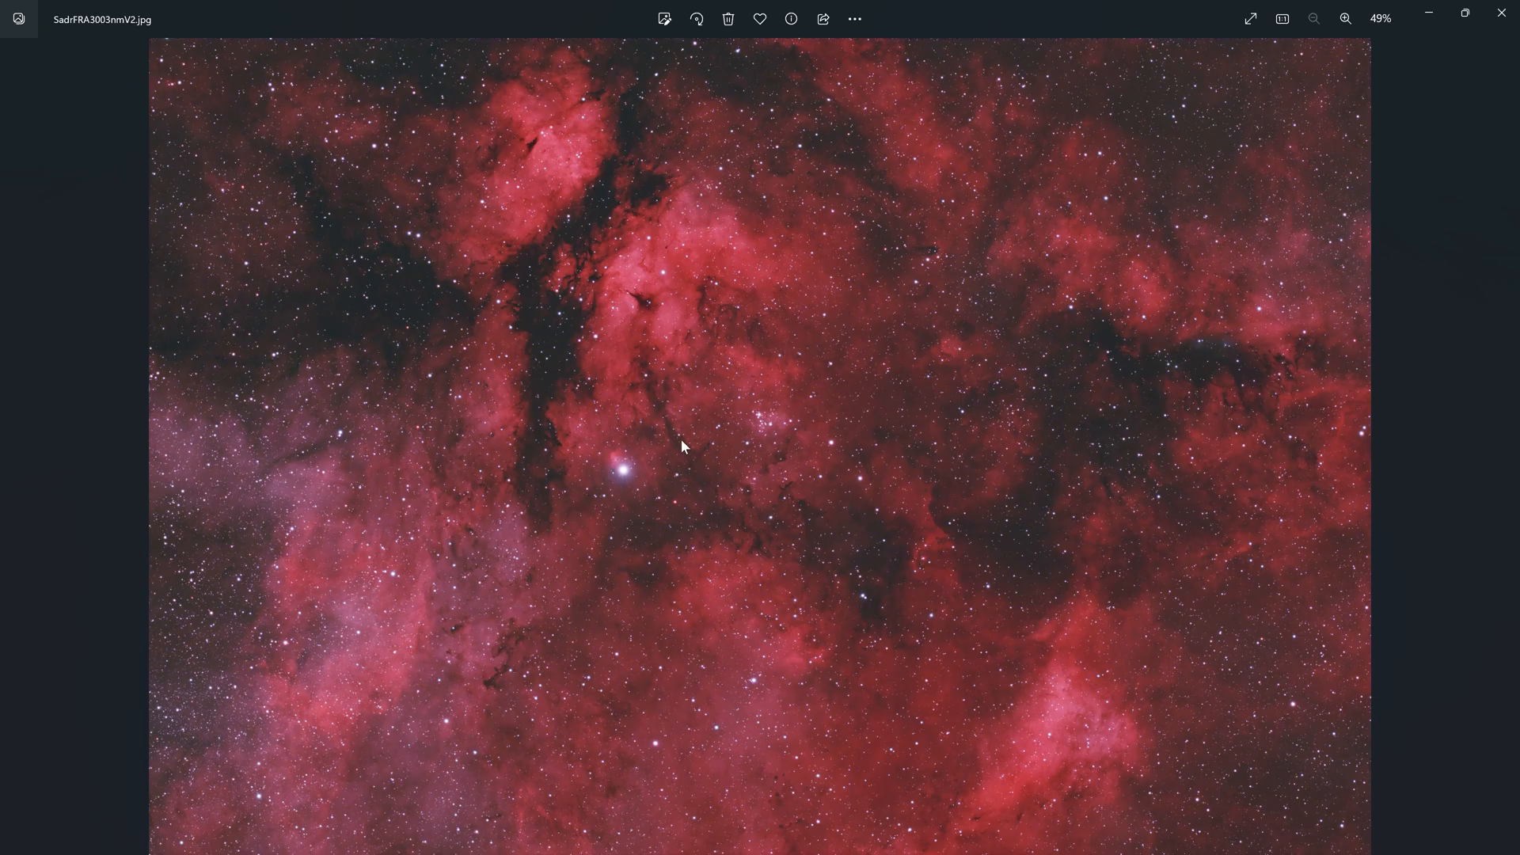
{"action": "mouse_move", "coordinate": [1374, 436]}
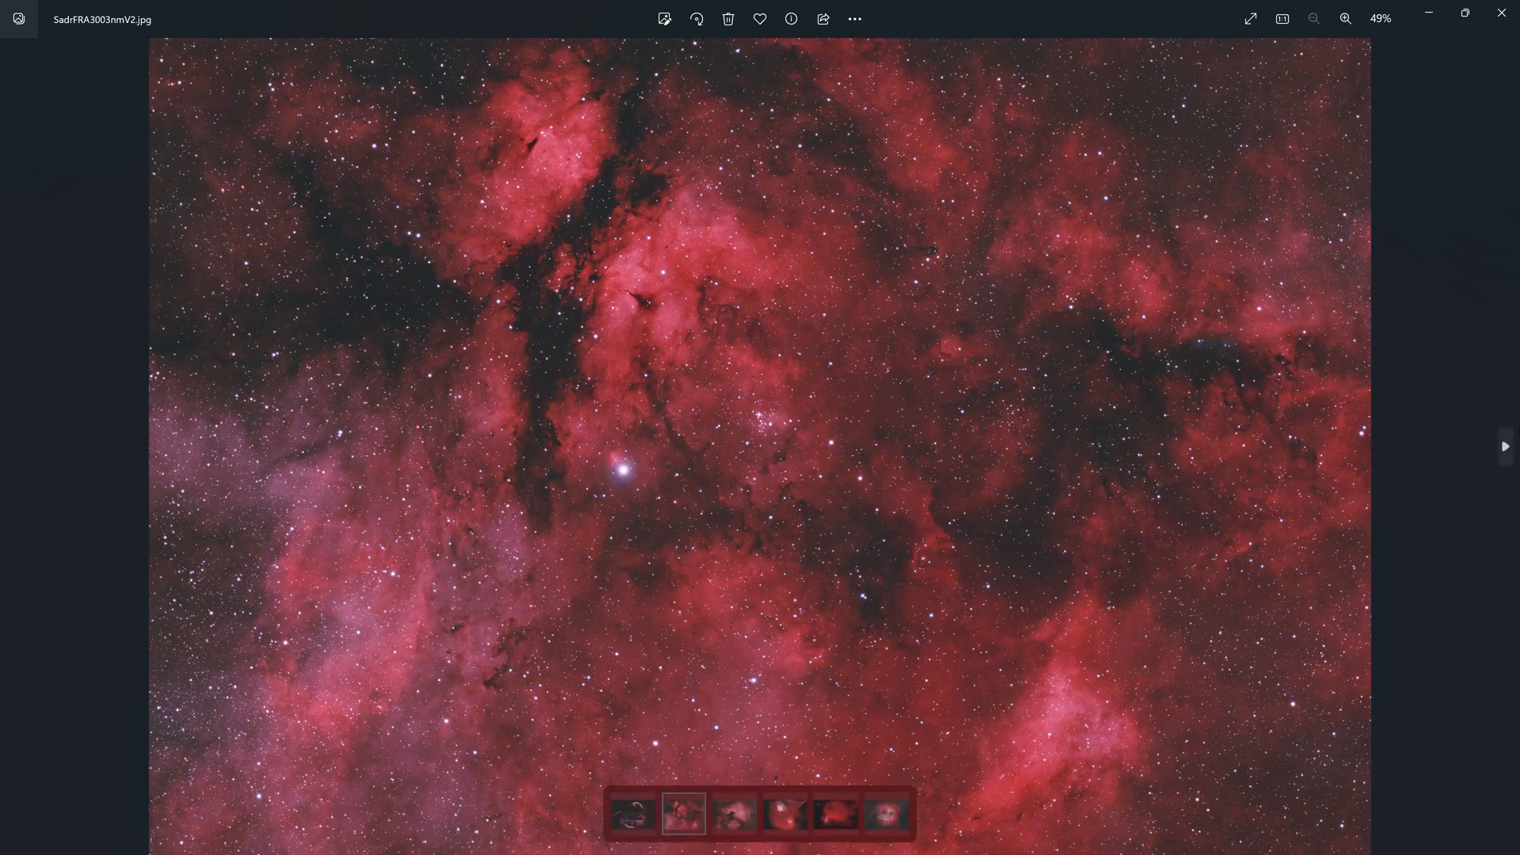
Step: Zoom around the North America and Pelican regions, fit the image, then advance to Tadpoles
{"action": "left_click", "coordinate": [734, 815]}
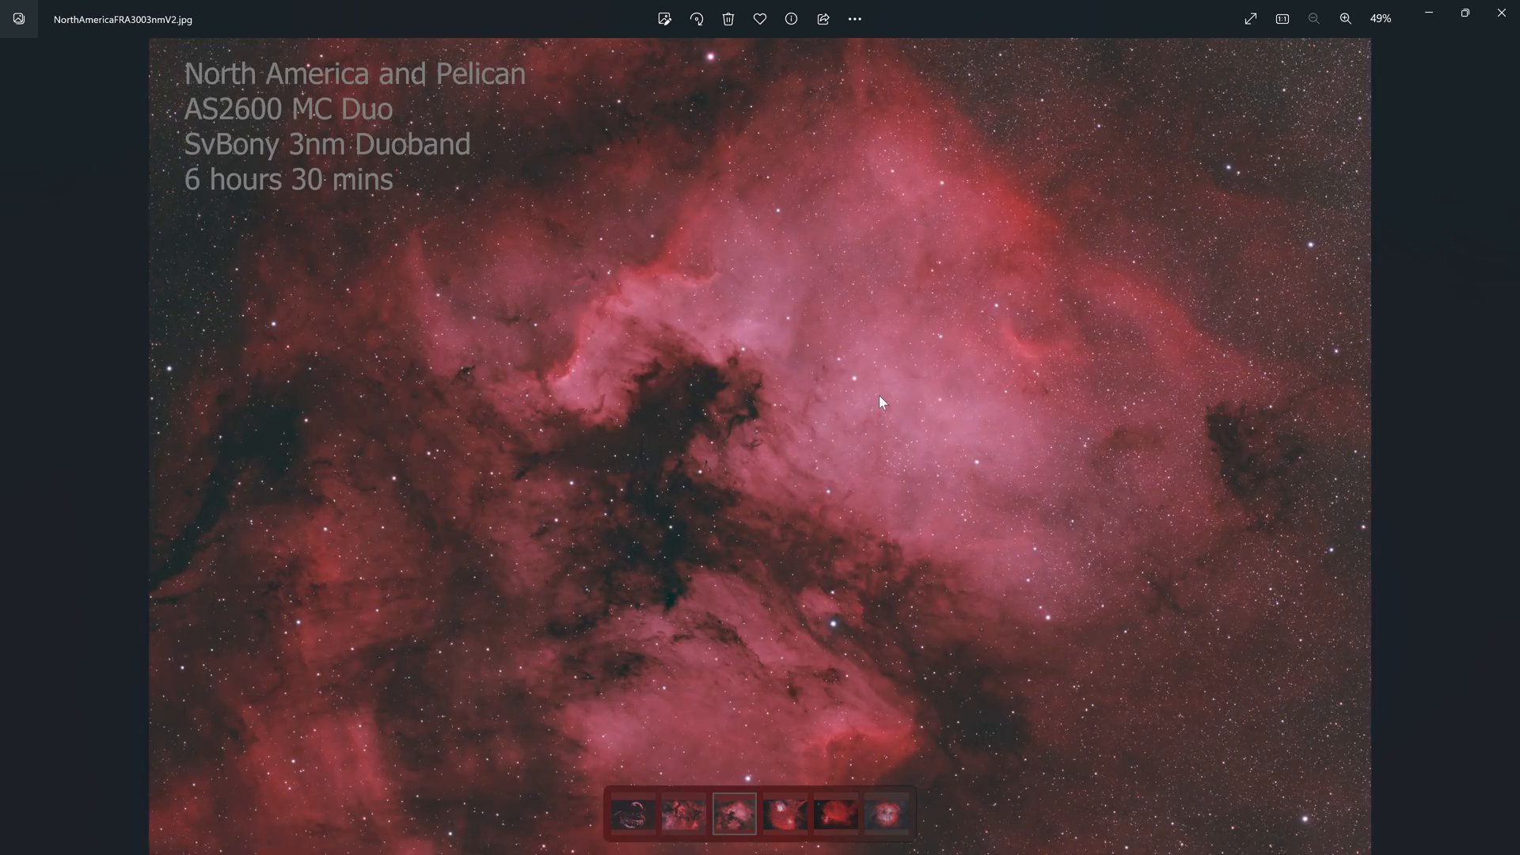
{"action": "left_click", "coordinate": [1346, 18]}
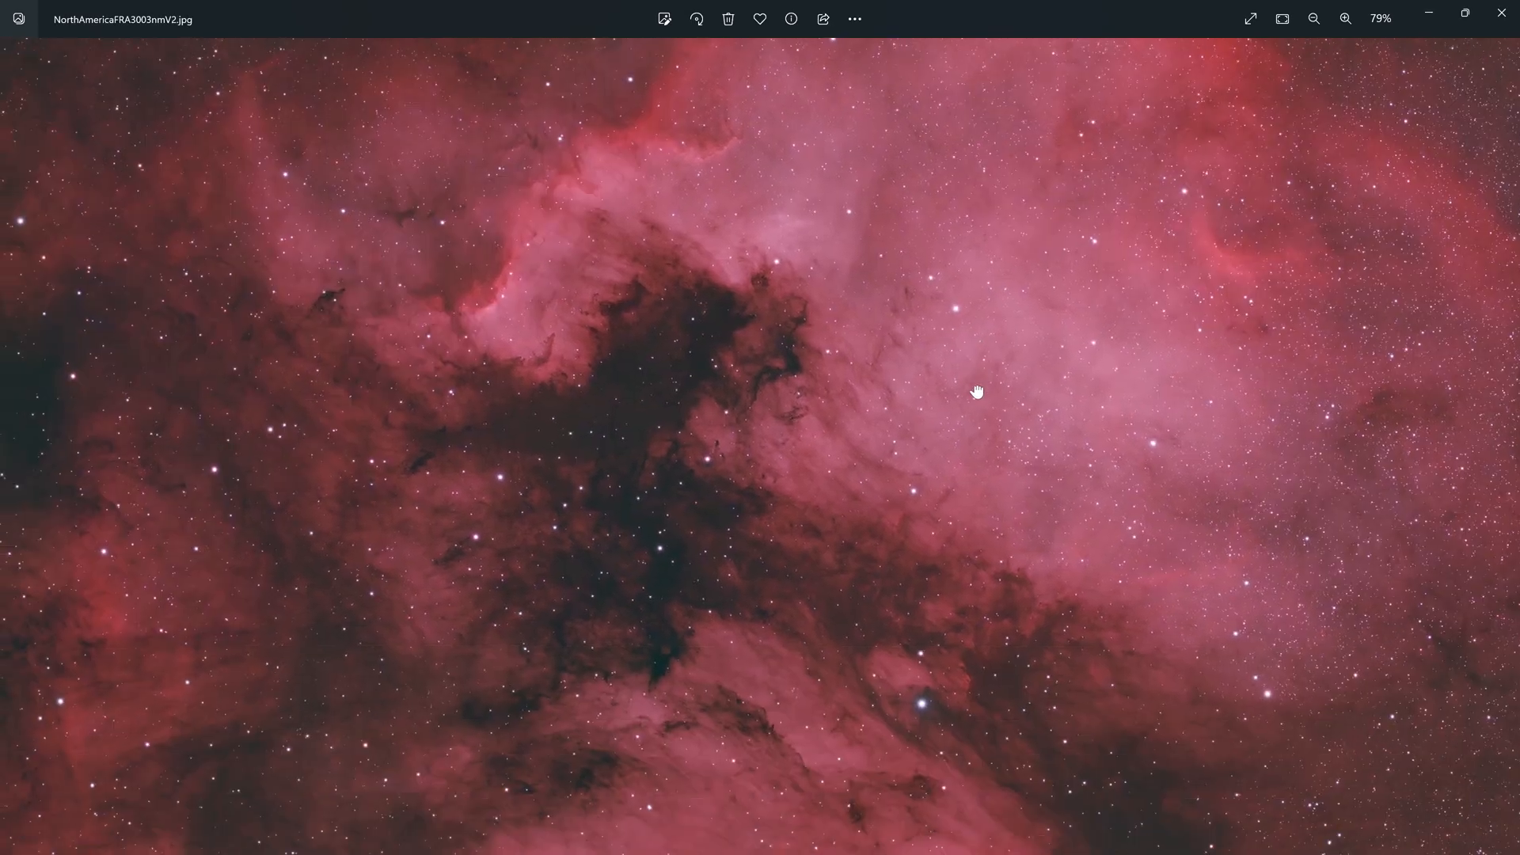
{"action": "left_click", "coordinate": [1314, 18]}
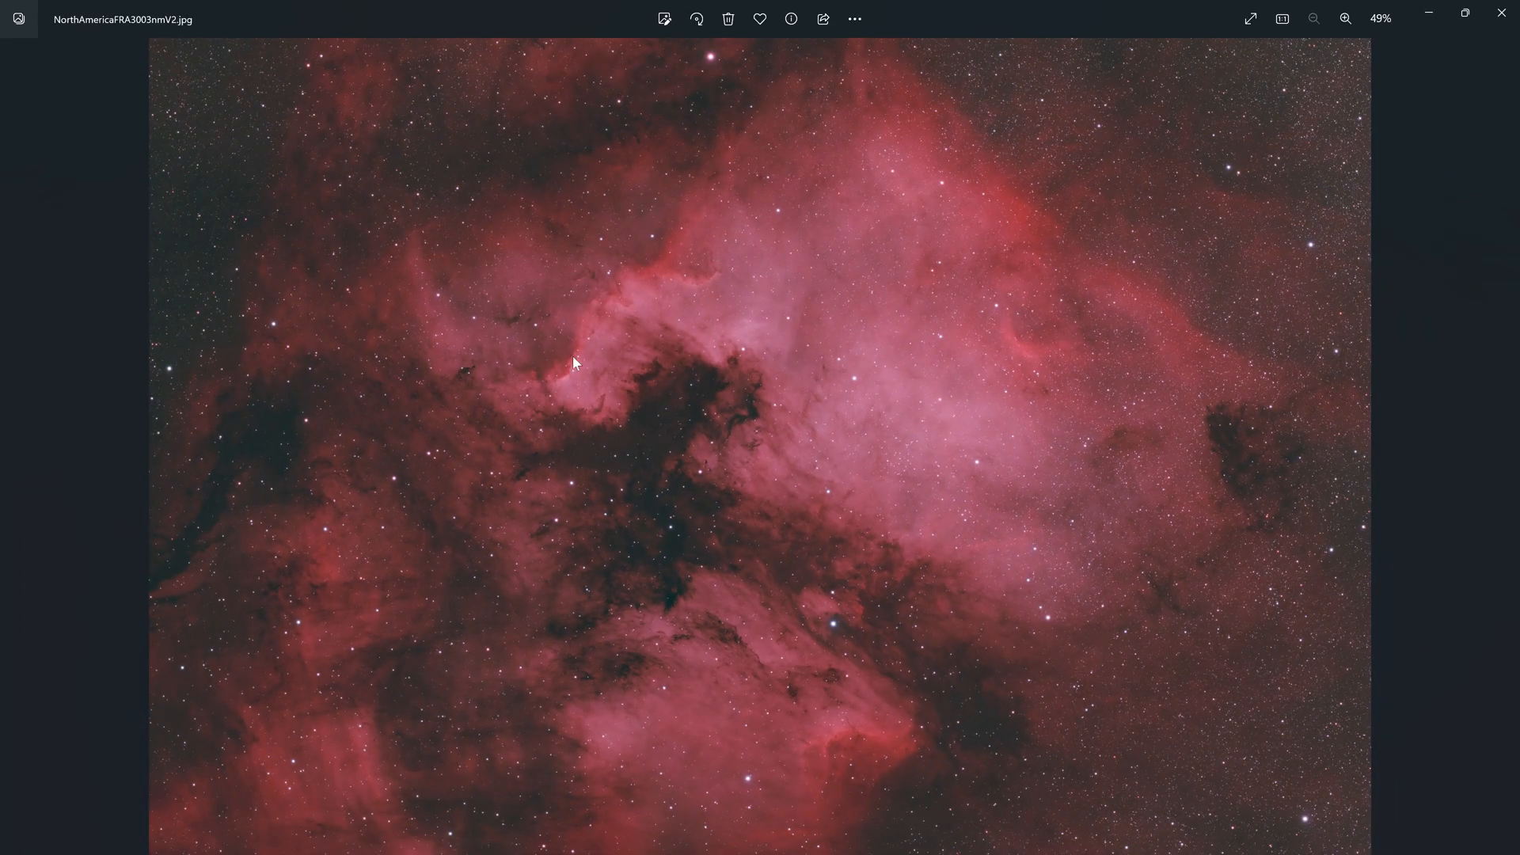
{"action": "mouse_move", "coordinate": [841, 635]}
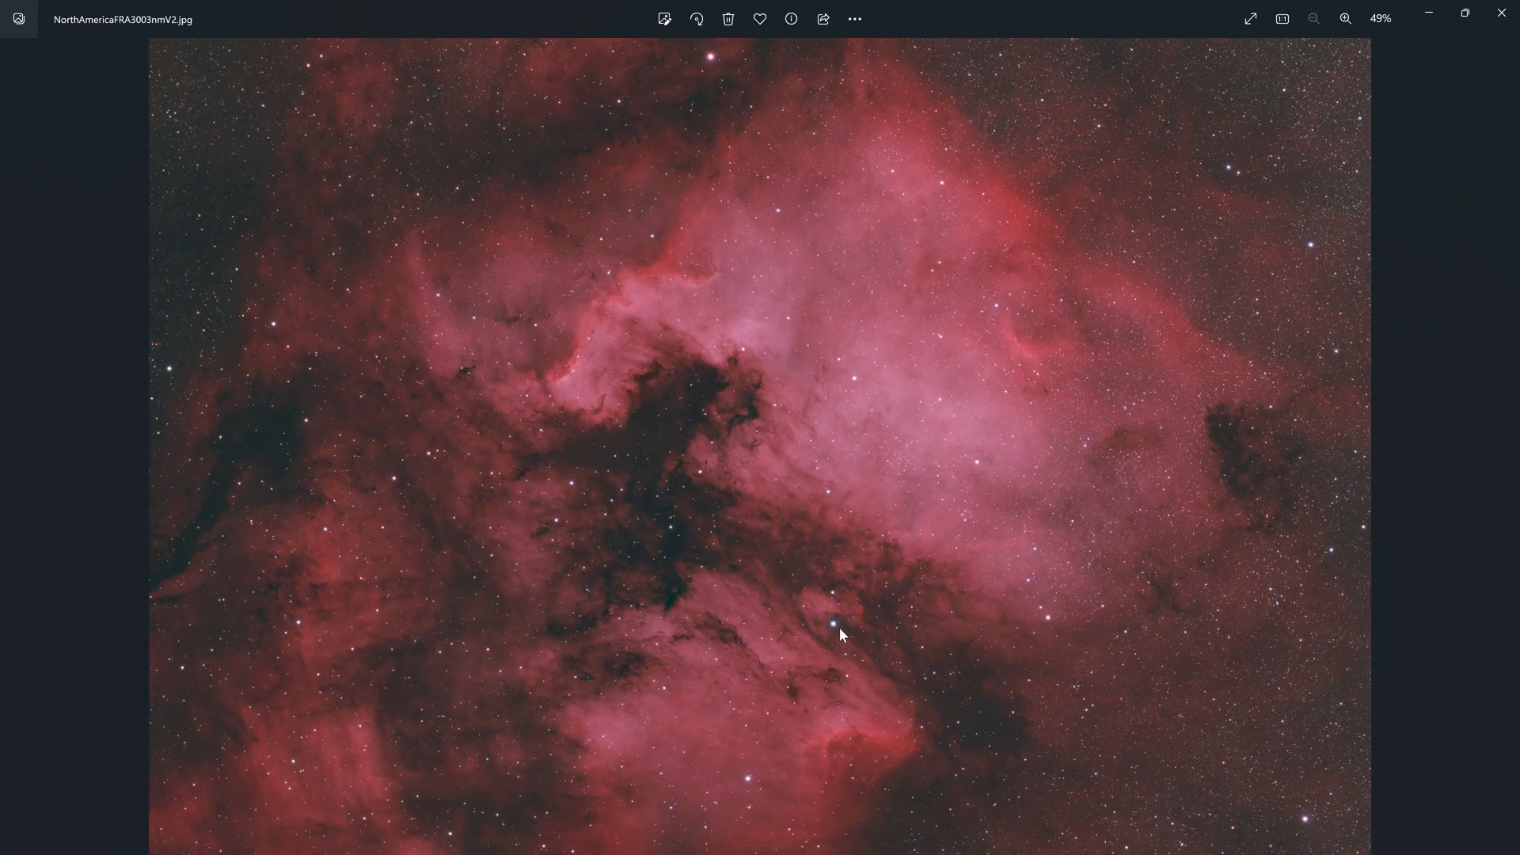
{"action": "left_click", "coordinate": [1346, 18]}
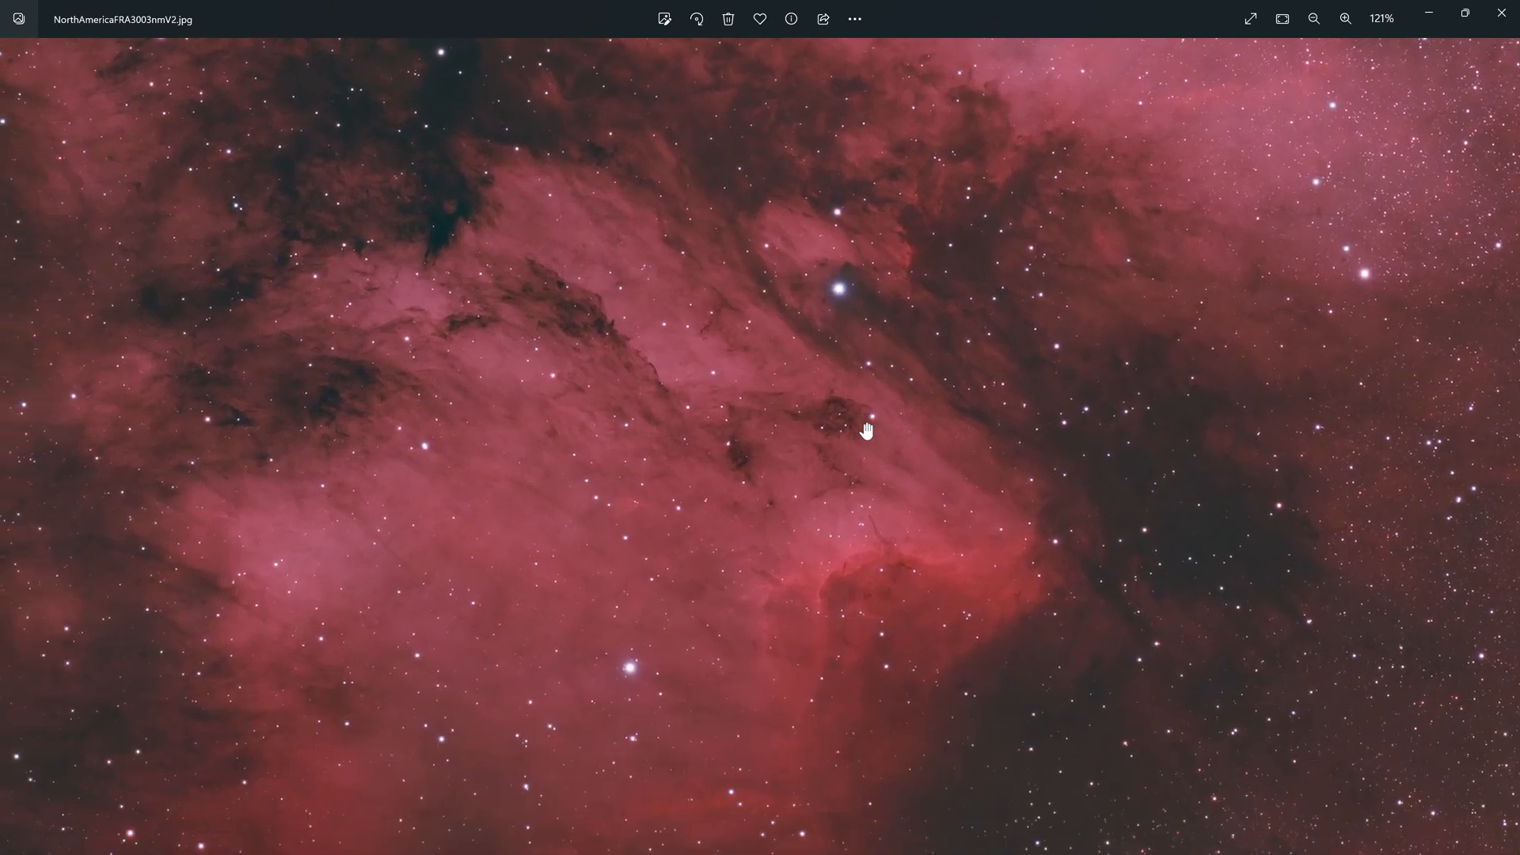
{"action": "left_click", "coordinate": [1314, 18]}
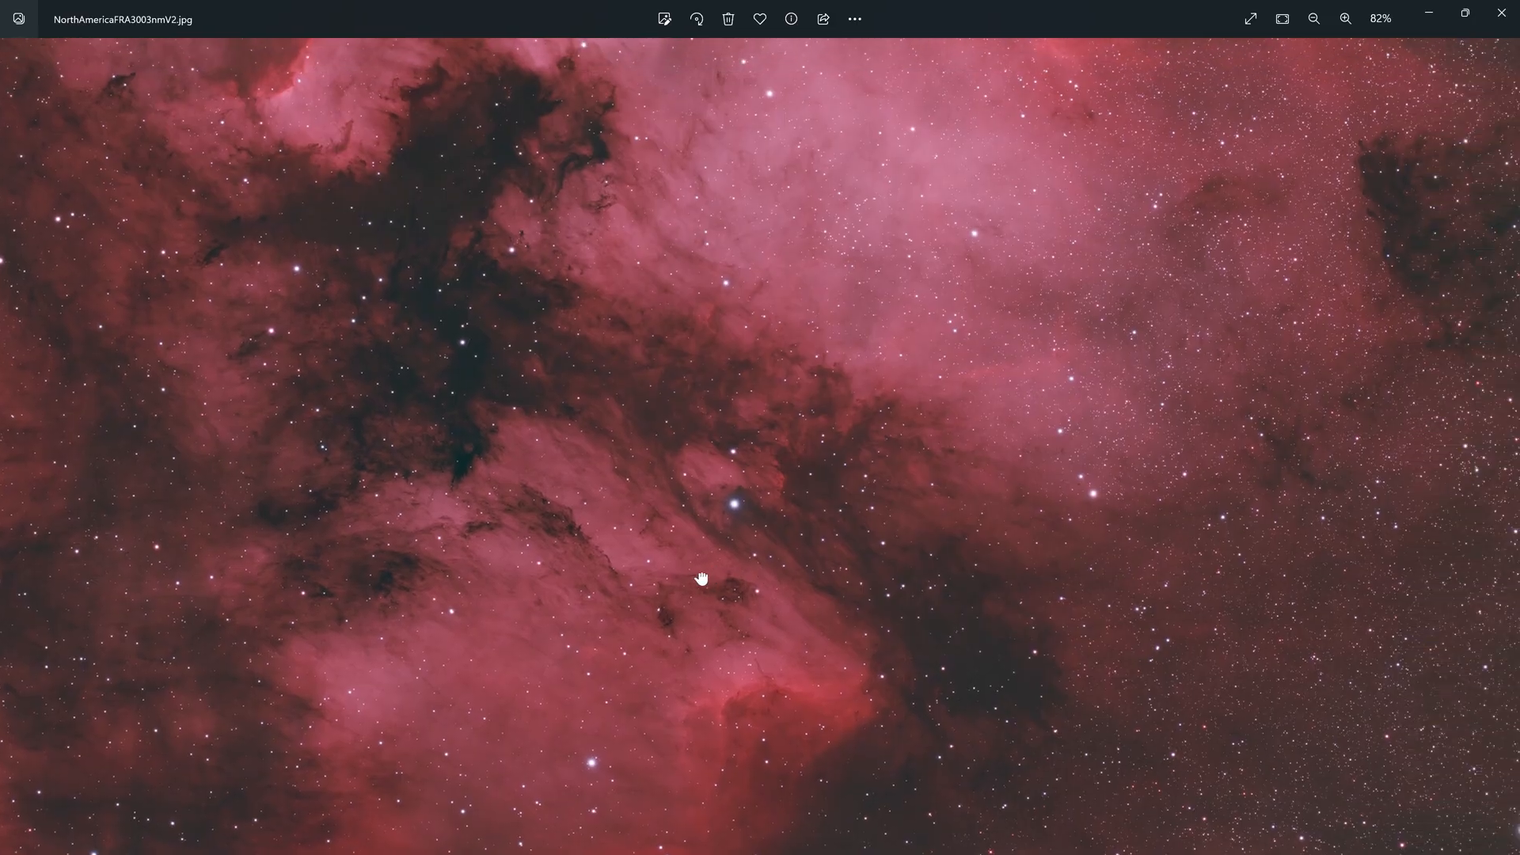
{"action": "left_click_drag", "start_coordinate": [702, 579], "coordinate": [781, 447]}
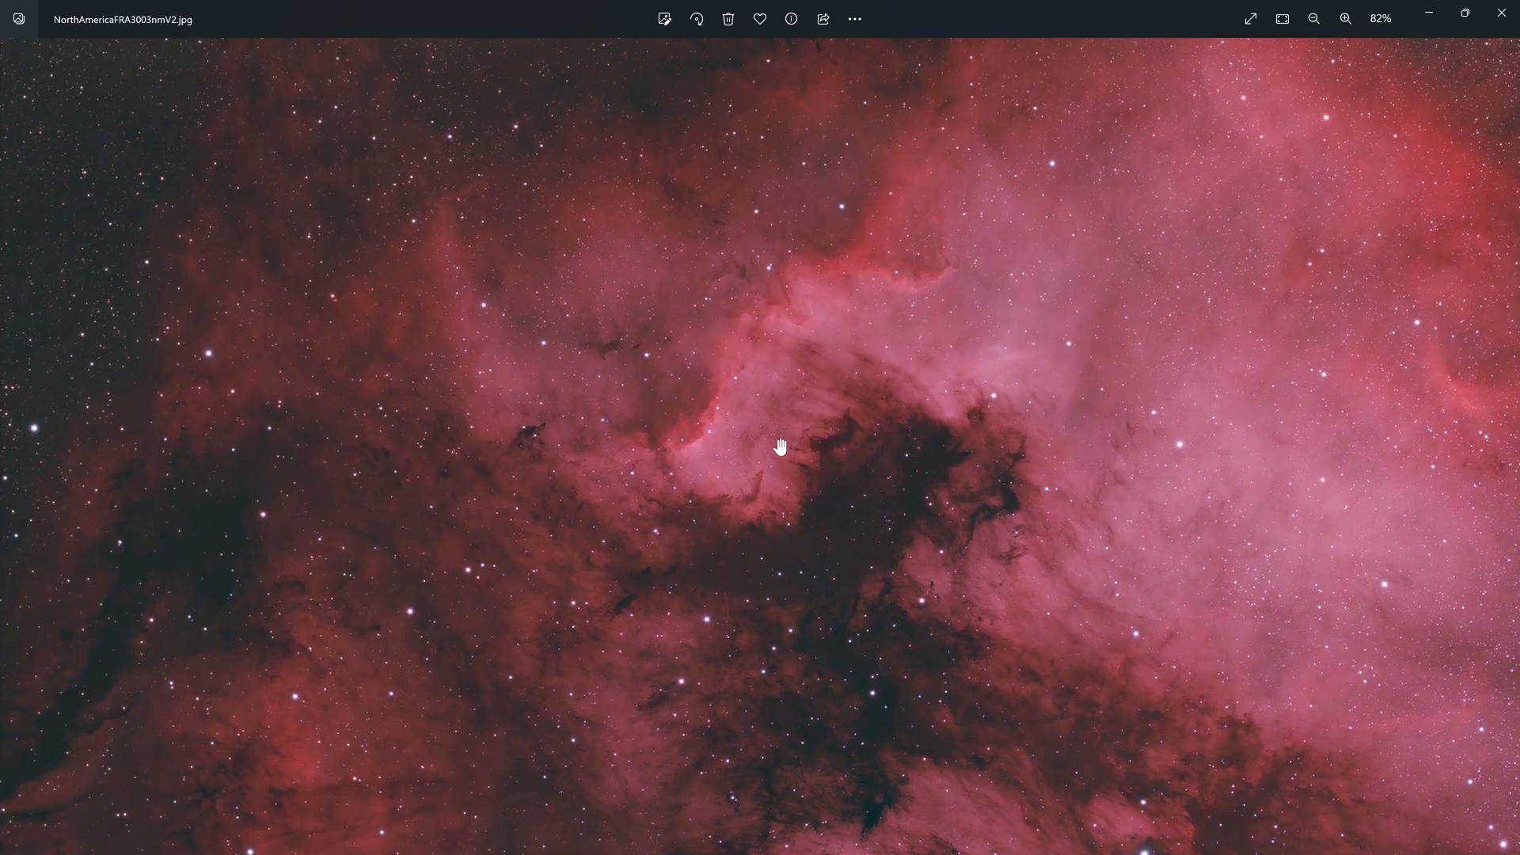
{"action": "left_click", "coordinate": [1313, 18]}
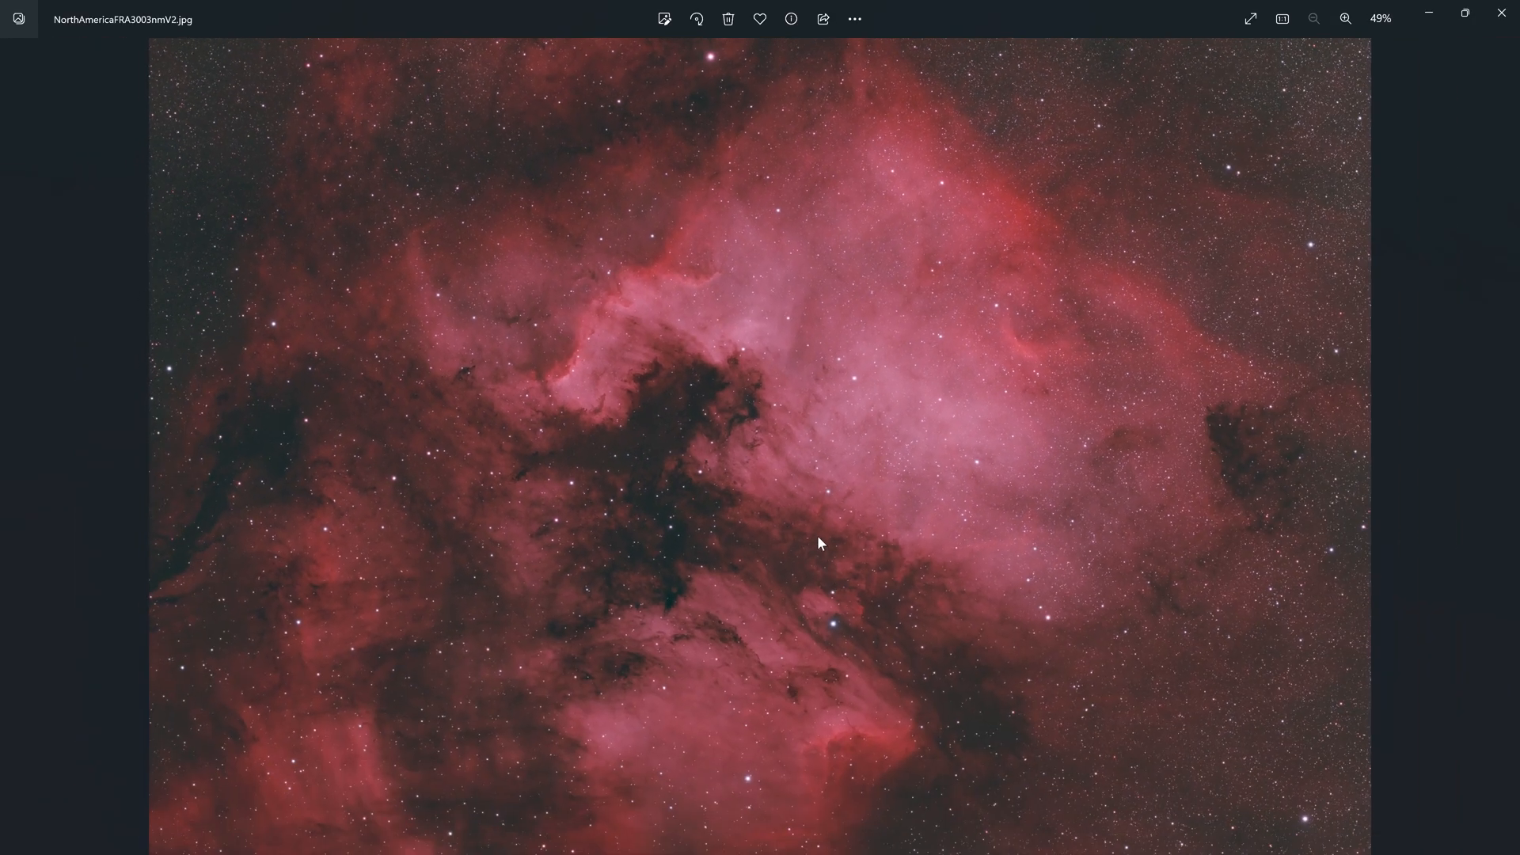
{"action": "left_click", "coordinate": [1505, 446]}
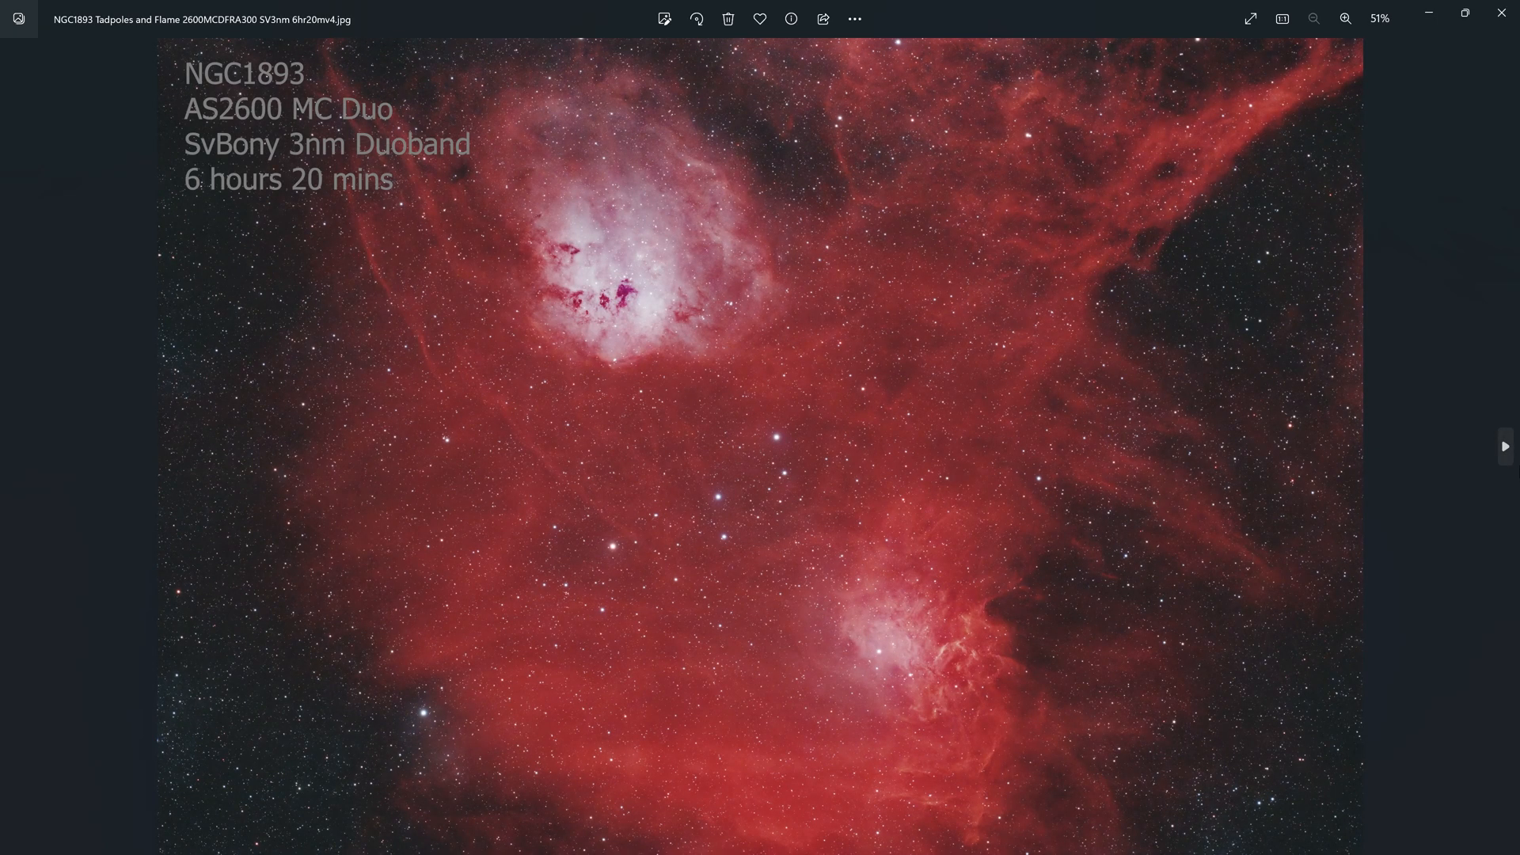
Step: Advance to the Horsehead image, zoom and centre it, then zoom close on Horsehead and Flame
{"action": "left_click", "coordinate": [1503, 446]}
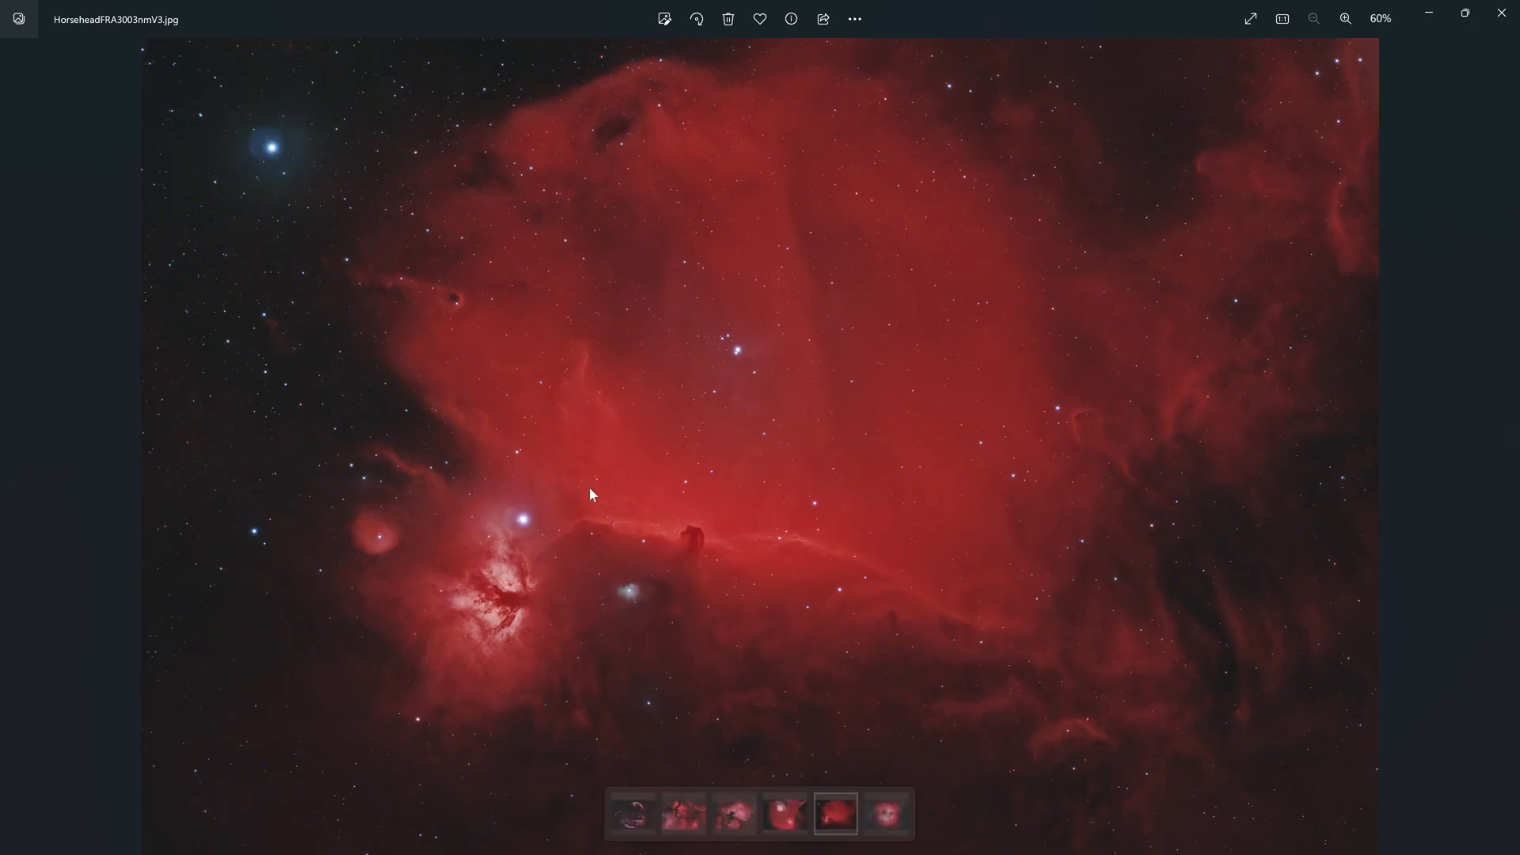
{"action": "left_click", "coordinate": [1346, 18]}
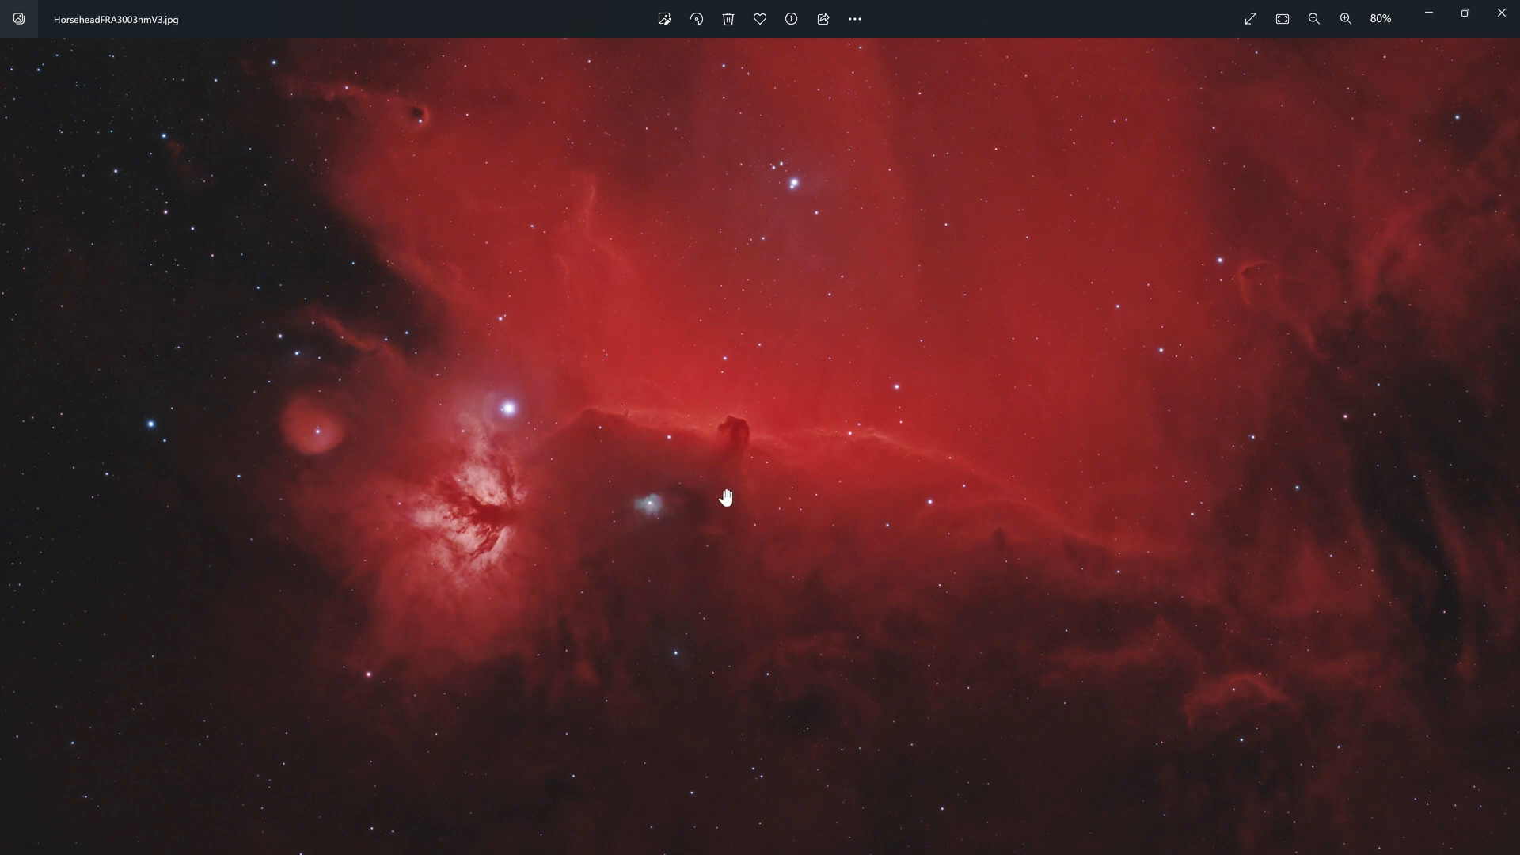
{"action": "left_click_drag", "start_coordinate": [726, 497], "coordinate": [722, 422]}
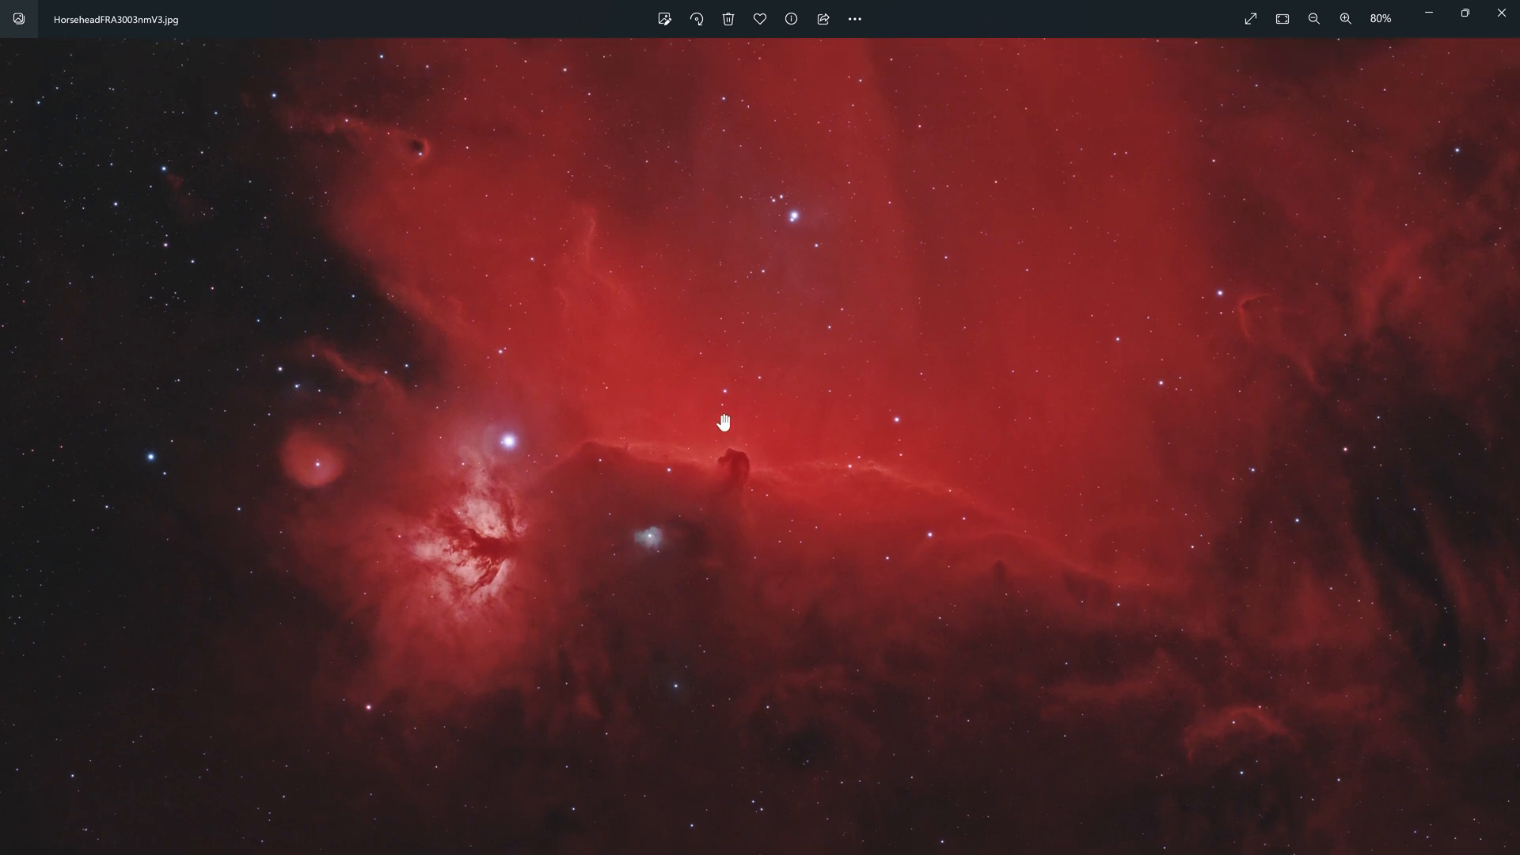
{"action": "left_click", "coordinate": [1346, 18]}
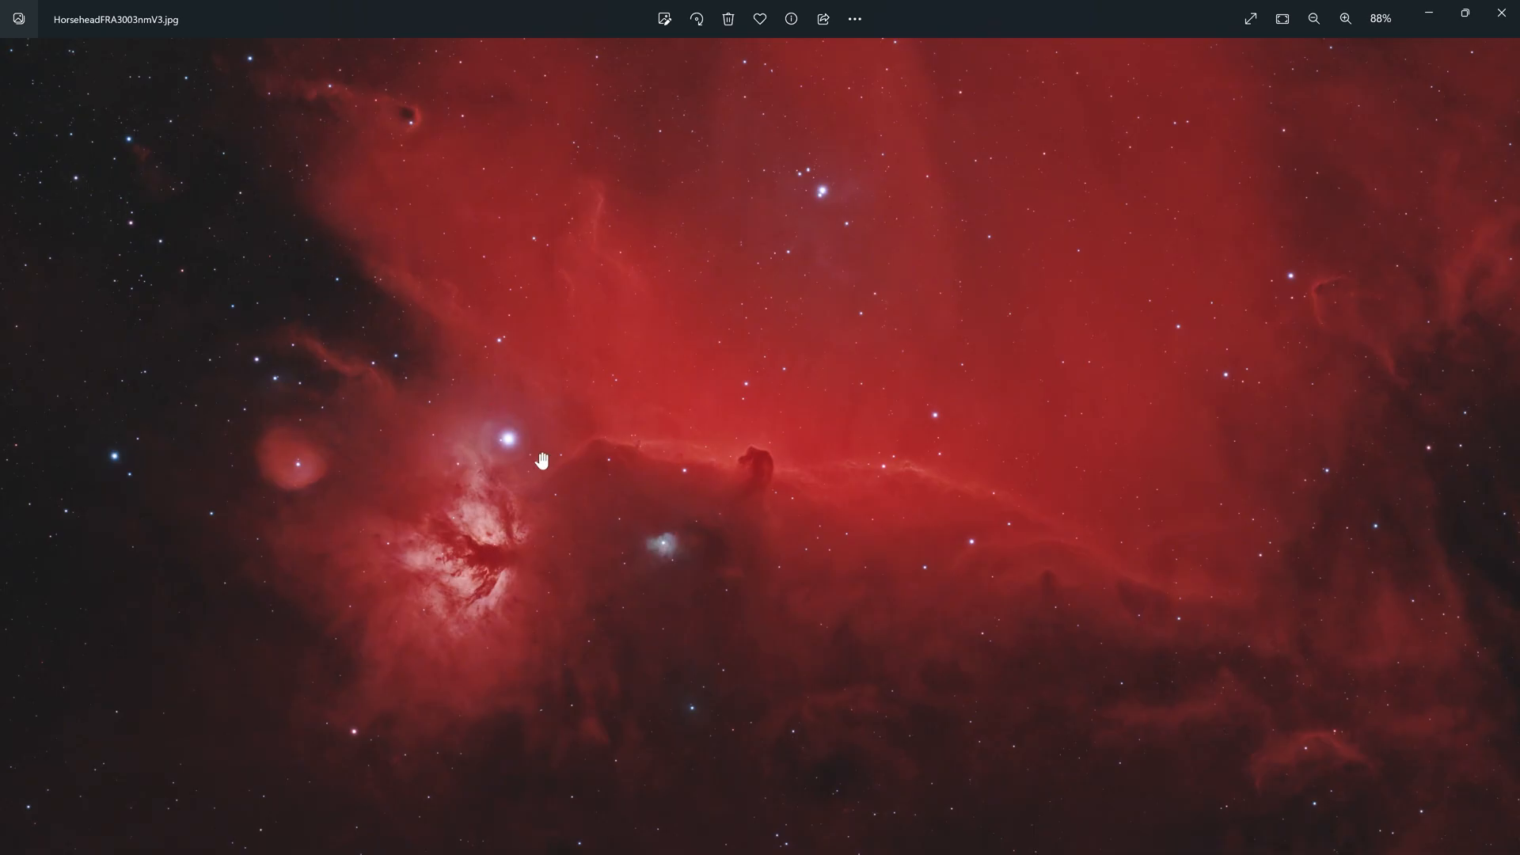
{"action": "mouse_move", "coordinate": [531, 442]}
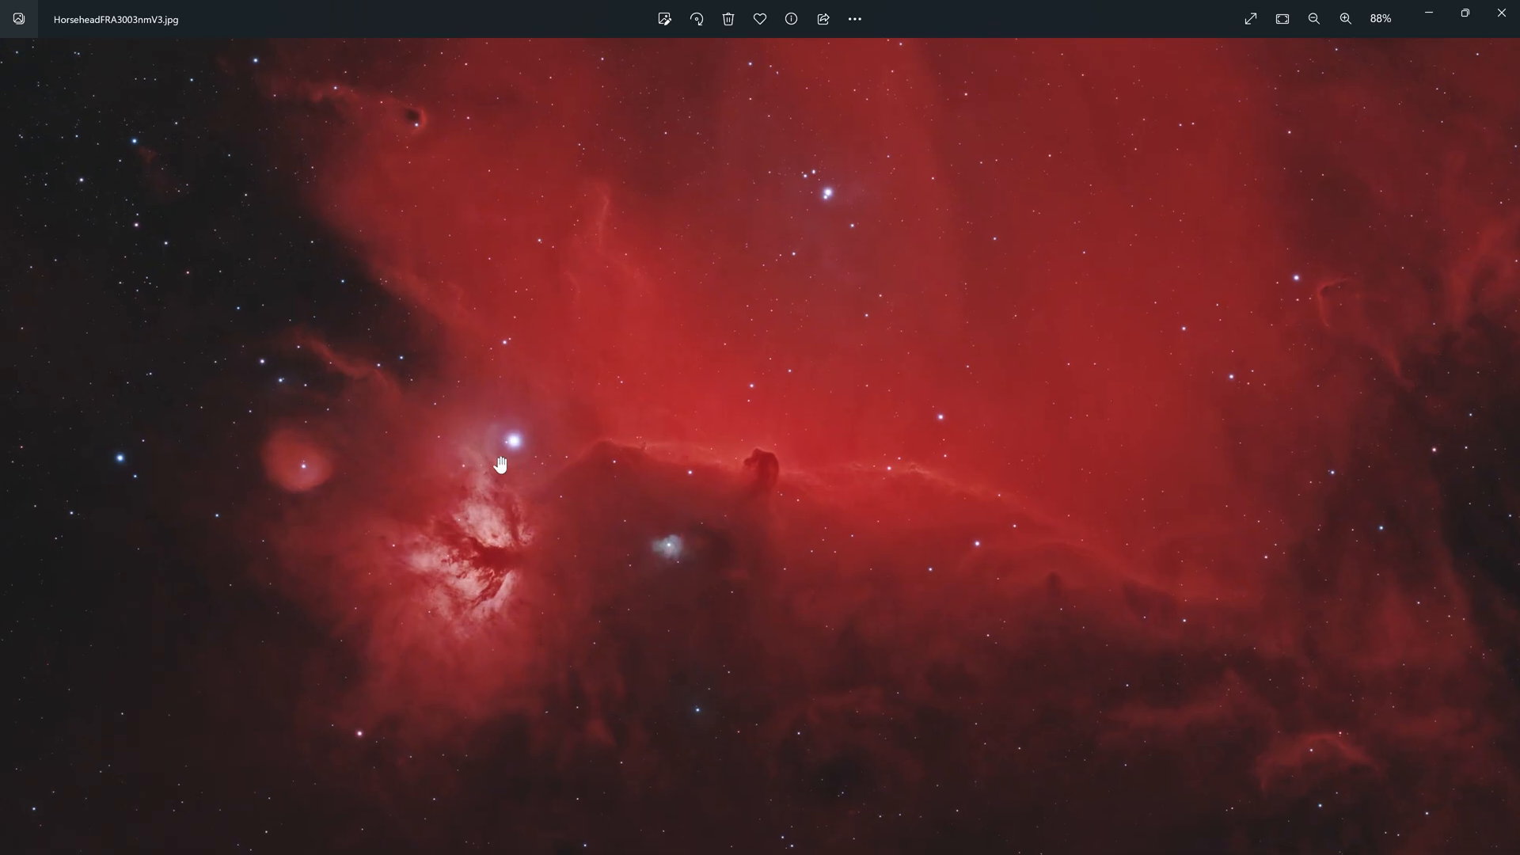
{"action": "left_click", "coordinate": [1345, 19]}
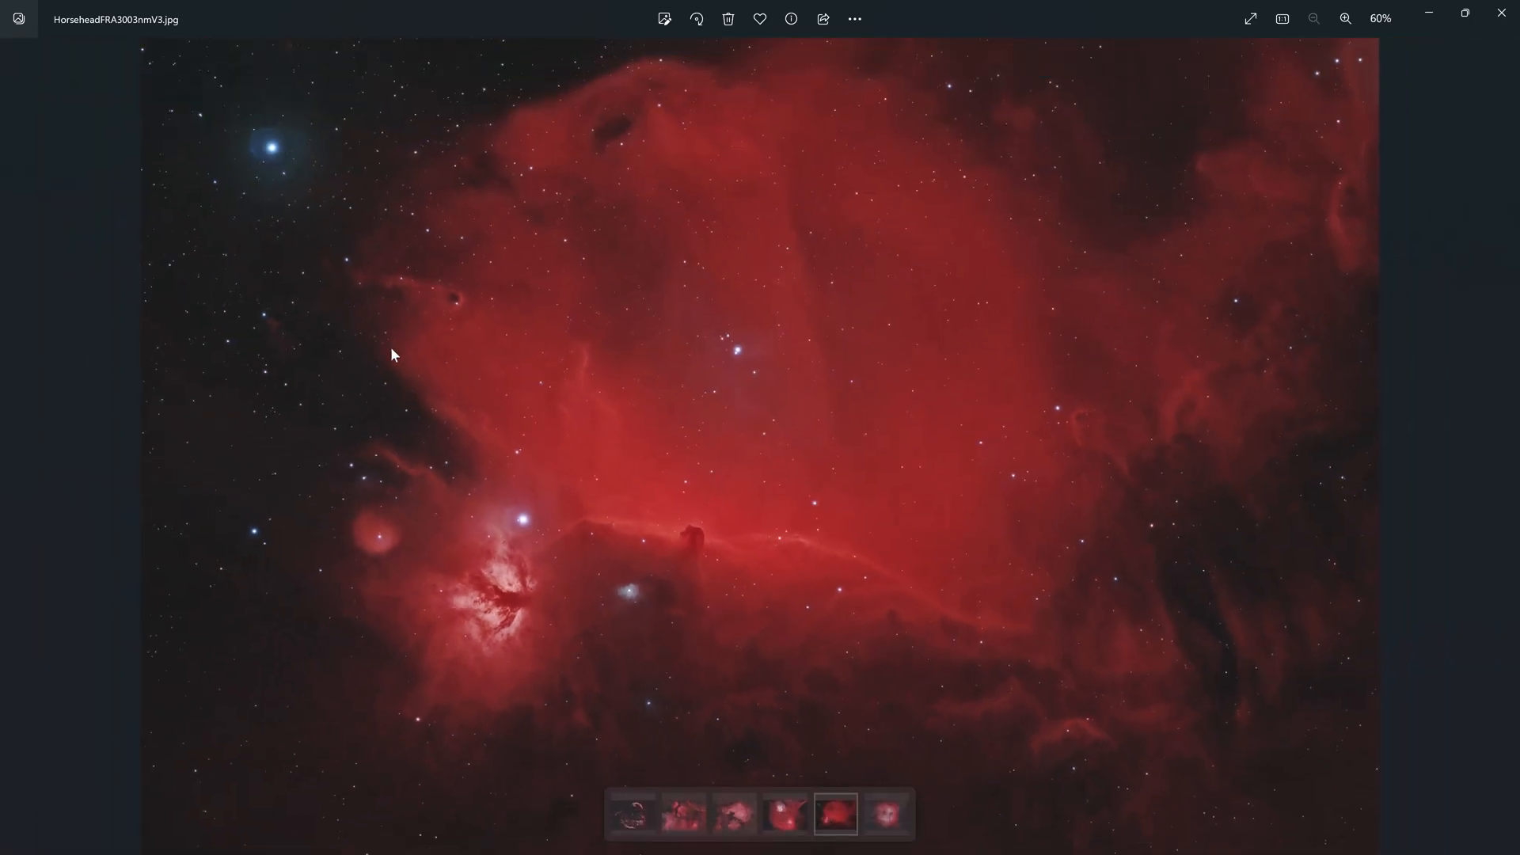
{"action": "mouse_move", "coordinate": [280, 120]}
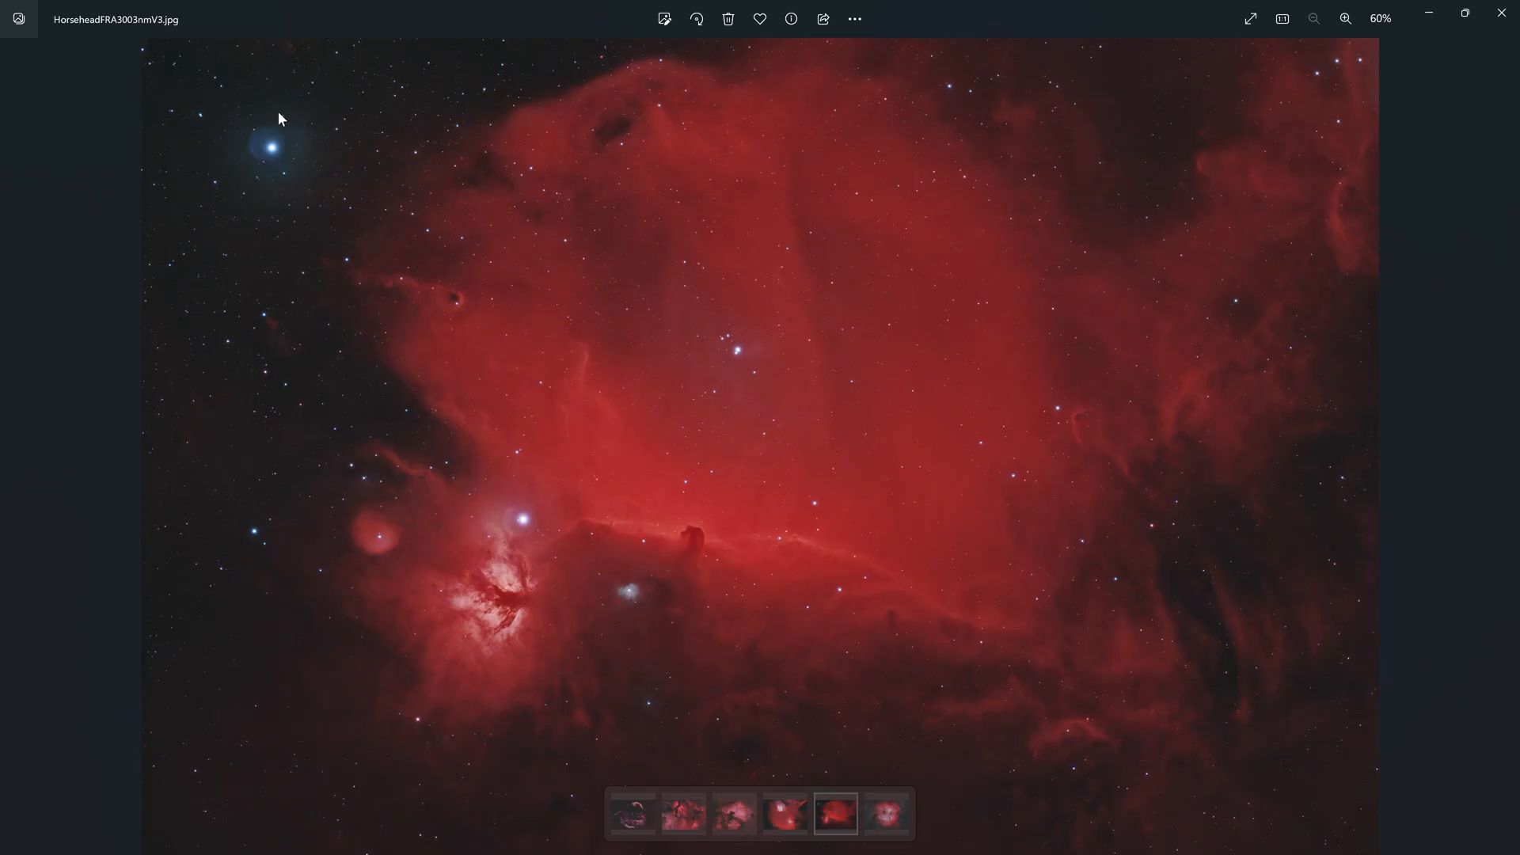
{"action": "mouse_move", "coordinate": [268, 134]}
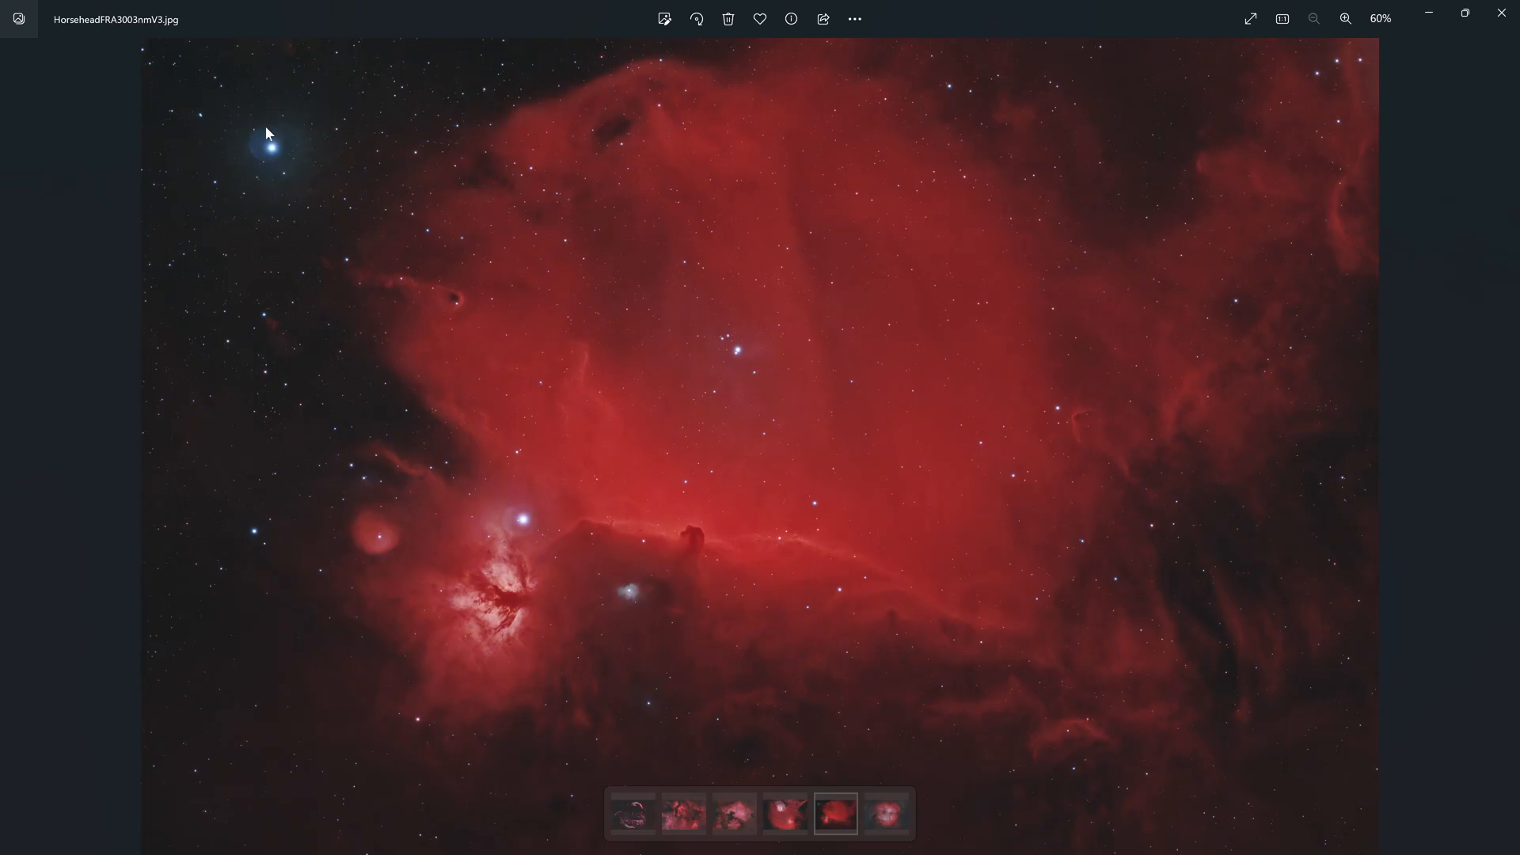
{"action": "mouse_move", "coordinate": [331, 294]}
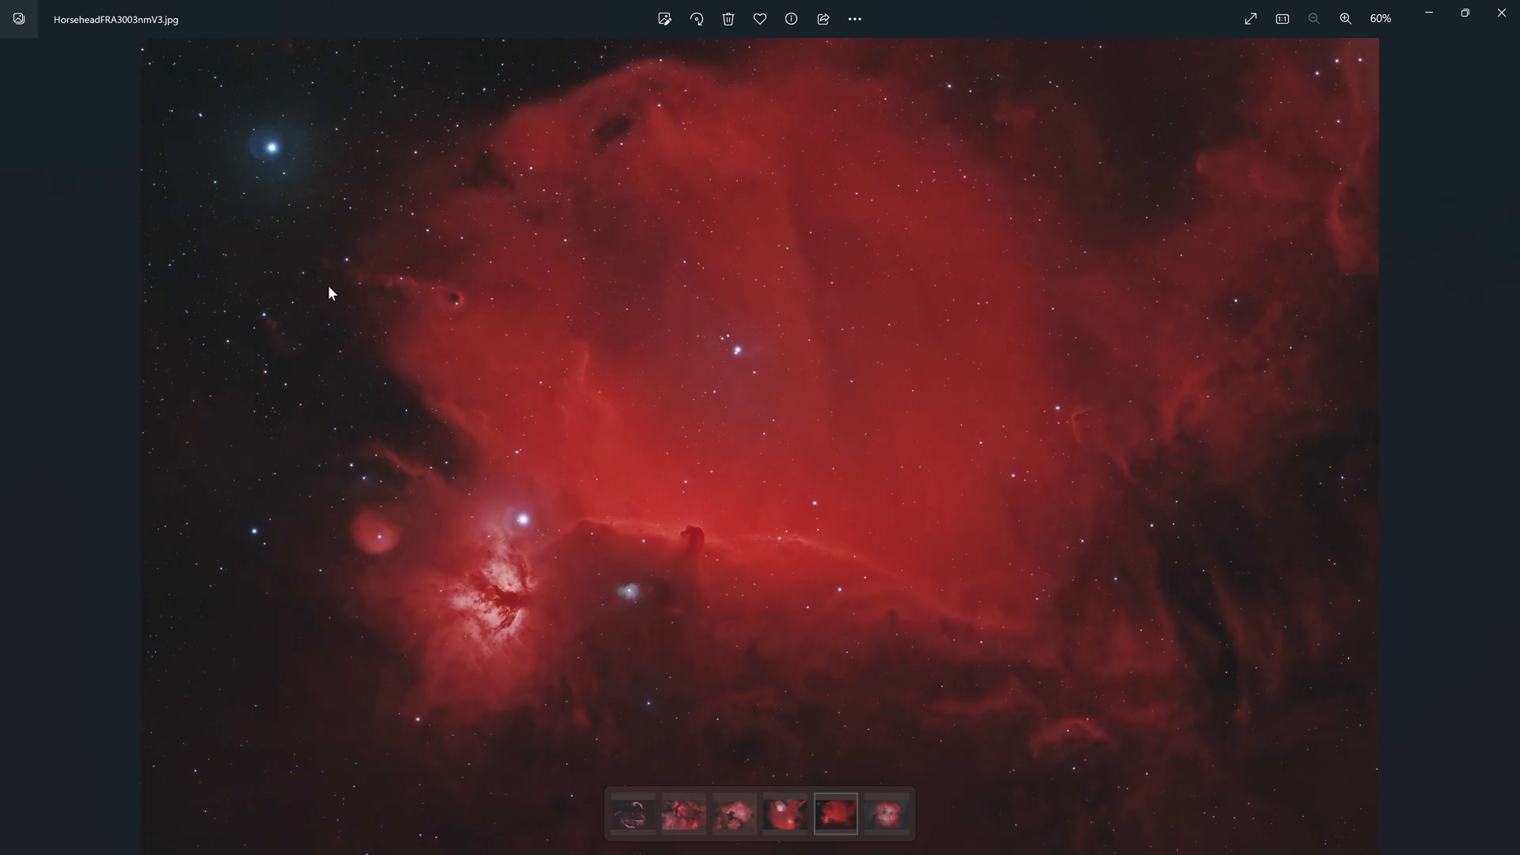
{"action": "left_click", "coordinate": [1346, 19]}
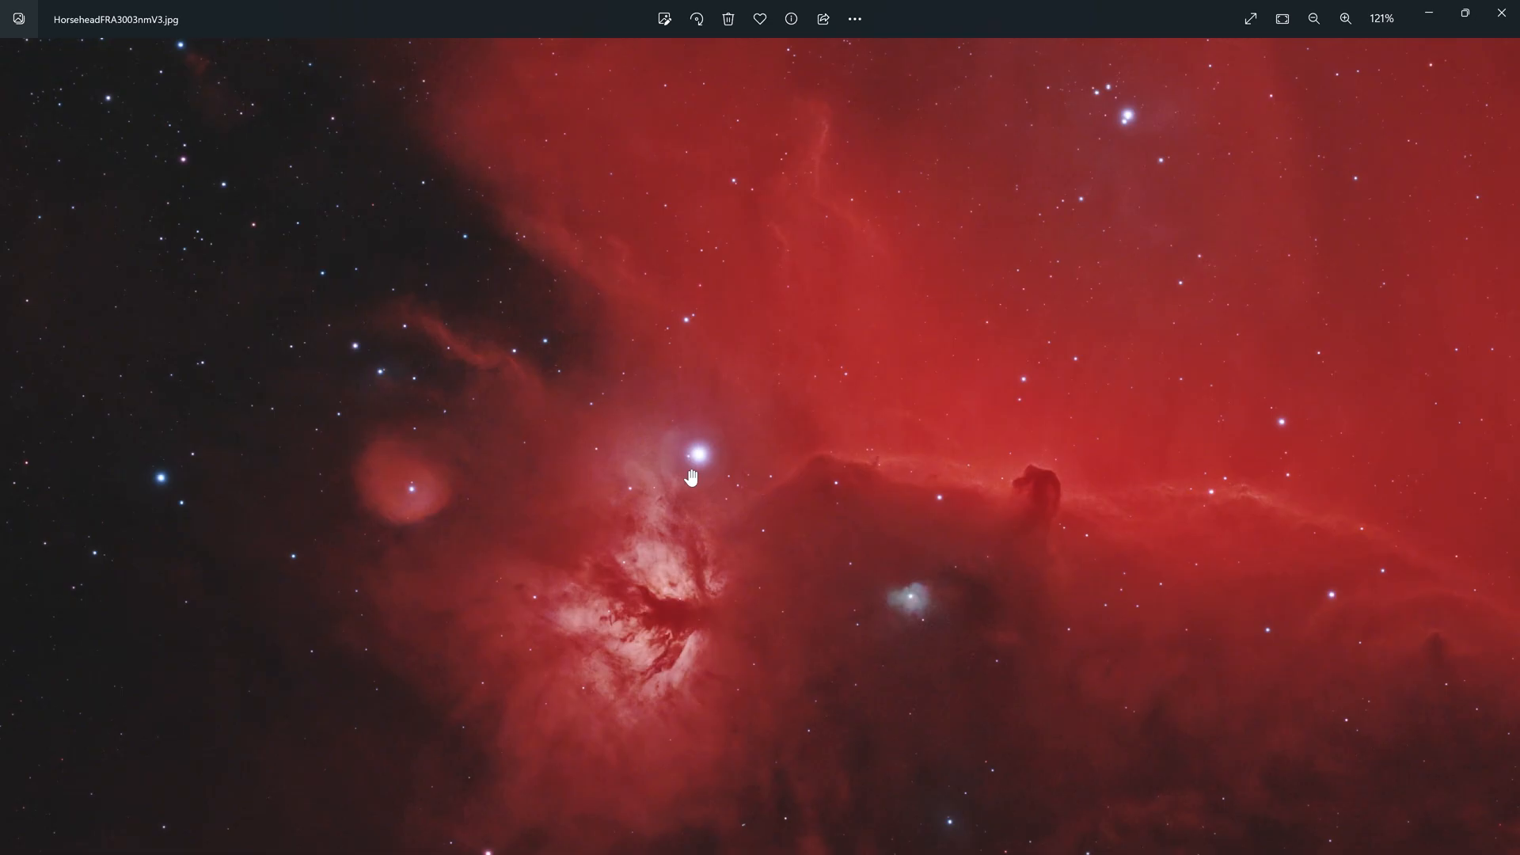
{"action": "mouse_move", "coordinate": [921, 516]}
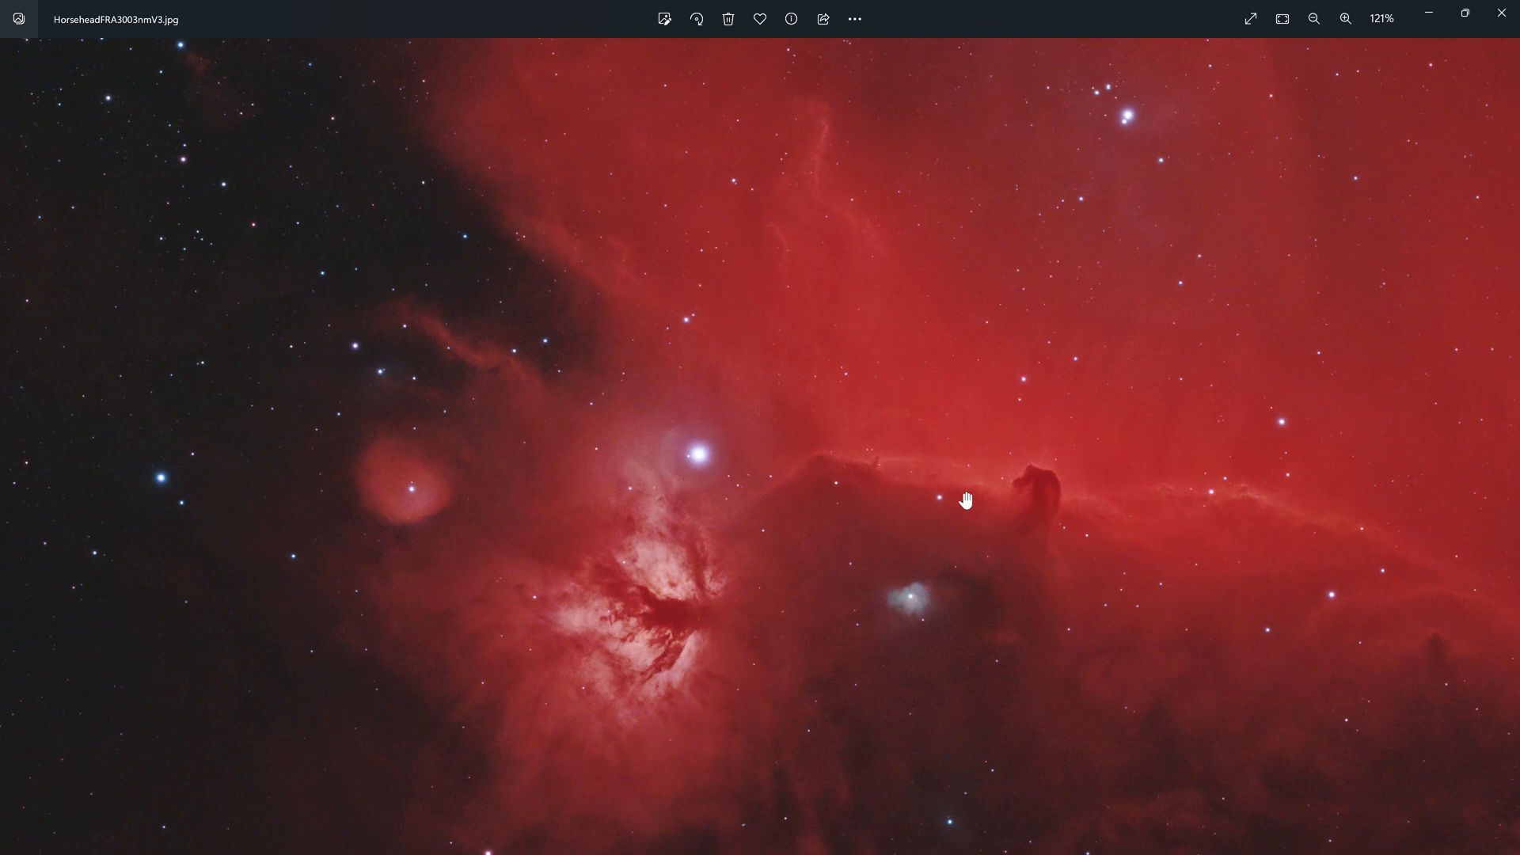
Step: Pan the Horsehead view around the bright star, then open ElephantsTrunkFRA3003nmv2.jpg
{"action": "left_click_drag", "start_coordinate": [966, 501], "coordinate": [703, 475]}
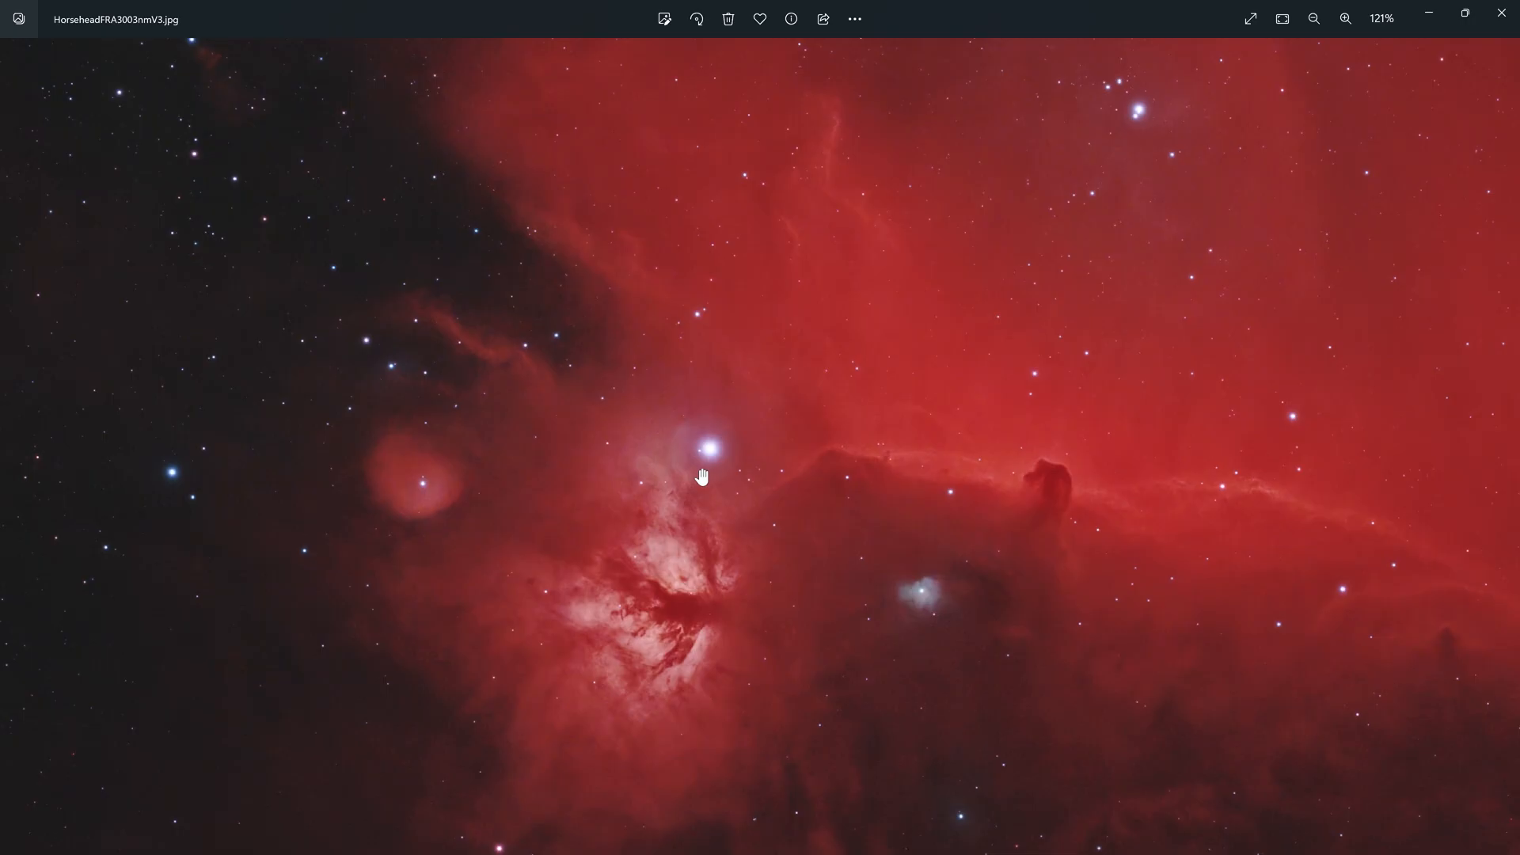
{"action": "mouse_move", "coordinate": [751, 487]}
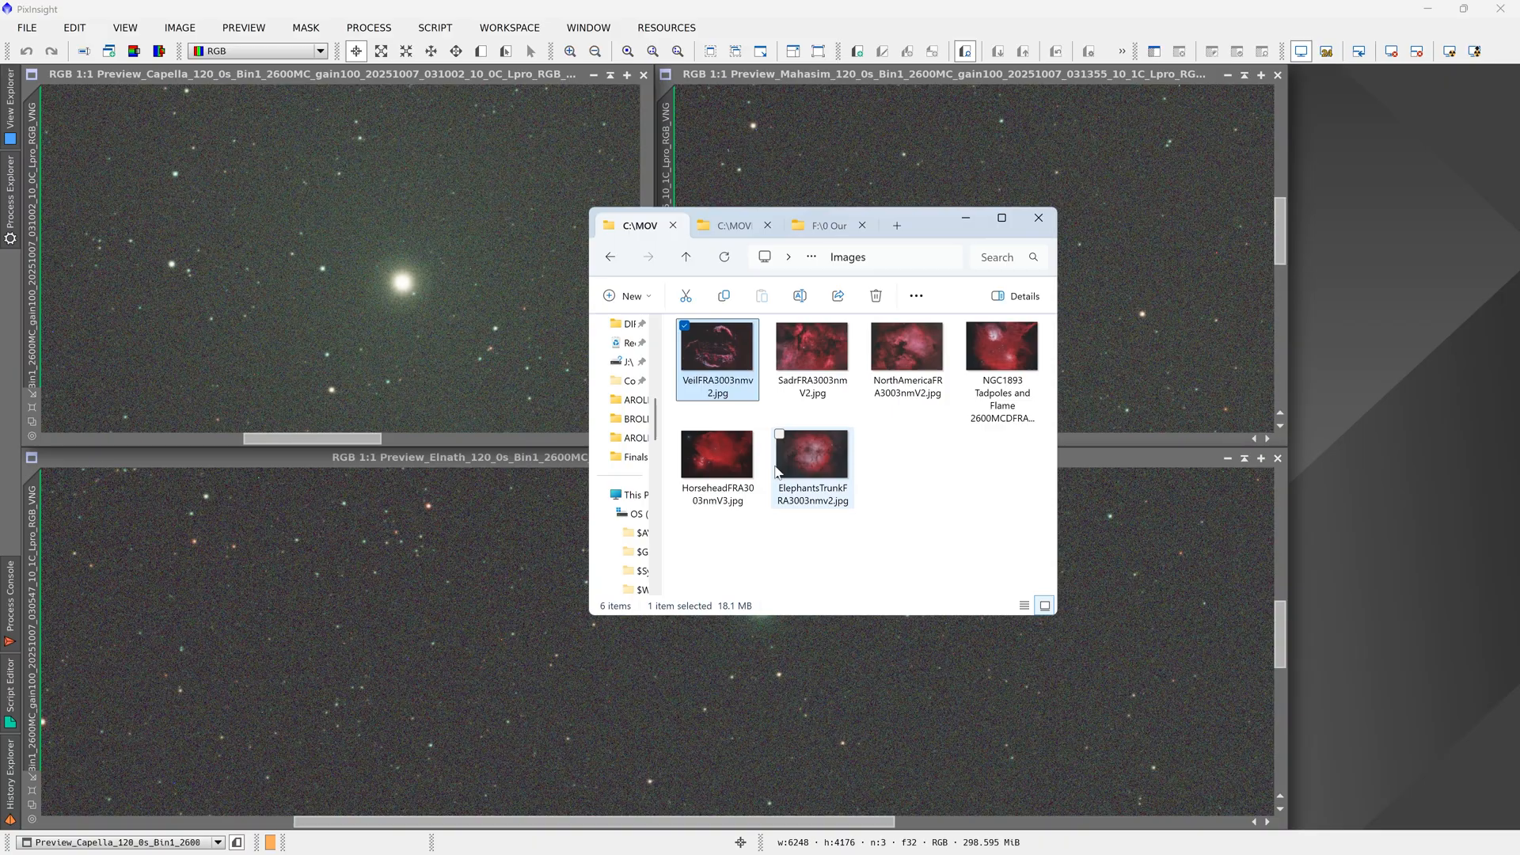
{"action": "double_click", "coordinate": [810, 453]}
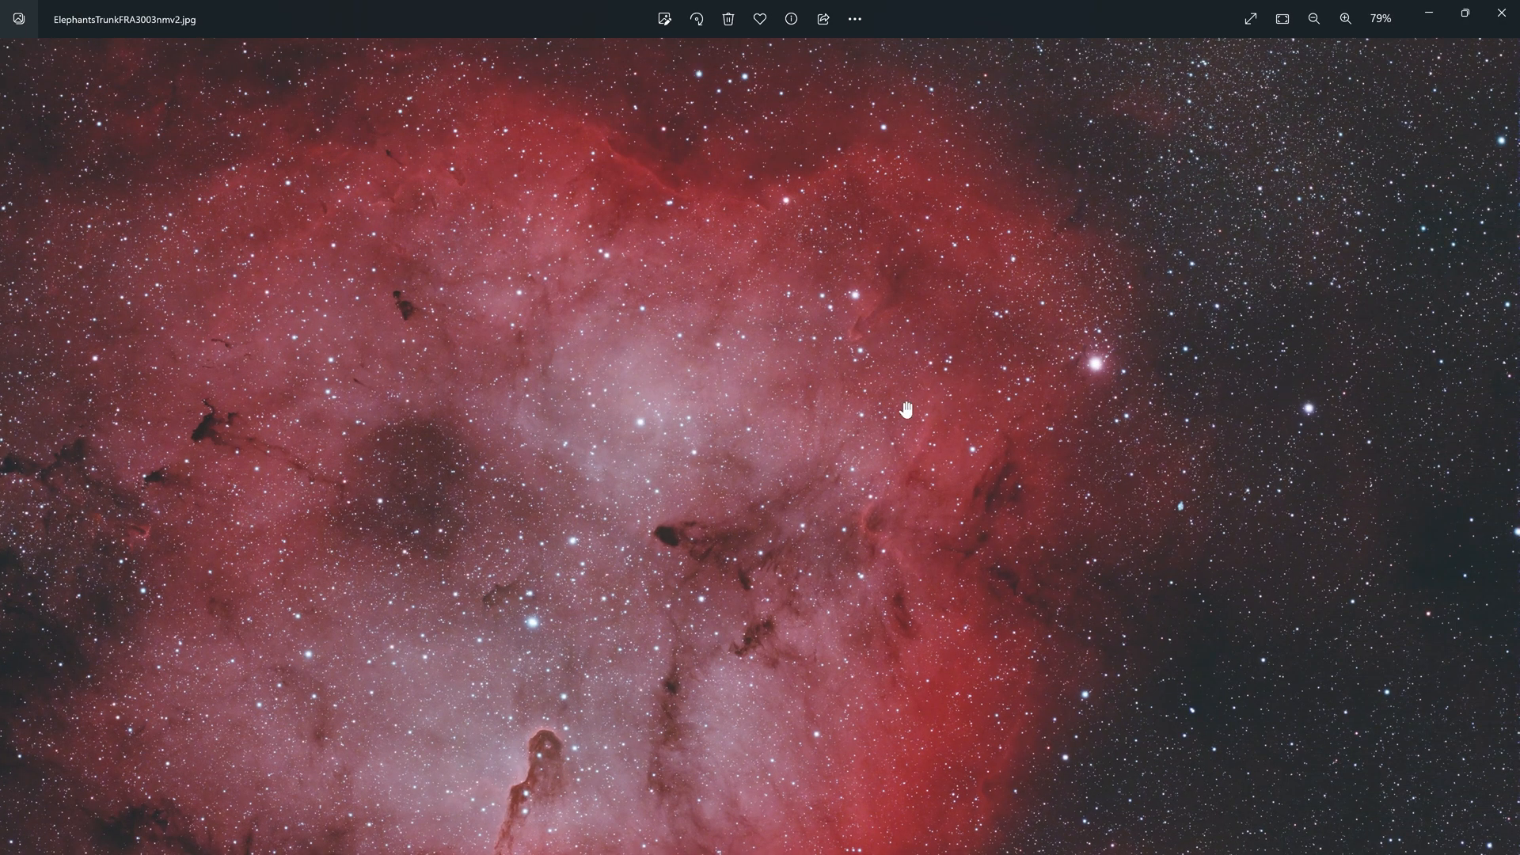
Step: Reposition the Elephant's Trunk image, then bring up the Optolong L-Ultimate page in Chrome
{"action": "left_click_drag", "start_coordinate": [906, 409], "coordinate": [539, 539]}
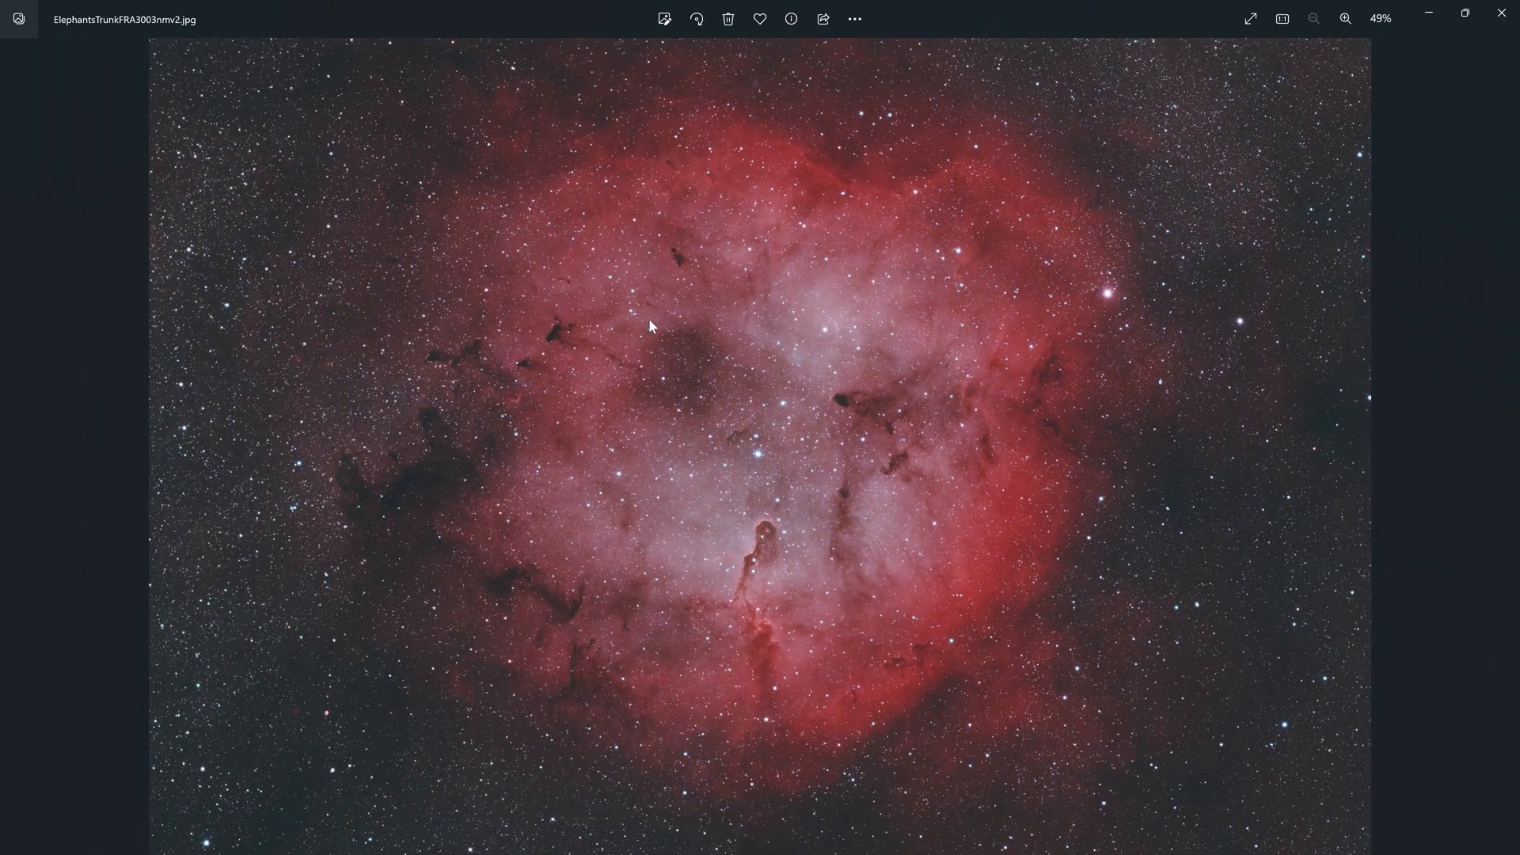
{"action": "mouse_move", "coordinate": [664, 315]}
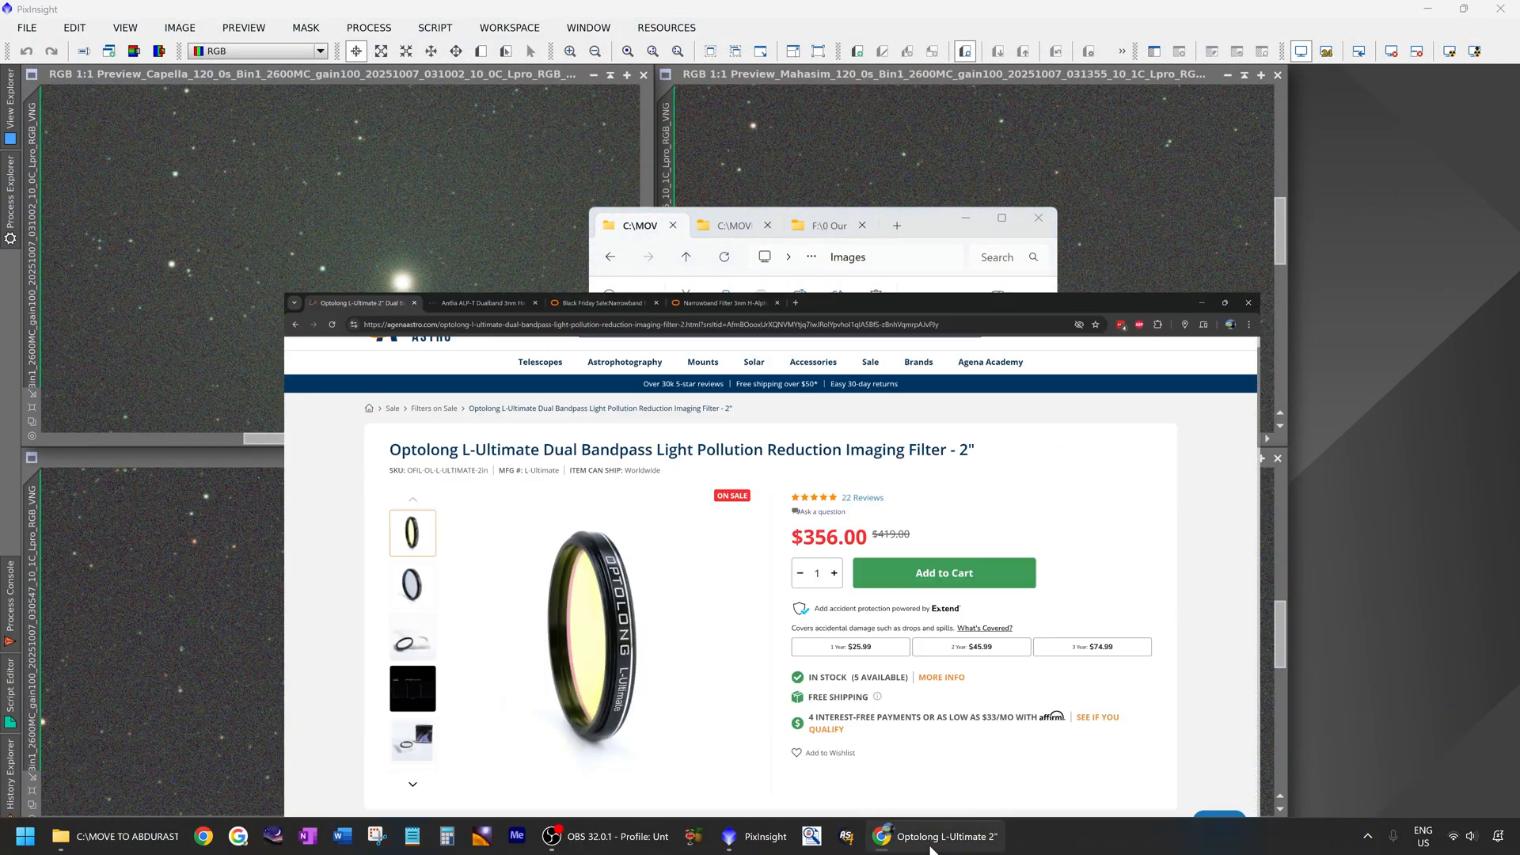
{"action": "left_click", "coordinate": [906, 836]}
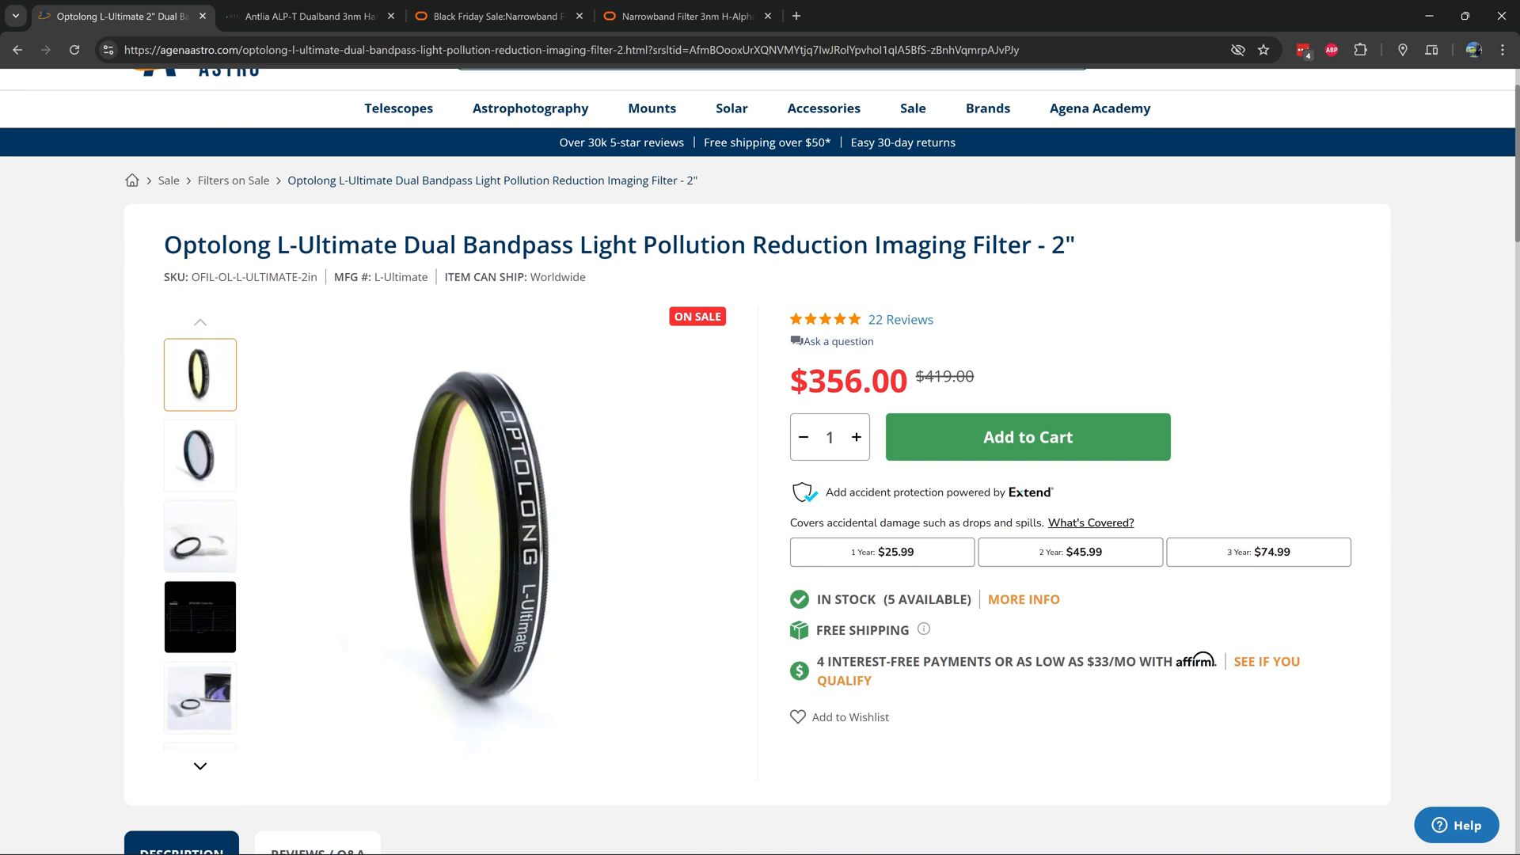
{"action": "mouse_move", "coordinate": [161, 257]}
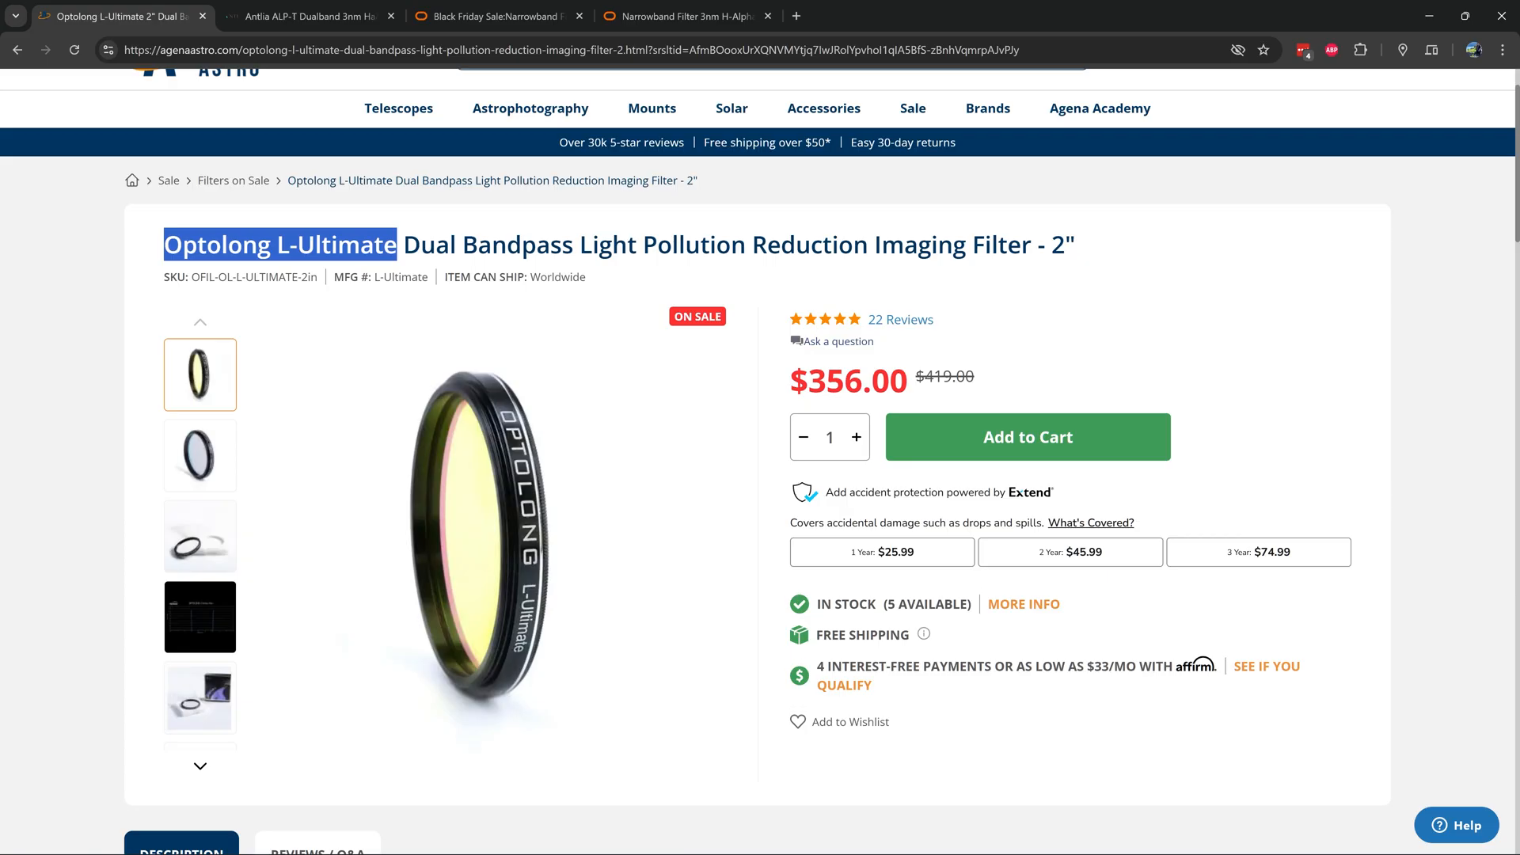
{"action": "mouse_move", "coordinate": [867, 298]}
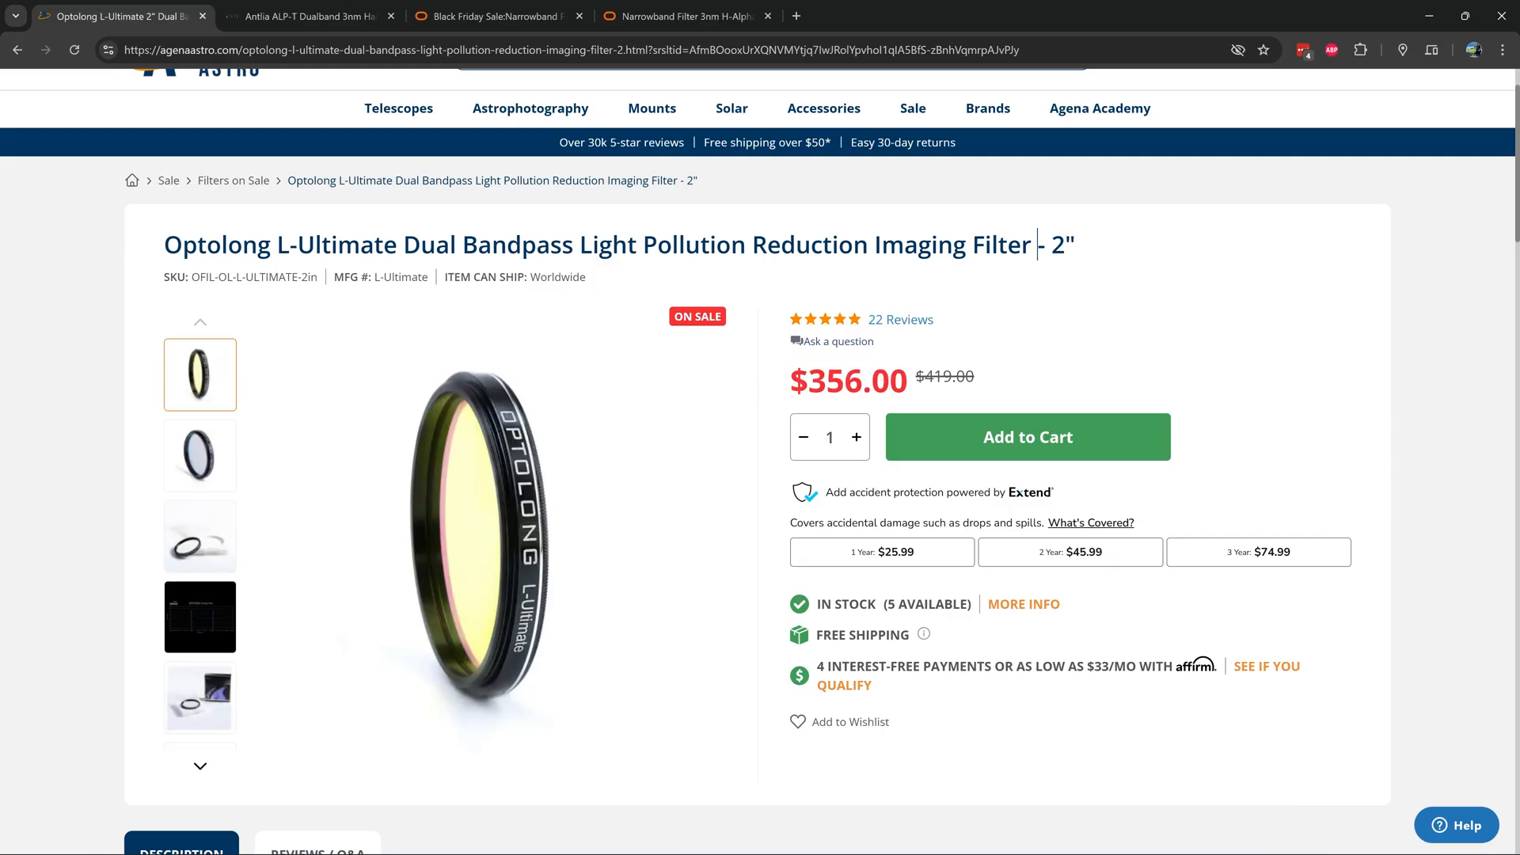
Step: Check the Antlia ALP-T filter's $390.00 price, then move to the Svbony 2-inch filter page
{"action": "left_click", "coordinate": [301, 16]}
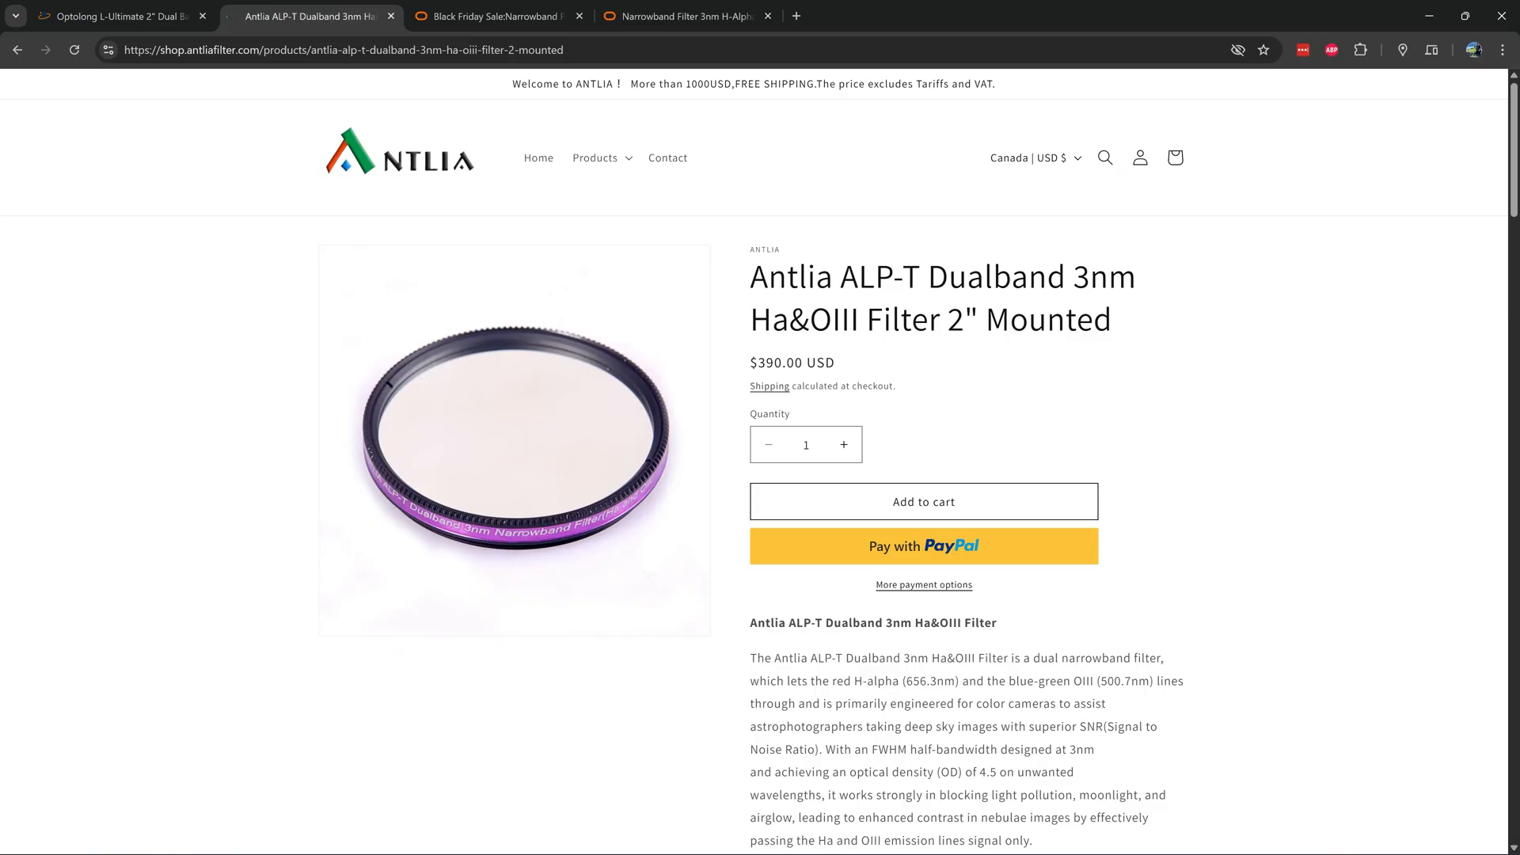
{"action": "double_click", "coordinate": [1101, 277]}
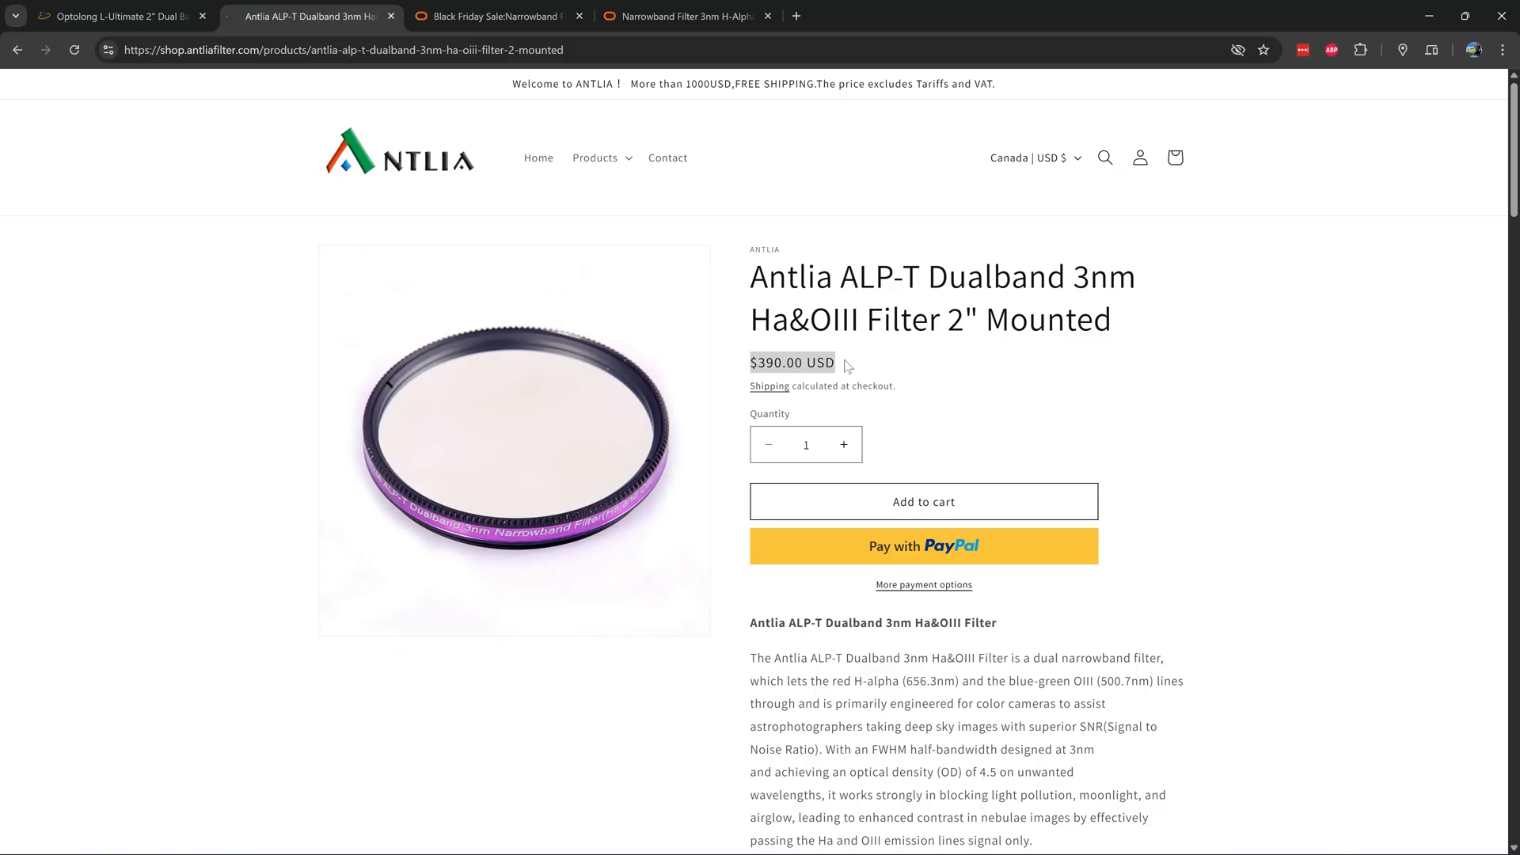
{"action": "left_click", "coordinate": [494, 17]}
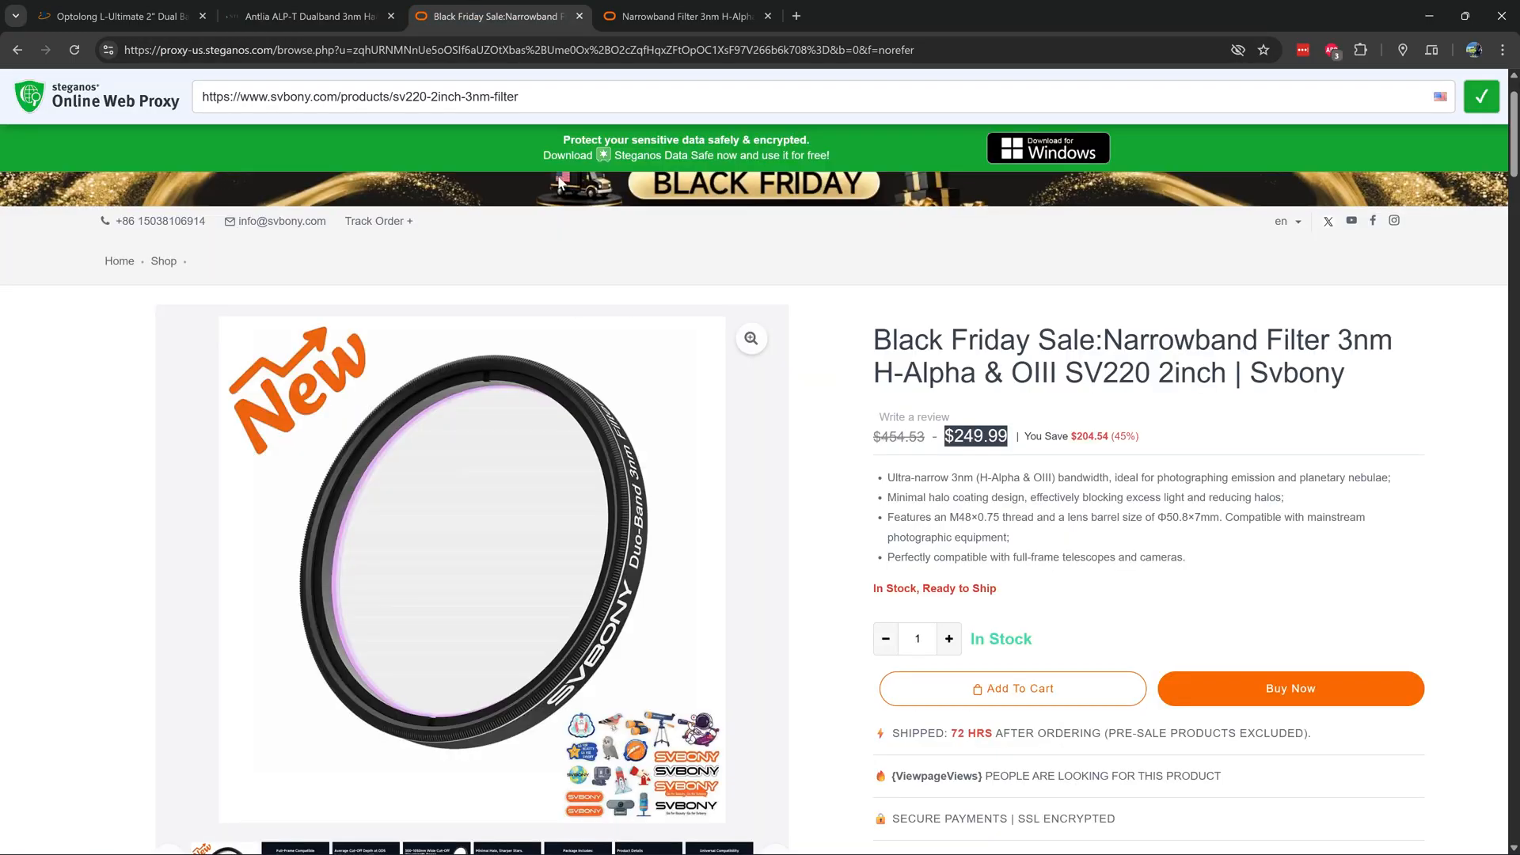
{"action": "left_click", "coordinate": [911, 340]}
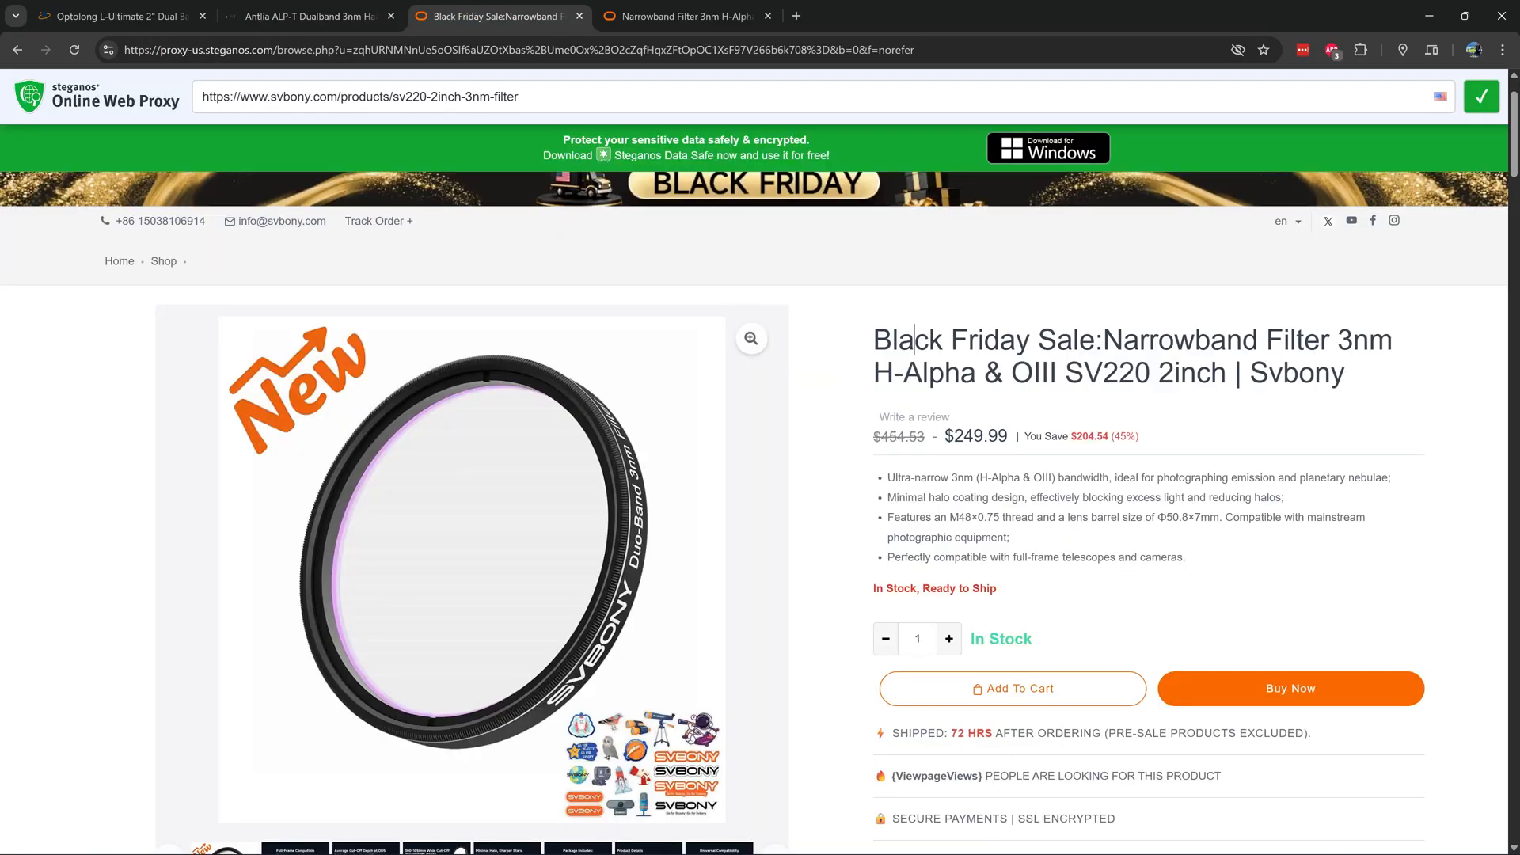
Step: Select the Svbony 2-inch price of $249.99, then switch to the 1.25-inch filter tab
{"action": "double_click", "coordinate": [975, 436]}
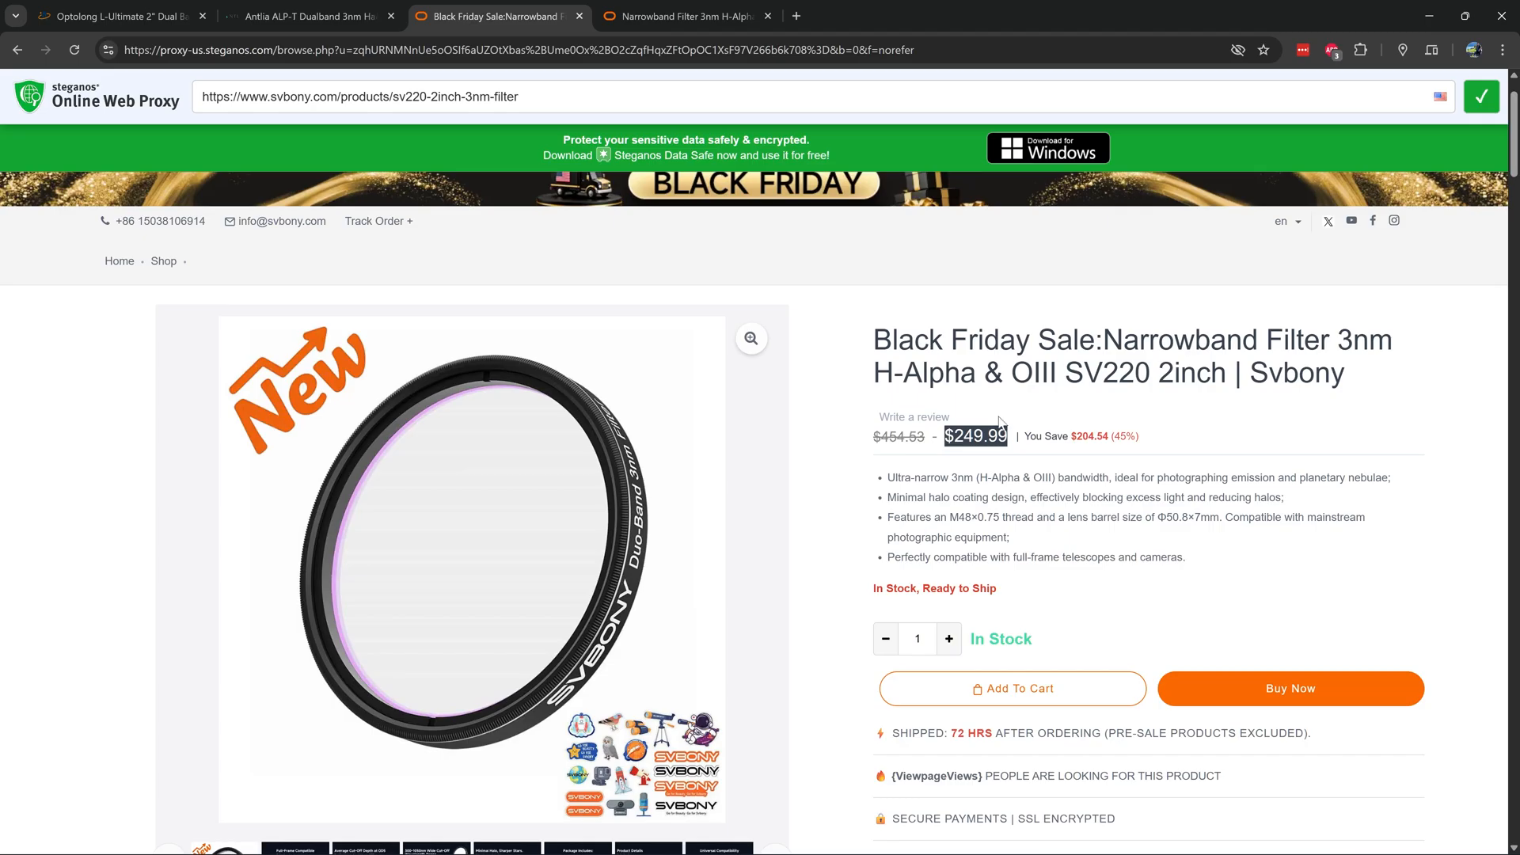
{"action": "mouse_move", "coordinate": [1001, 423]}
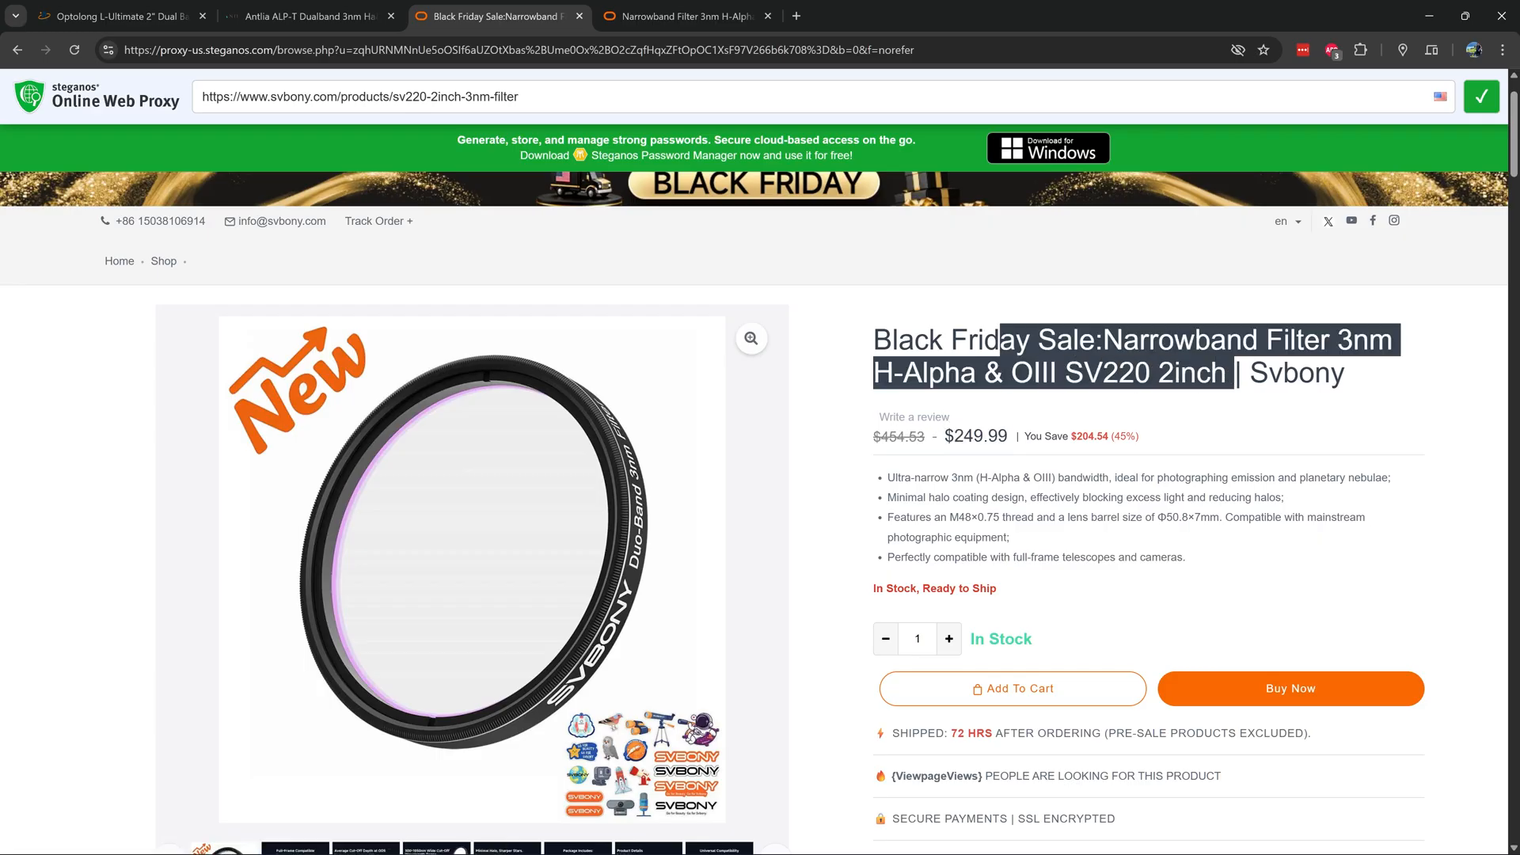
{"action": "left_click", "coordinate": [683, 17]}
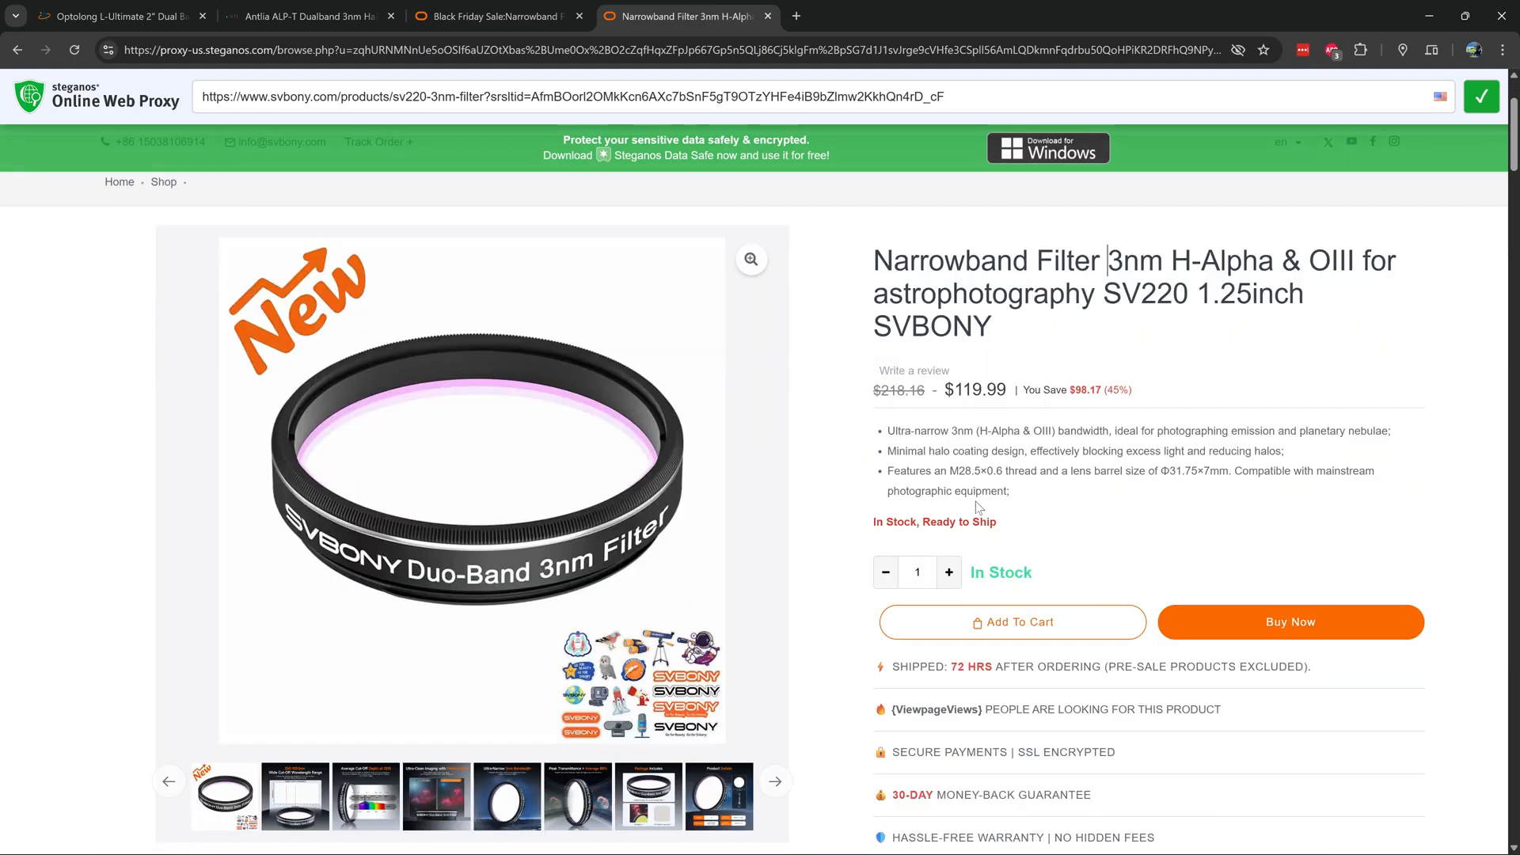
Step: Highlight the 1.25-inch $119.99 price and '3nm', then return to the 2-inch $249.99 page
{"action": "double_click", "coordinate": [973, 389]}
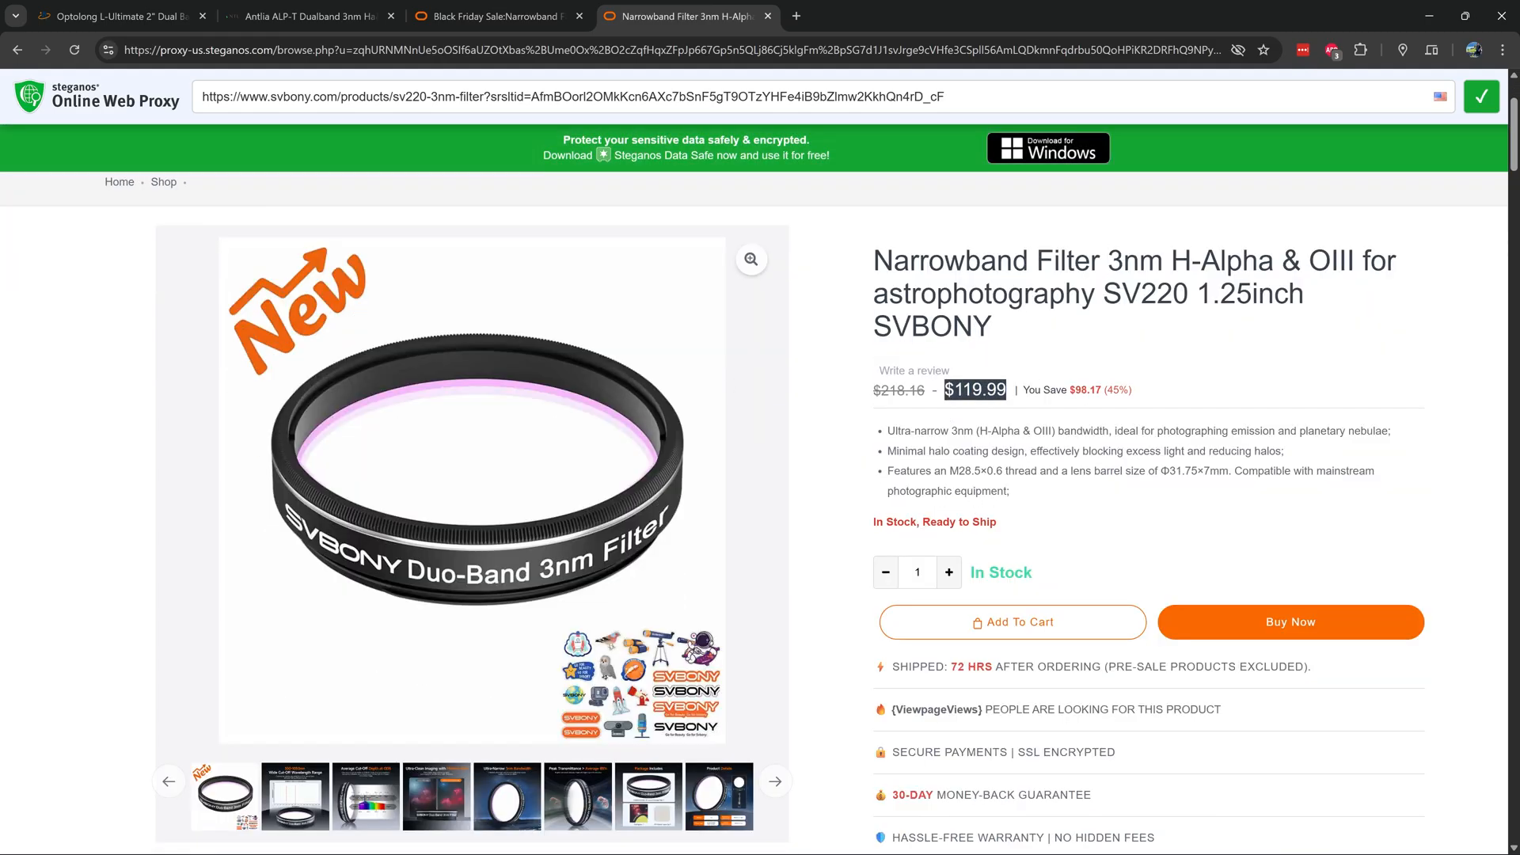
{"action": "double_click", "coordinate": [1141, 260]}
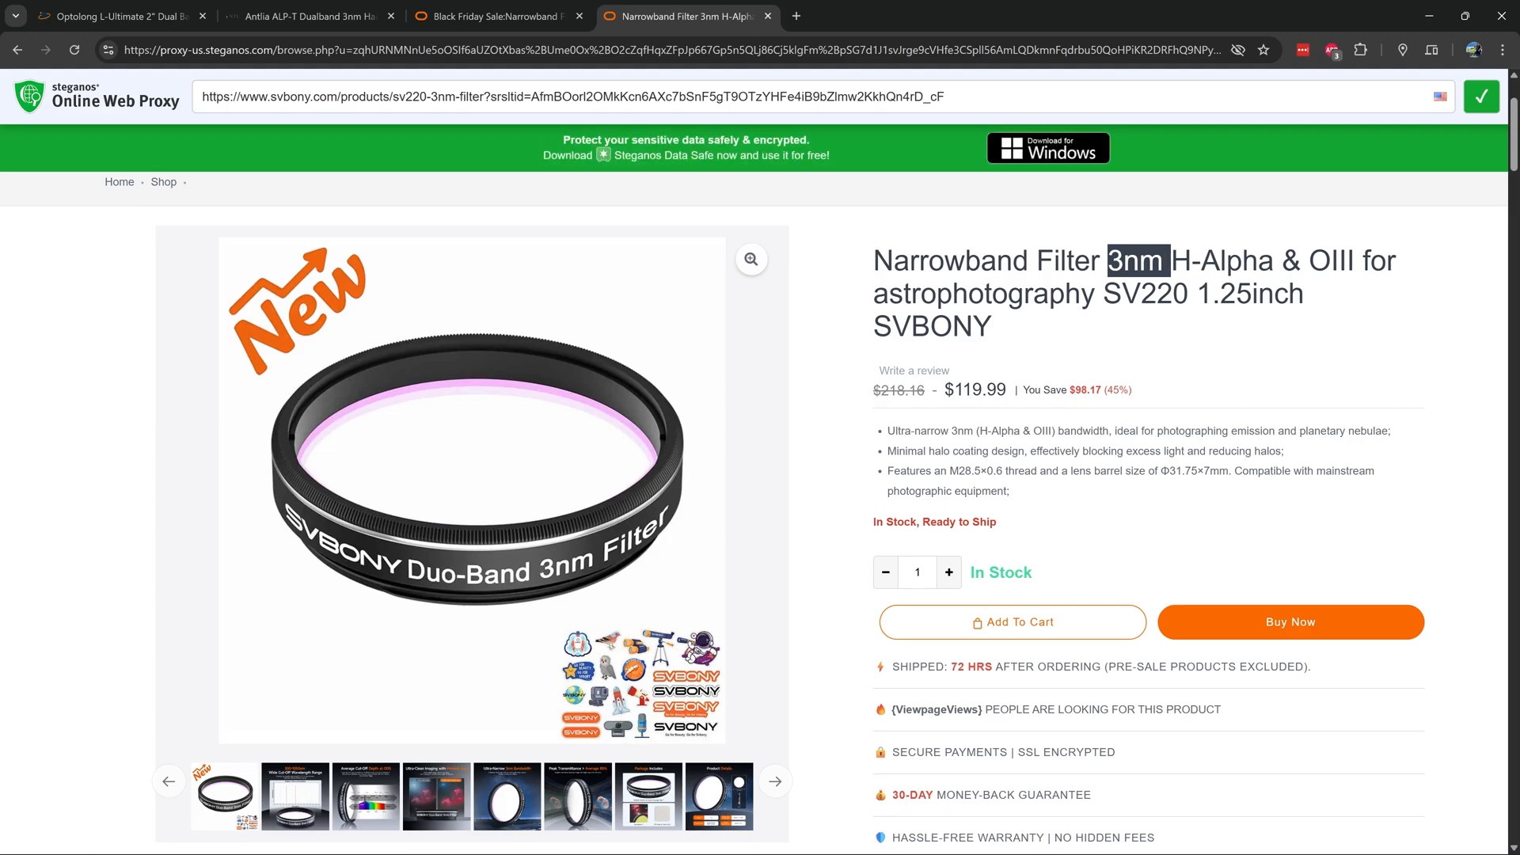
{"action": "mouse_move", "coordinate": [976, 233]}
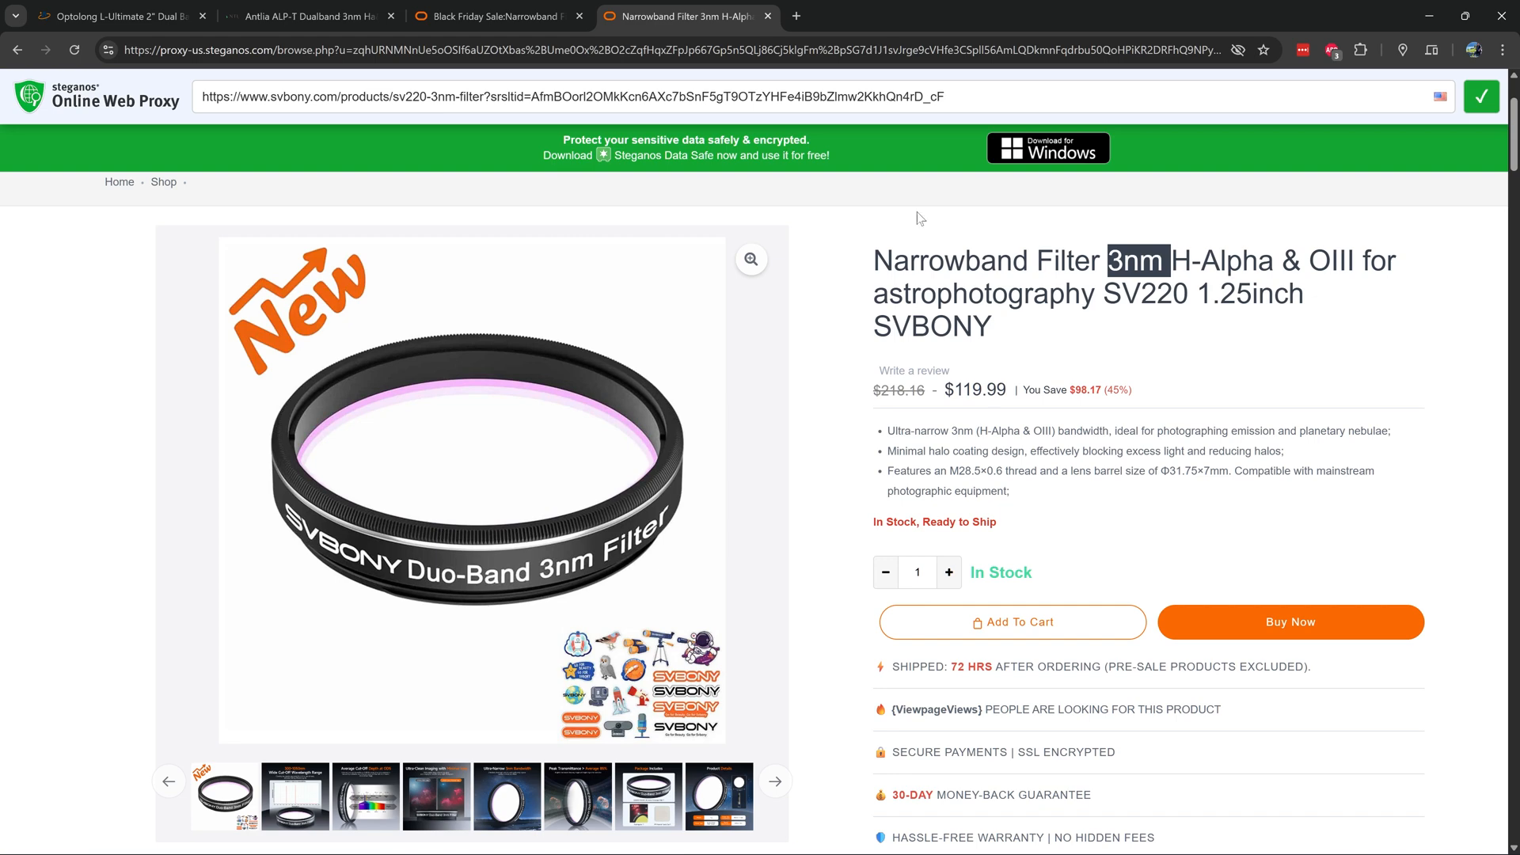
{"action": "left_click", "coordinate": [107, 16]}
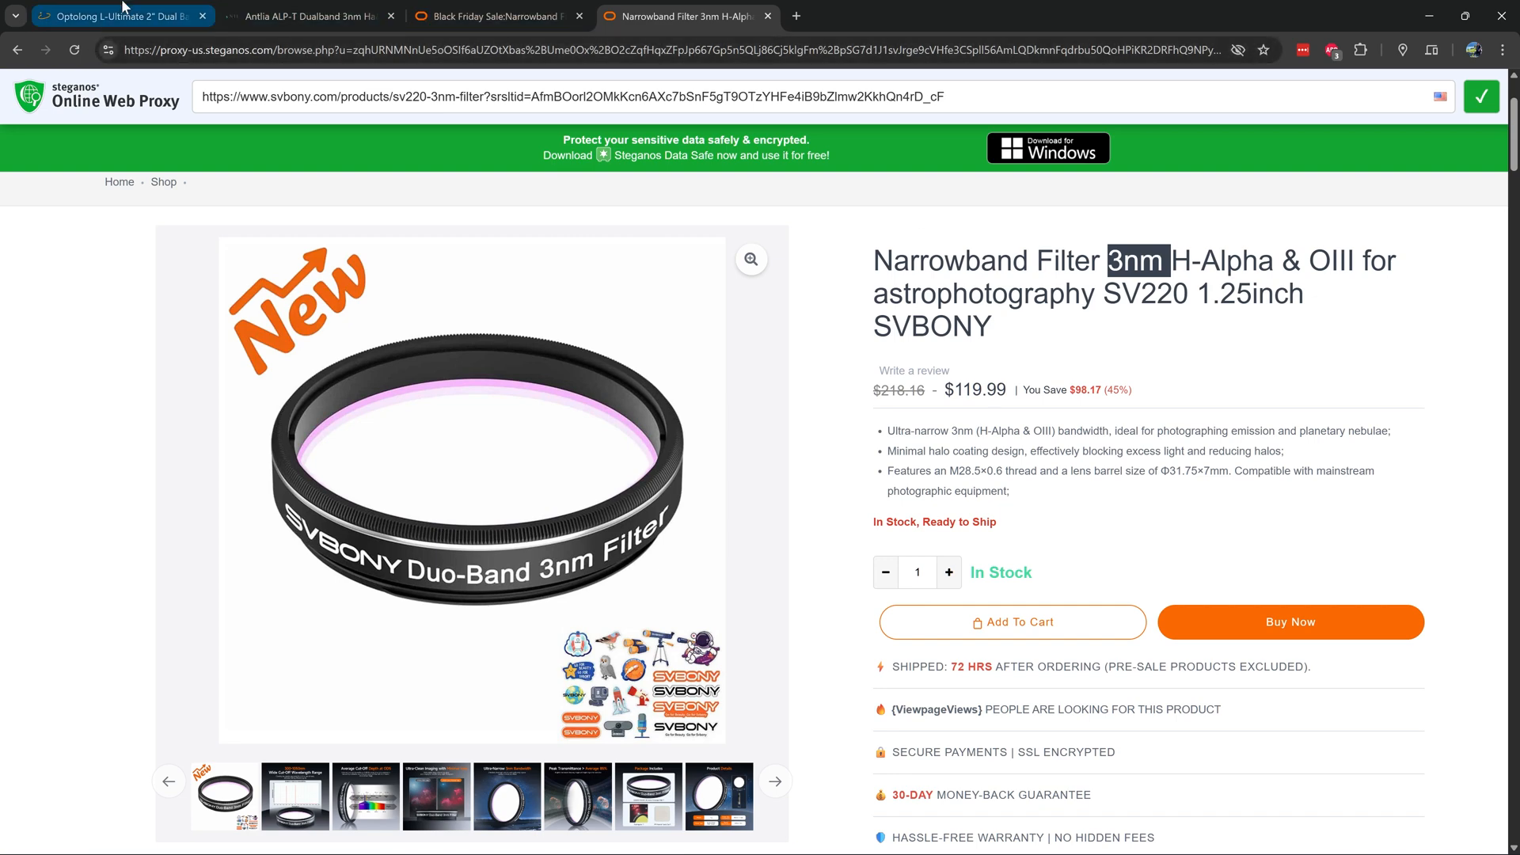
{"action": "left_click", "coordinate": [494, 15]}
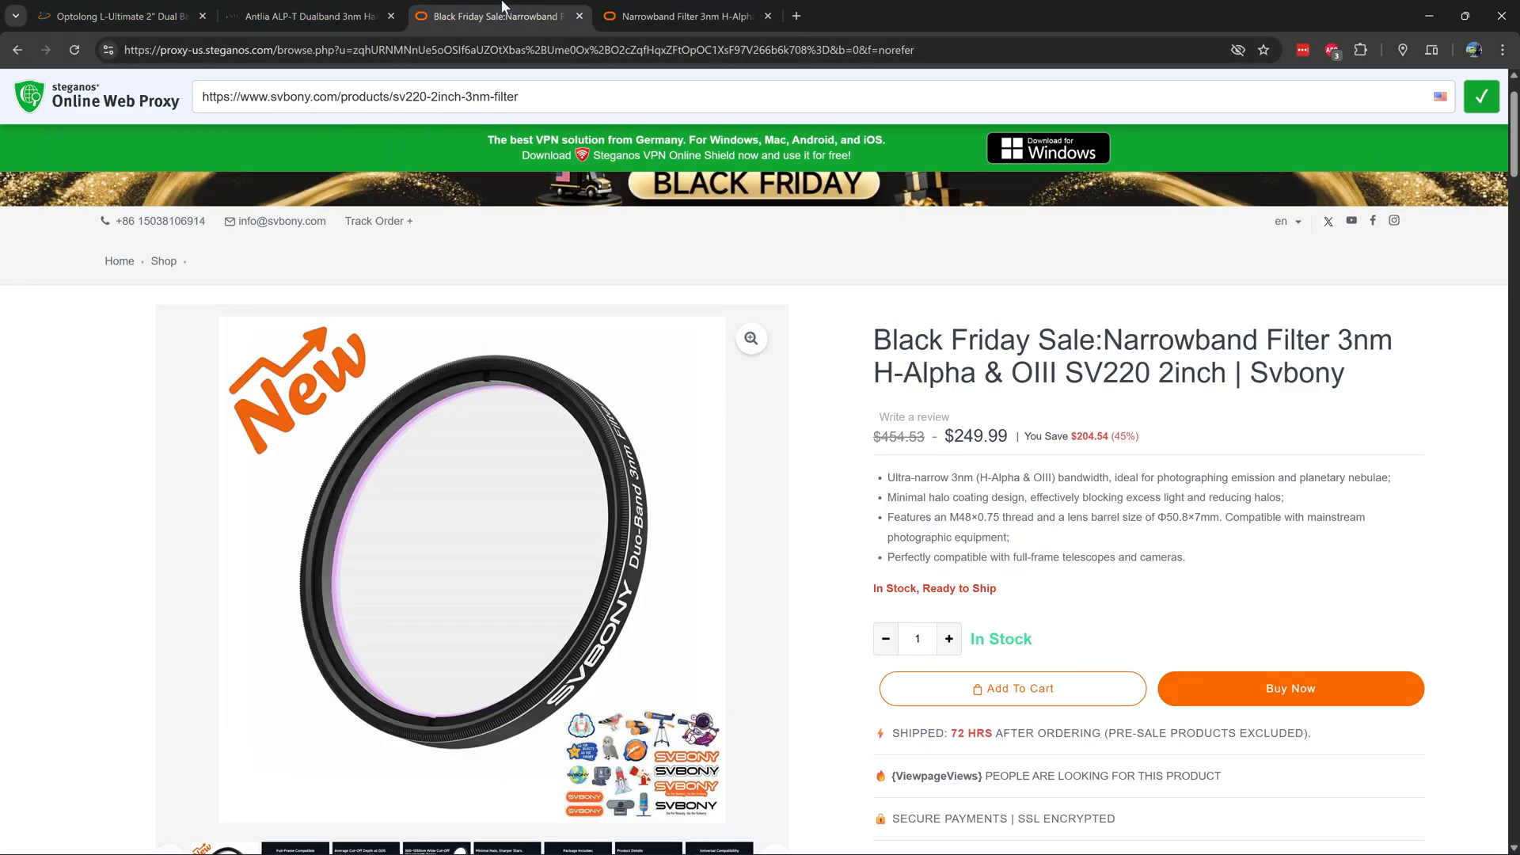